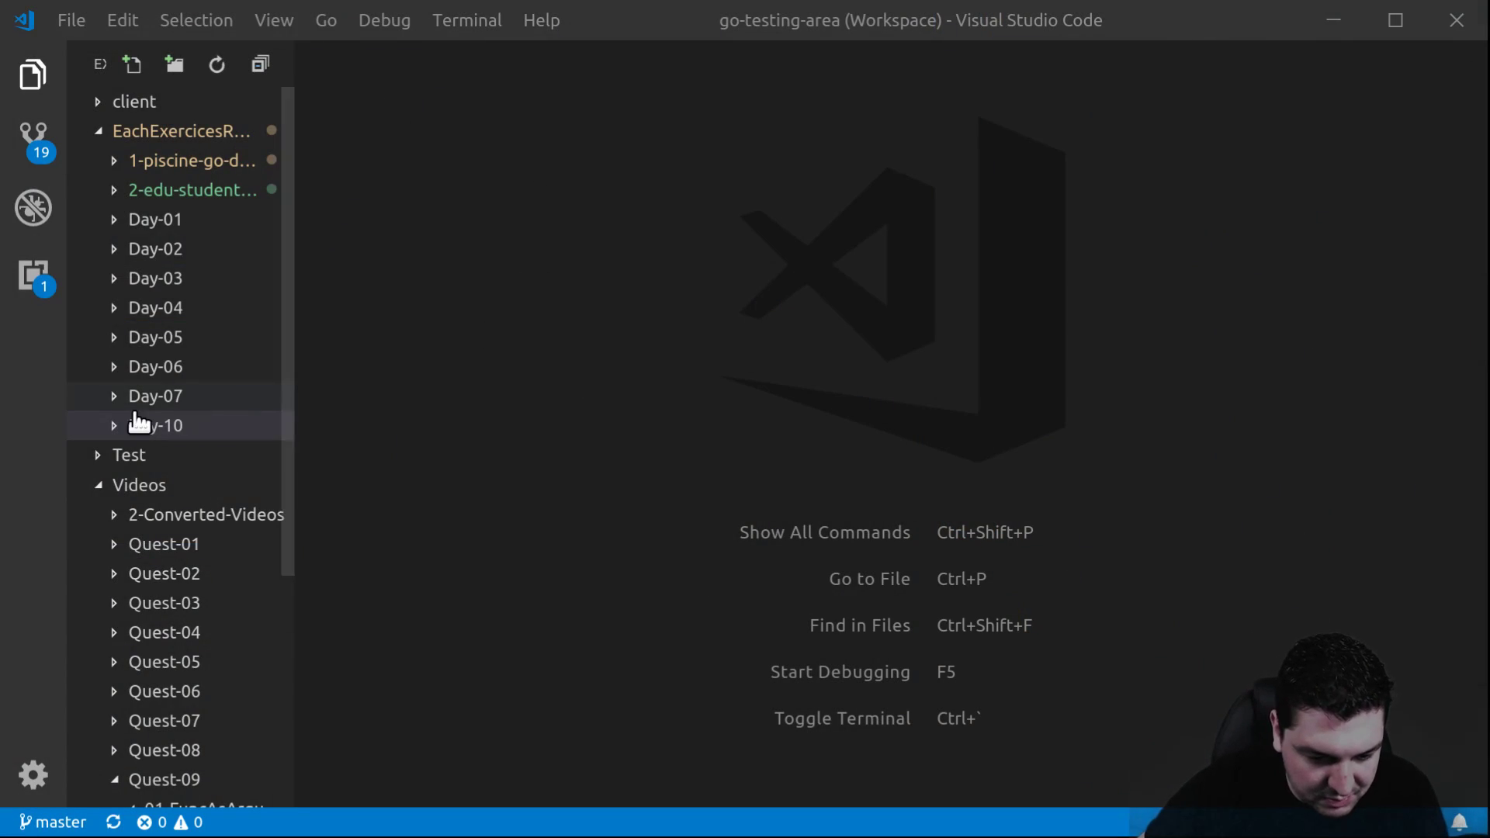
Select the project folder in the Explorer and open a terminal in Quest-08
left_click(153, 425)
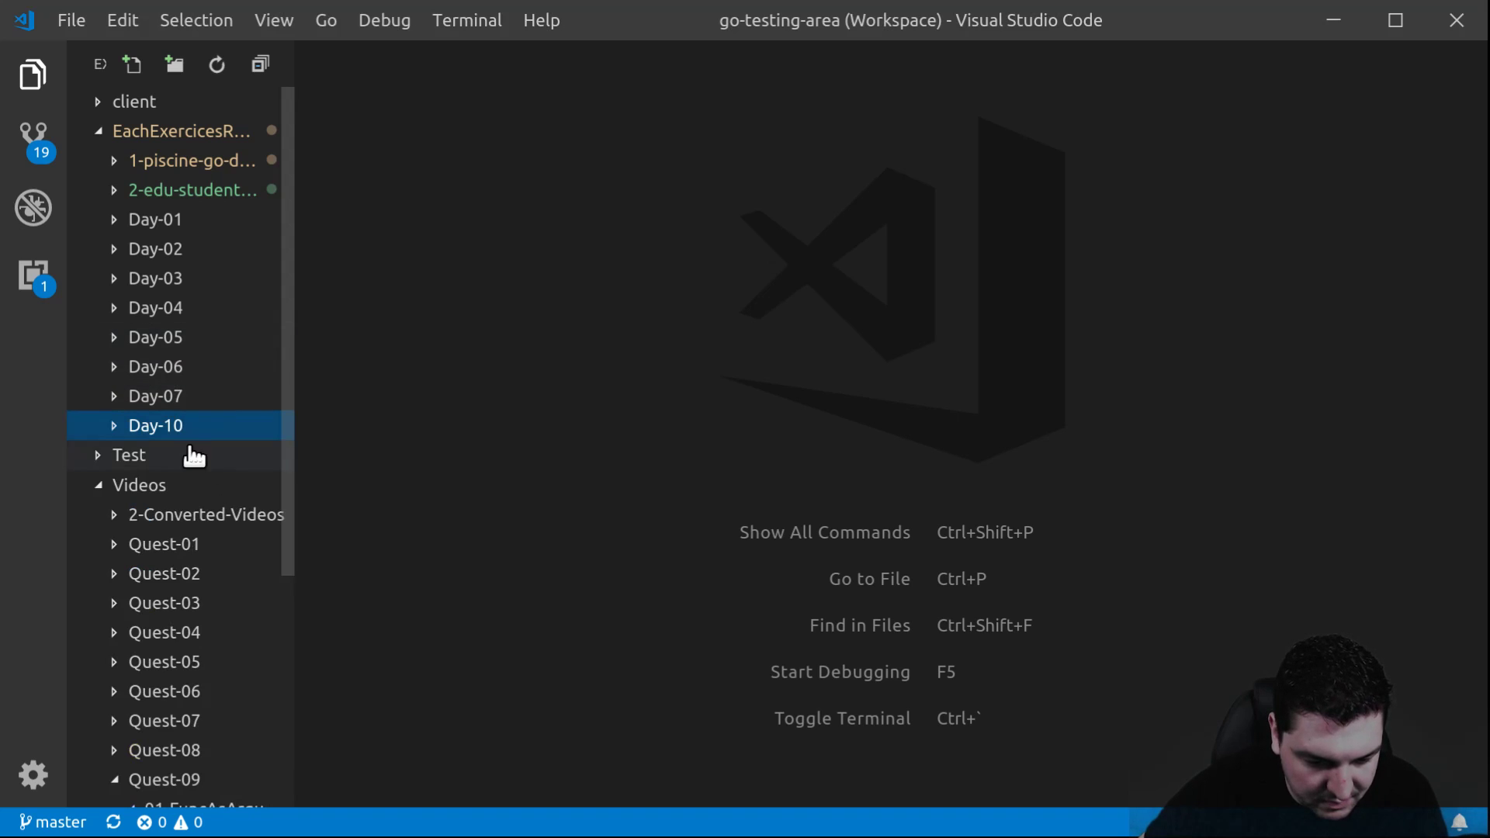
left_click(181, 131)
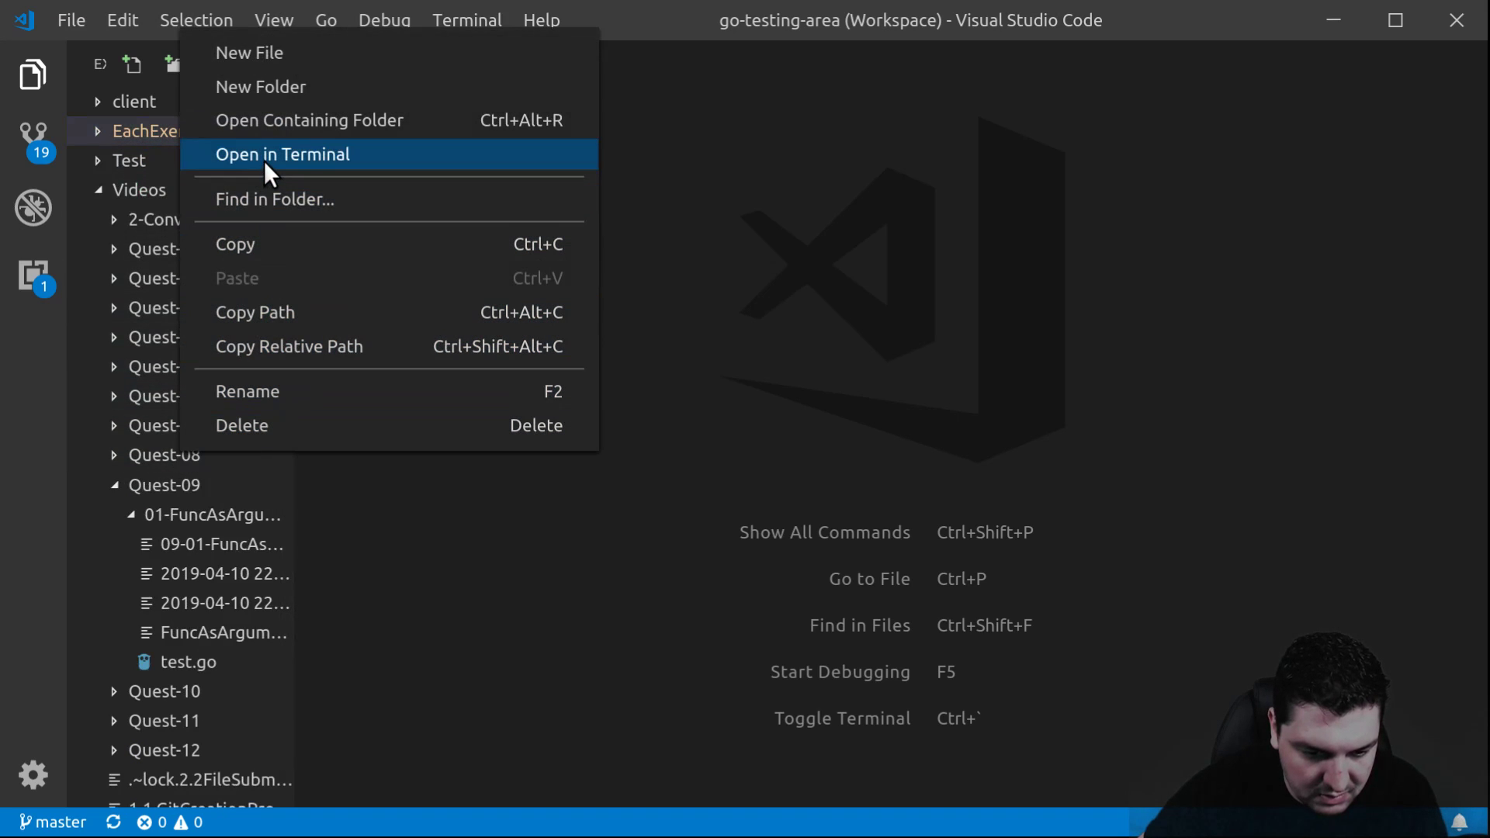
left_click(281, 153)
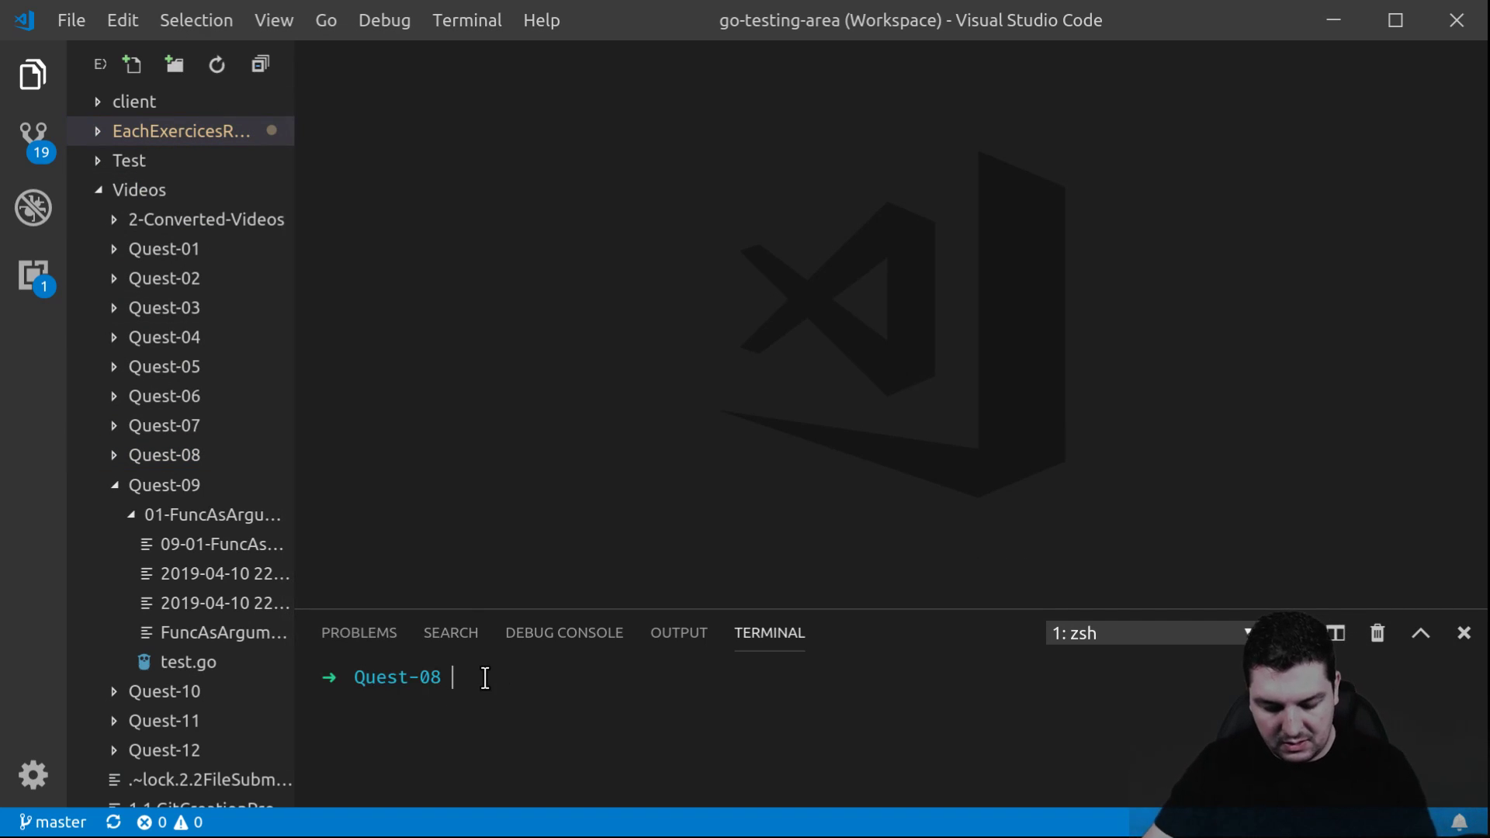
Create test.go via 'code test.go' with package main, empty func main(), and blank lines above
type("code test.go")
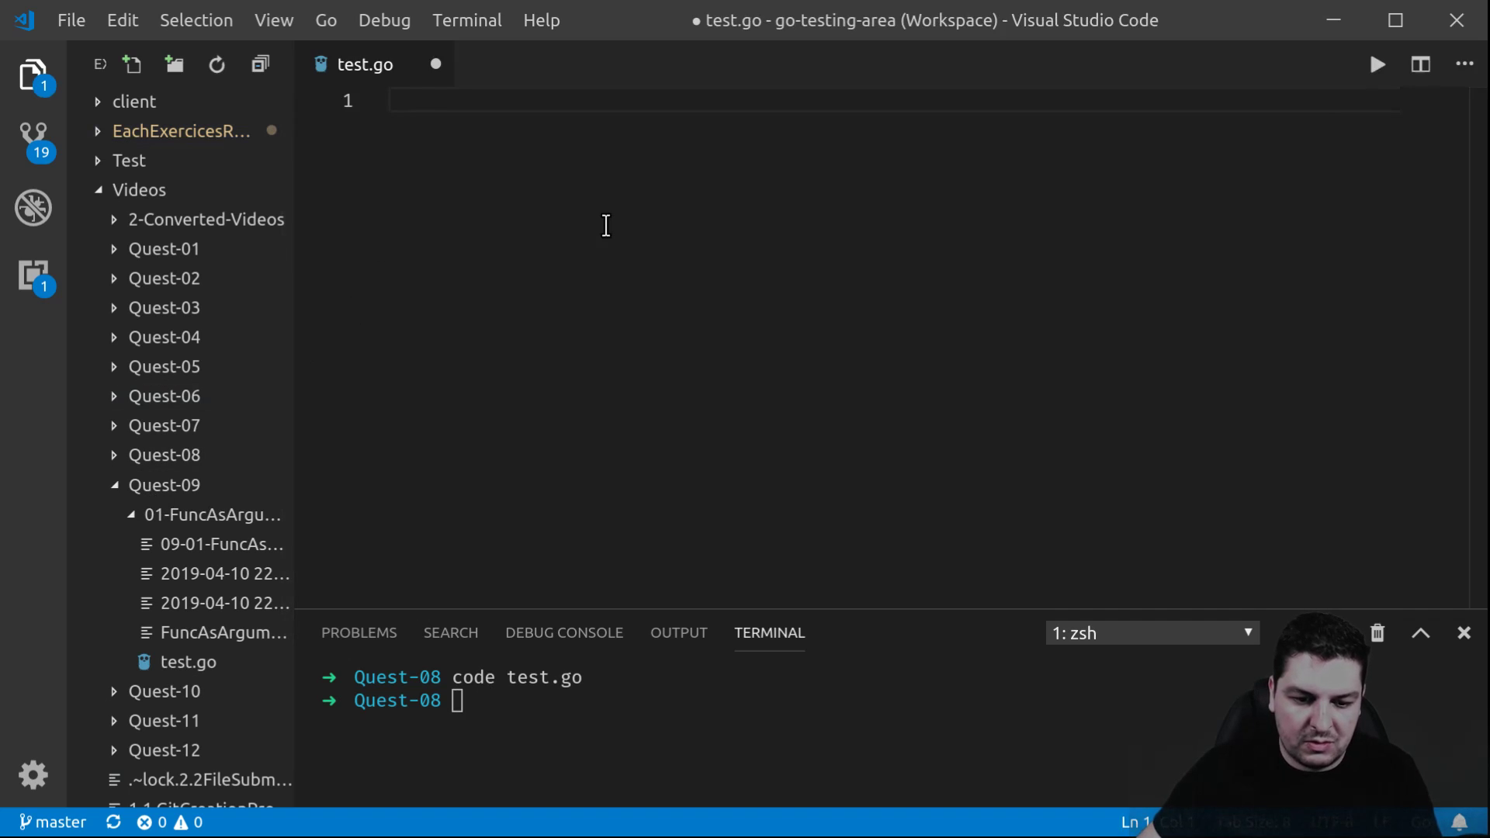
type("package")
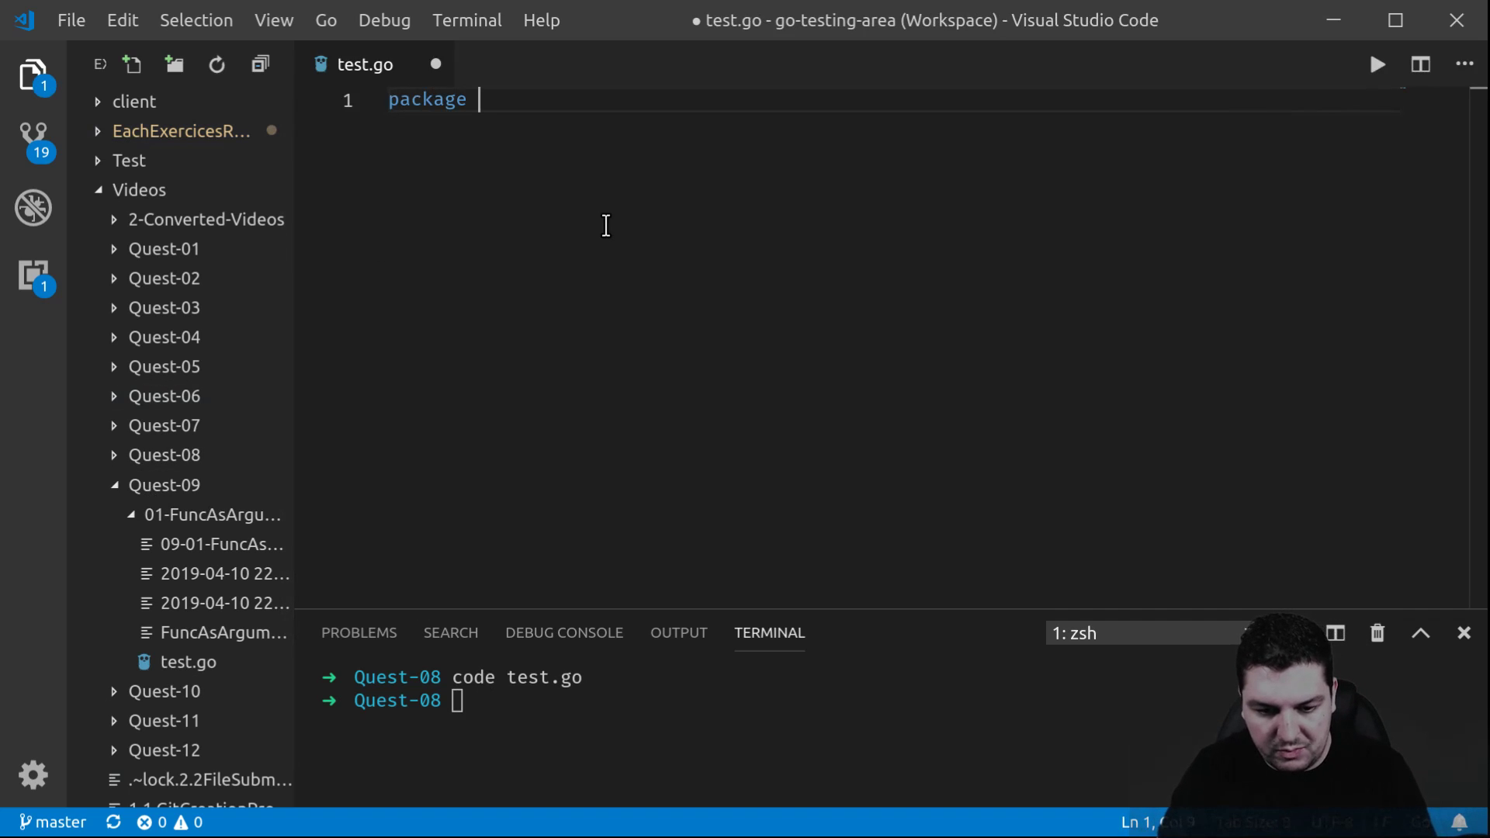
type("main")
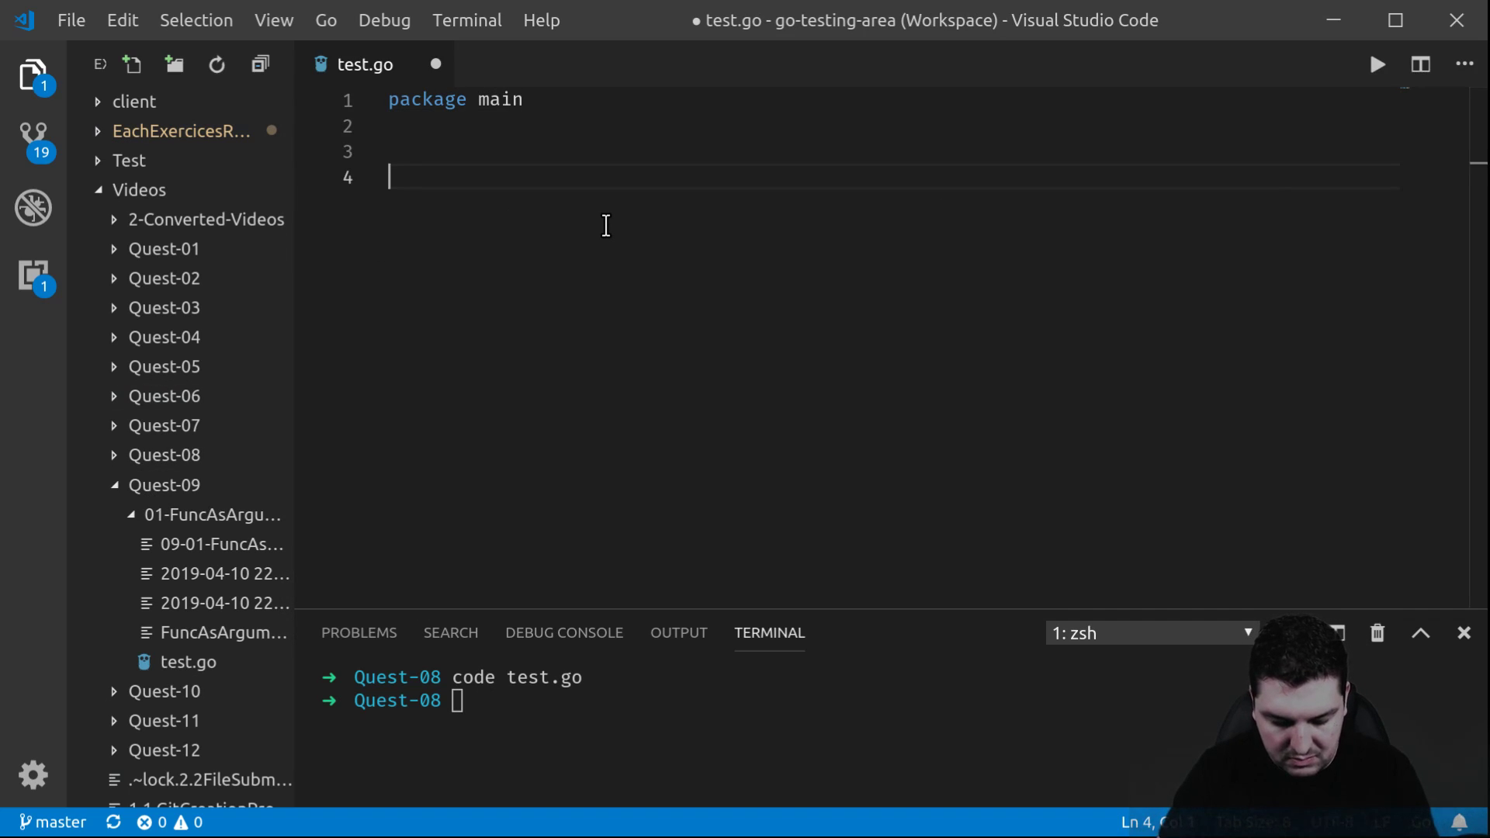
type("func main()")
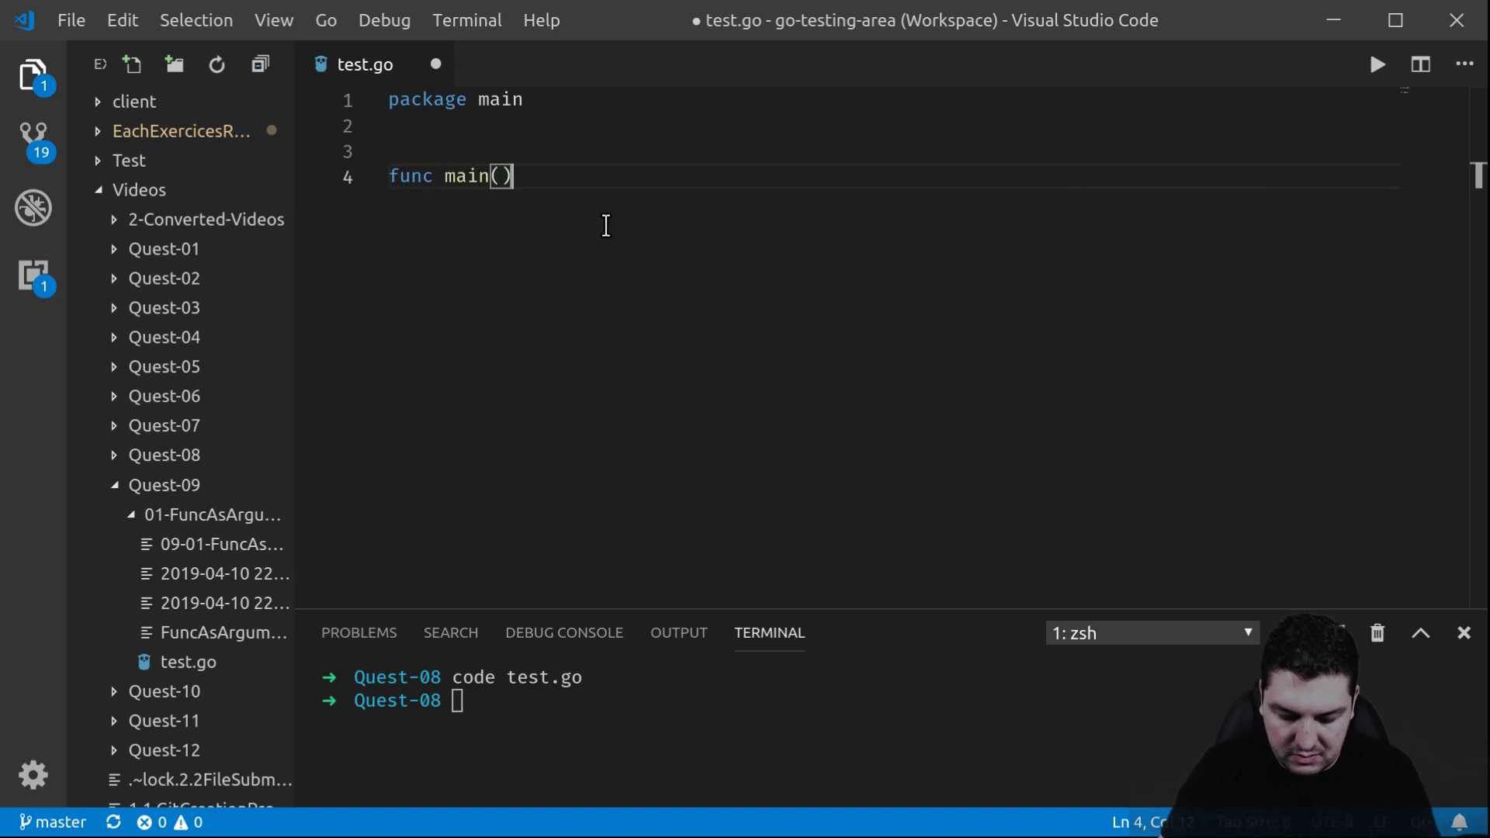
type("{")
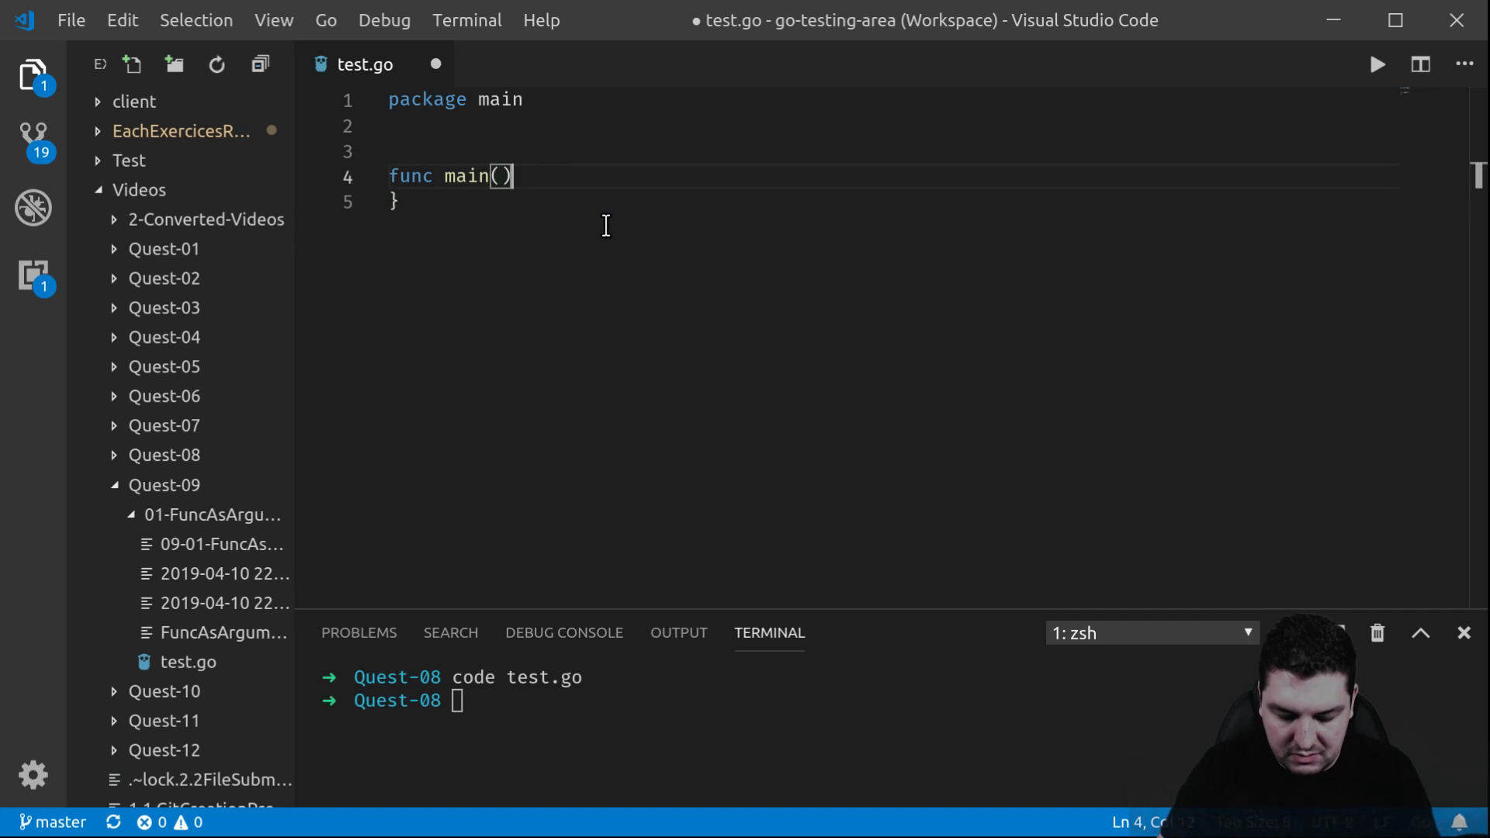
type("{")
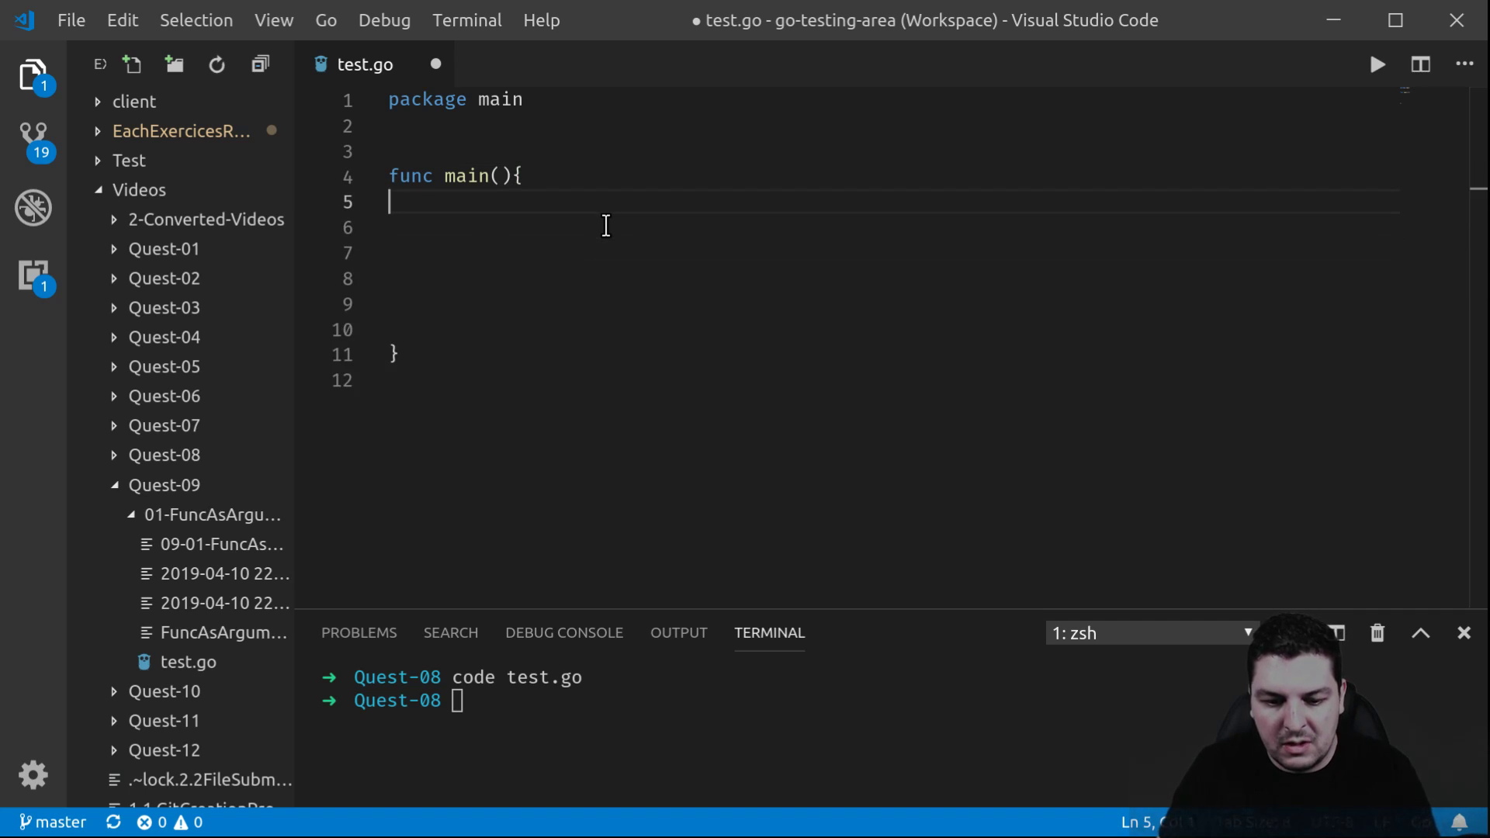
key("Enter")
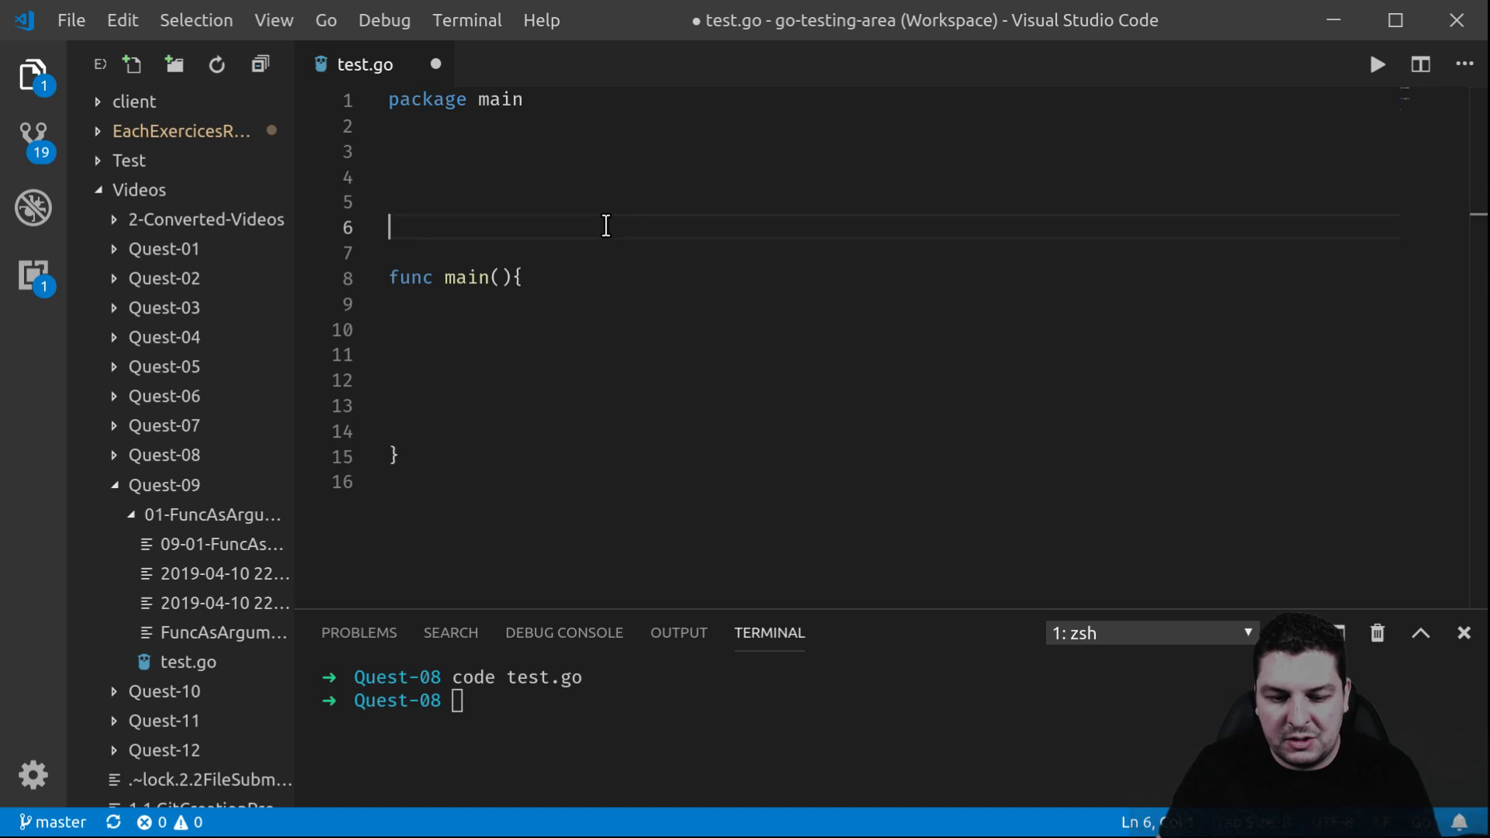
key("Enter")
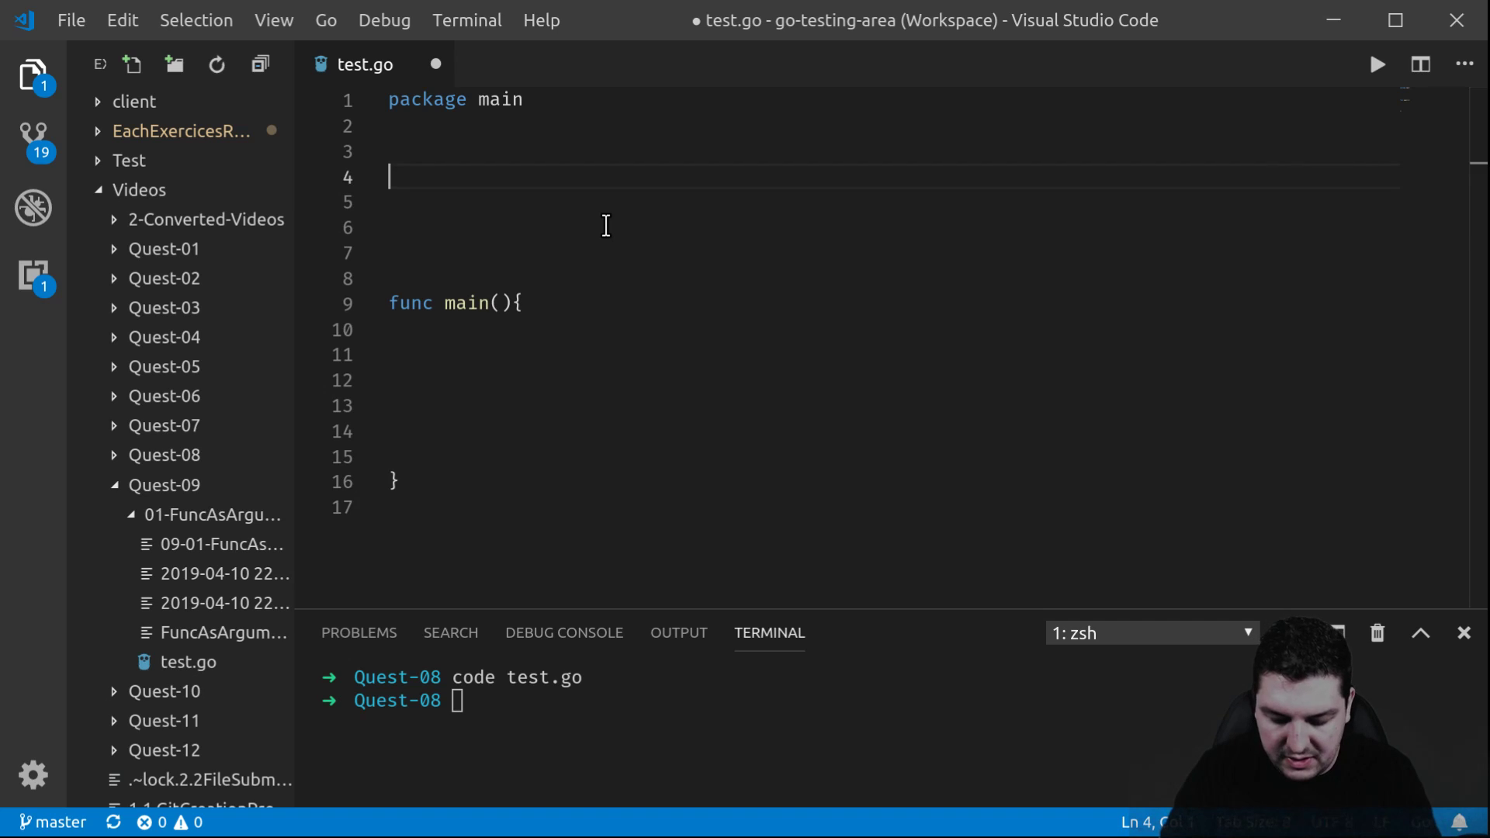
Add 'type student struct' with fields name string and age int above main
type("type")
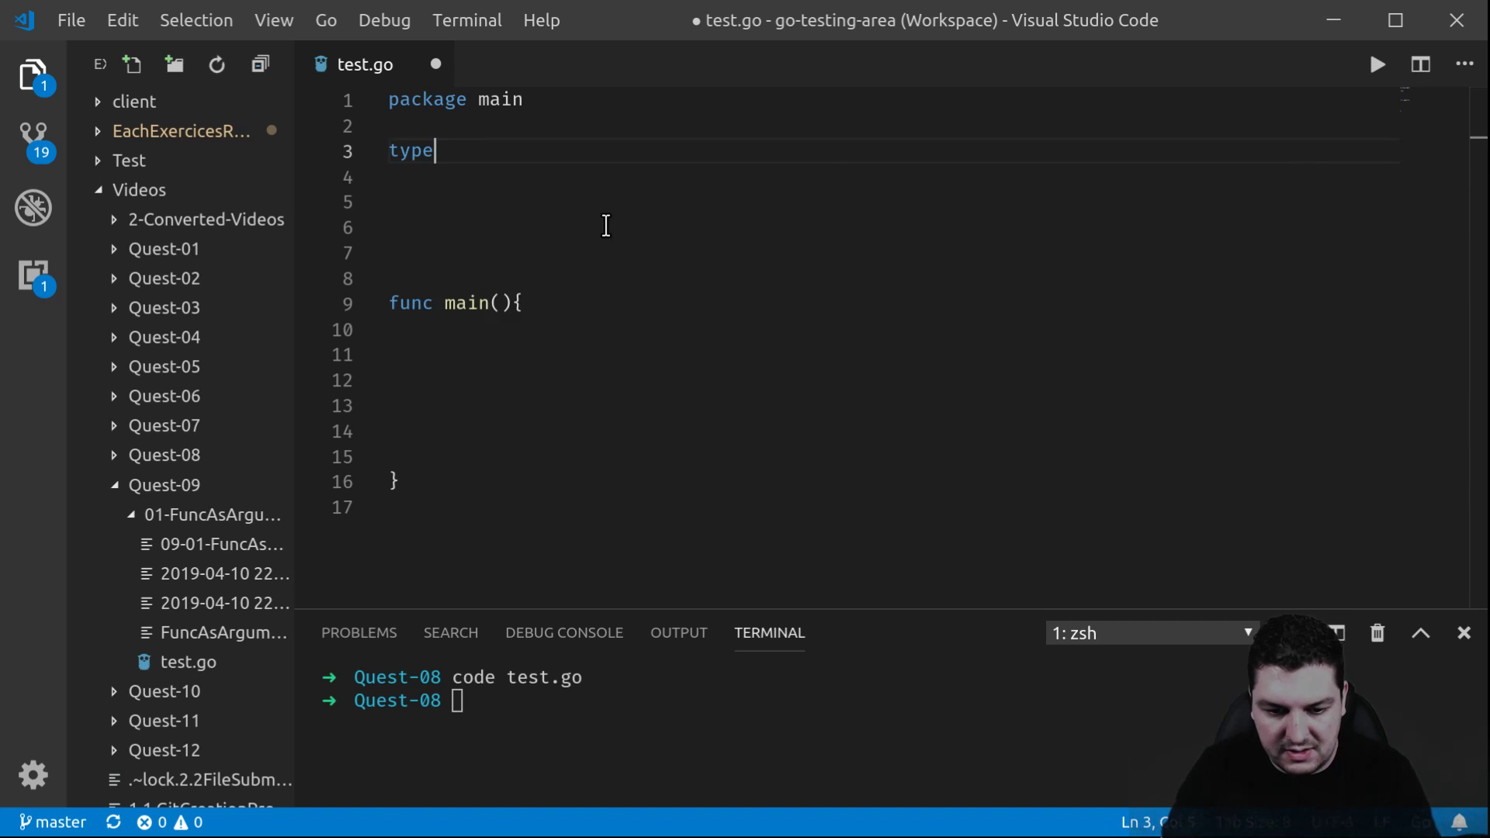
type("student struct {")
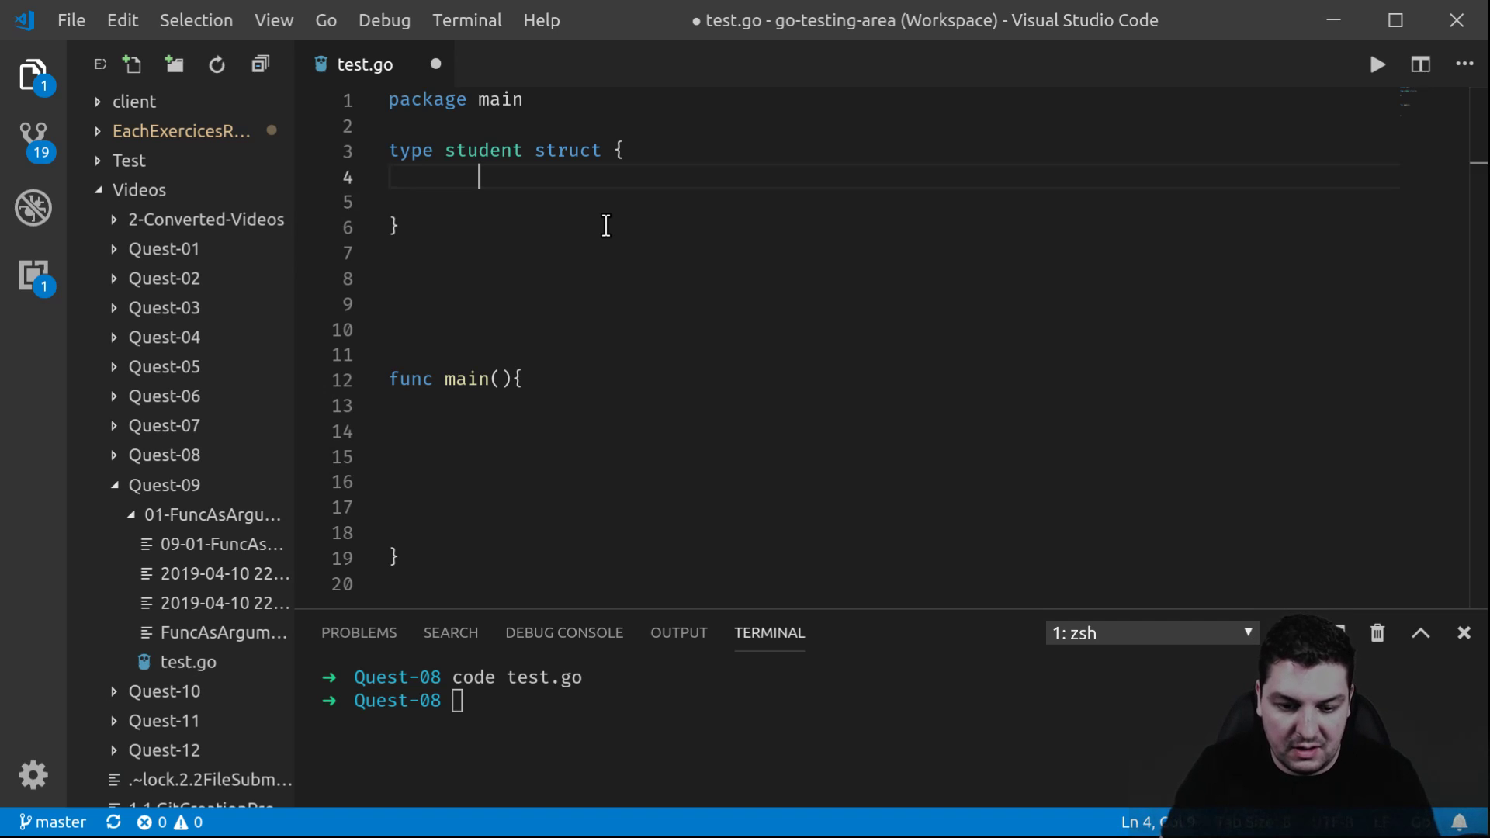
type("name")
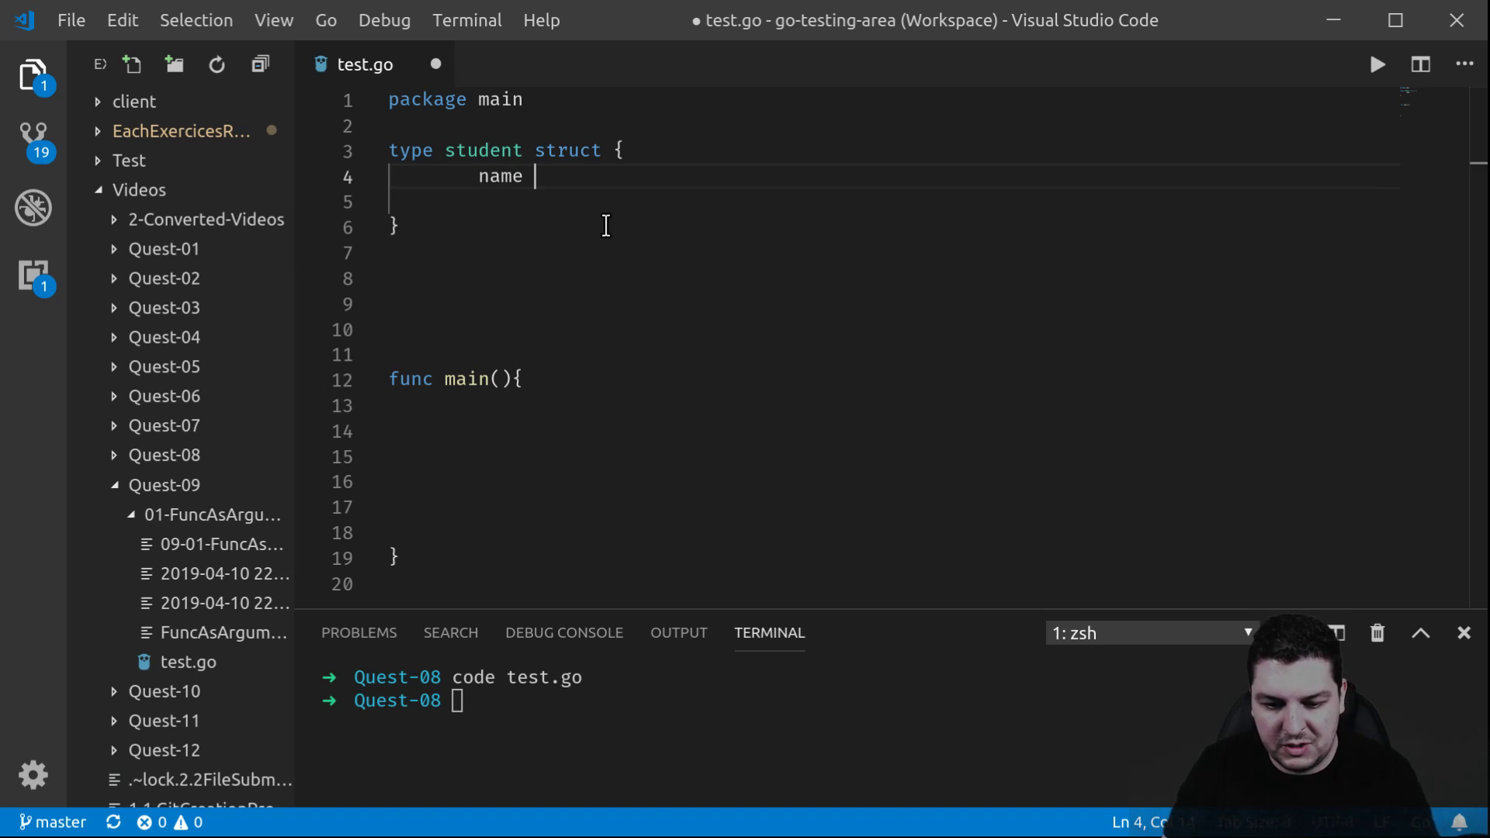
type("string")
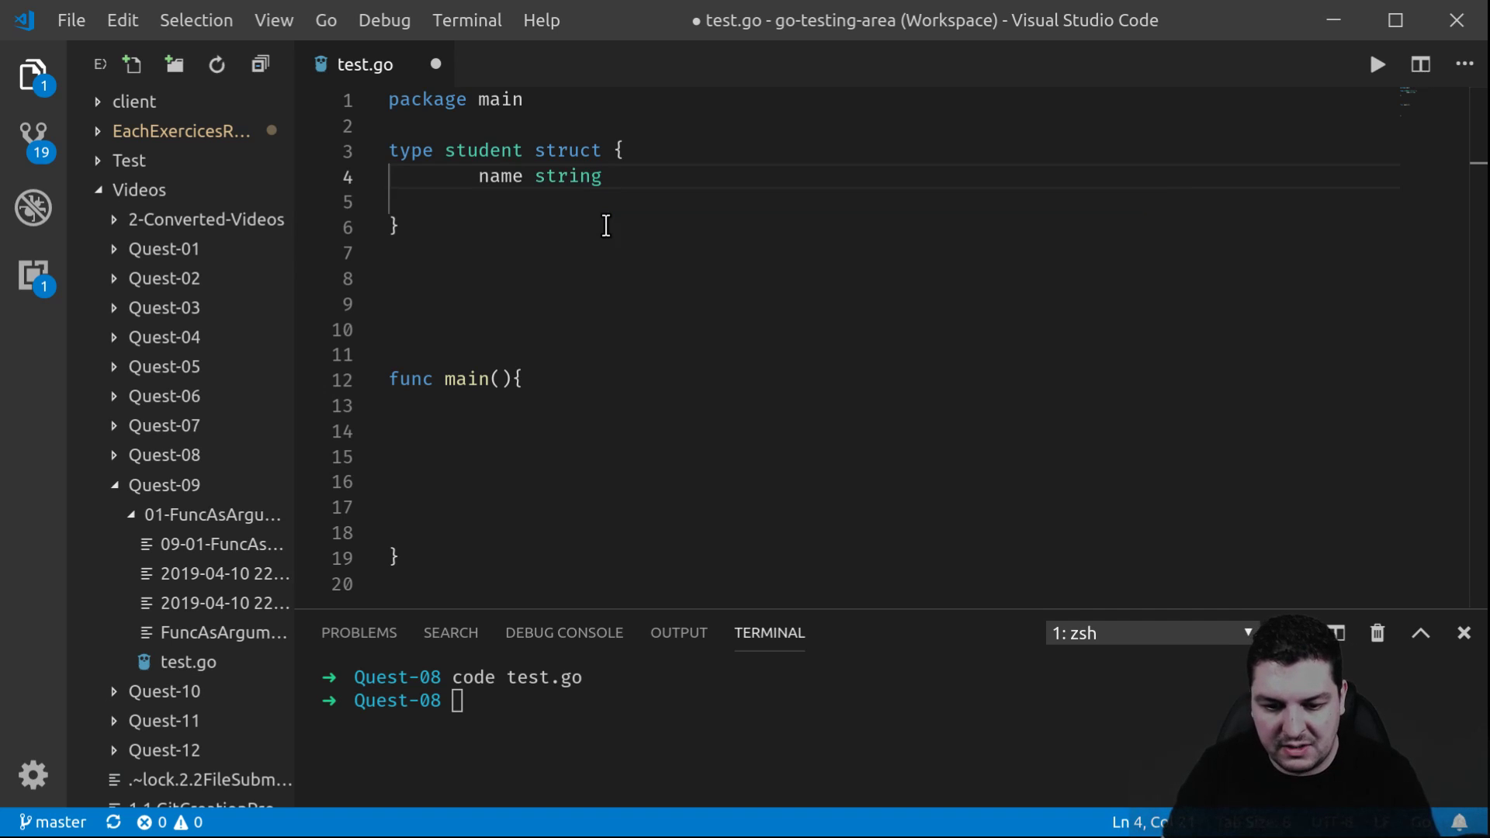
type("ag")
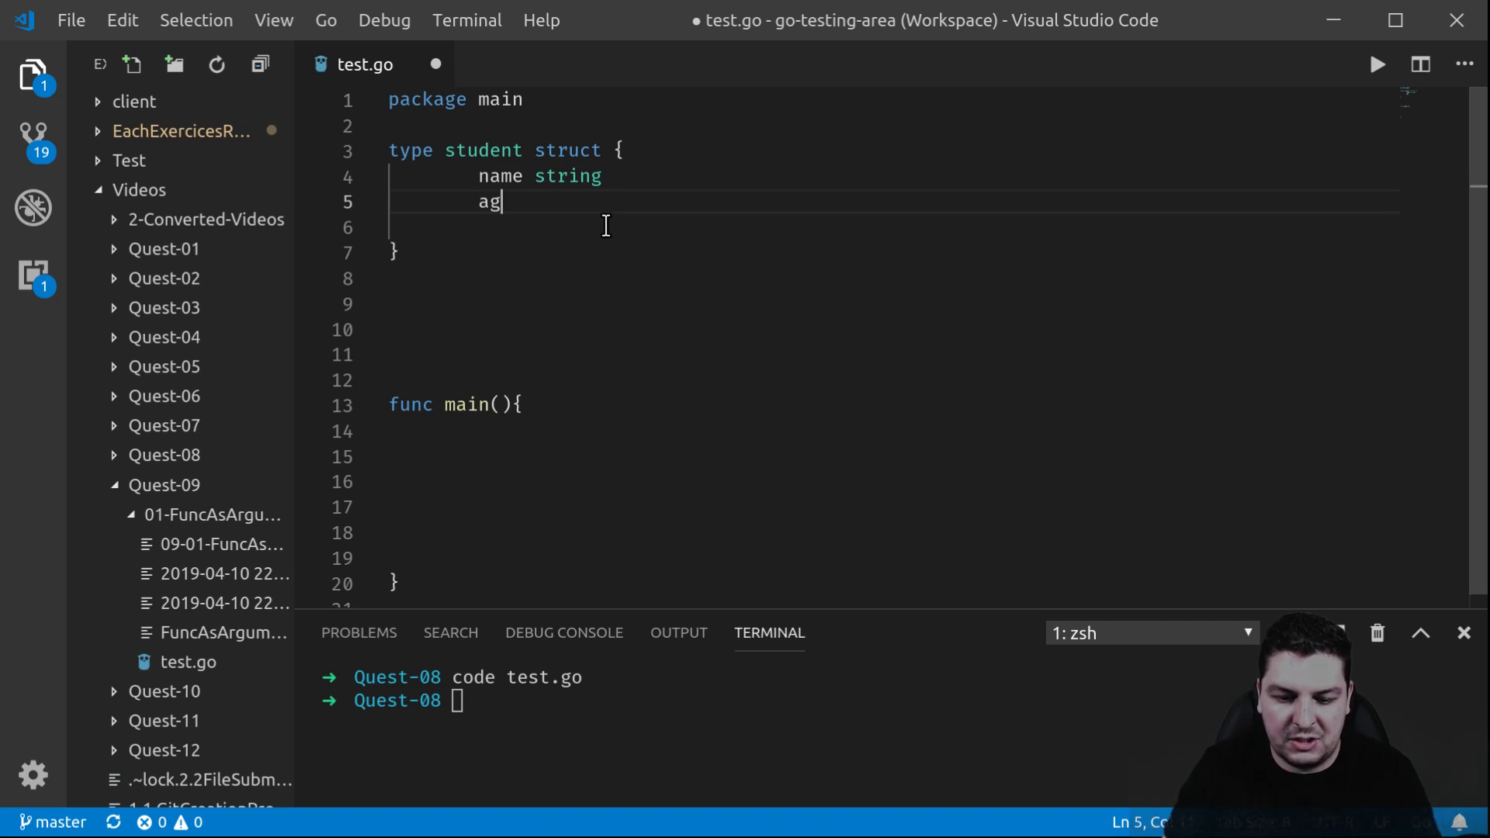
type("e int")
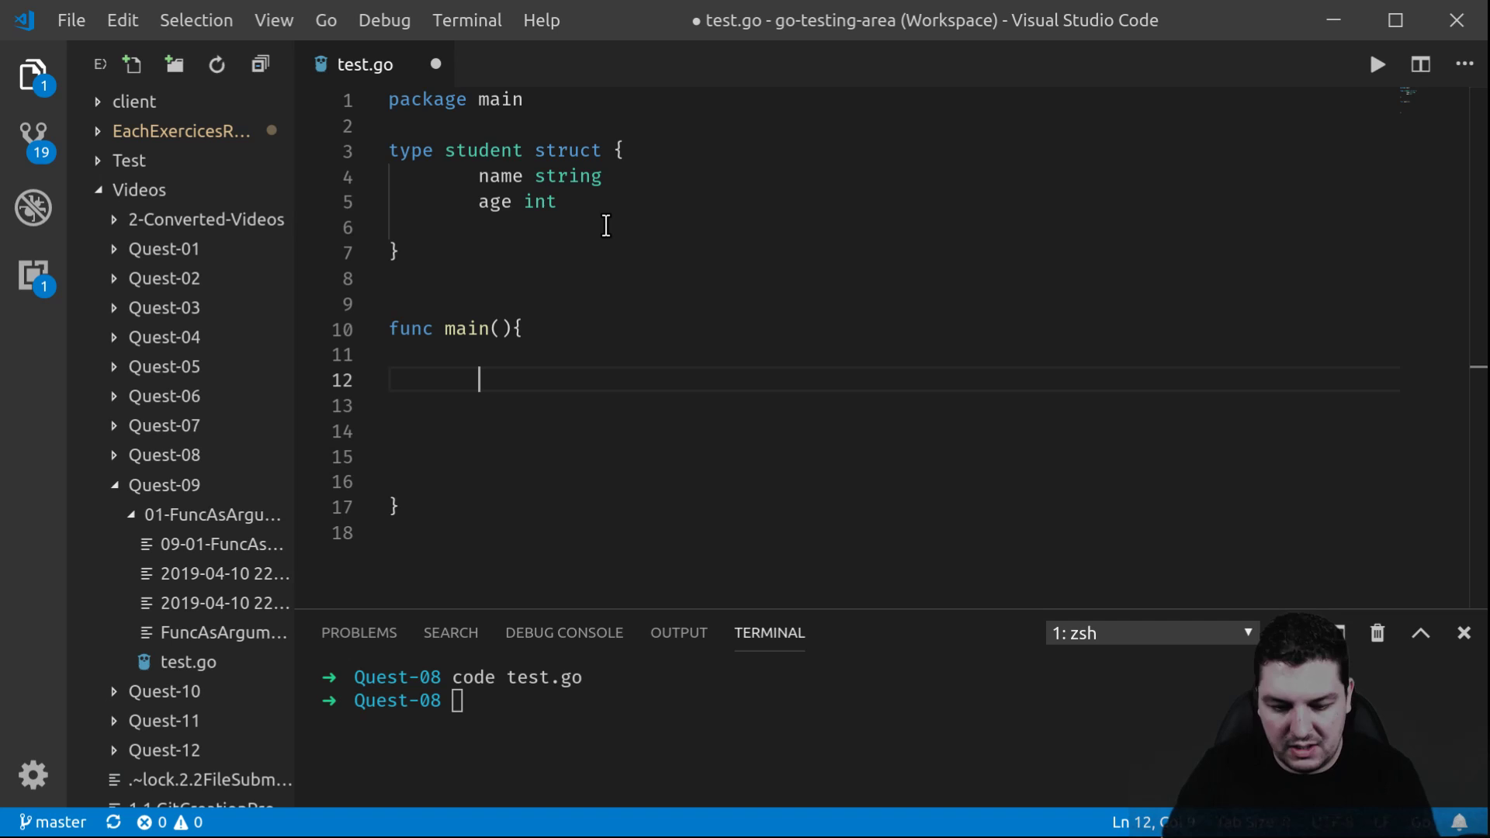
In main, declare chris := student{} and print it with fmt.Println(chris)
type("chris")
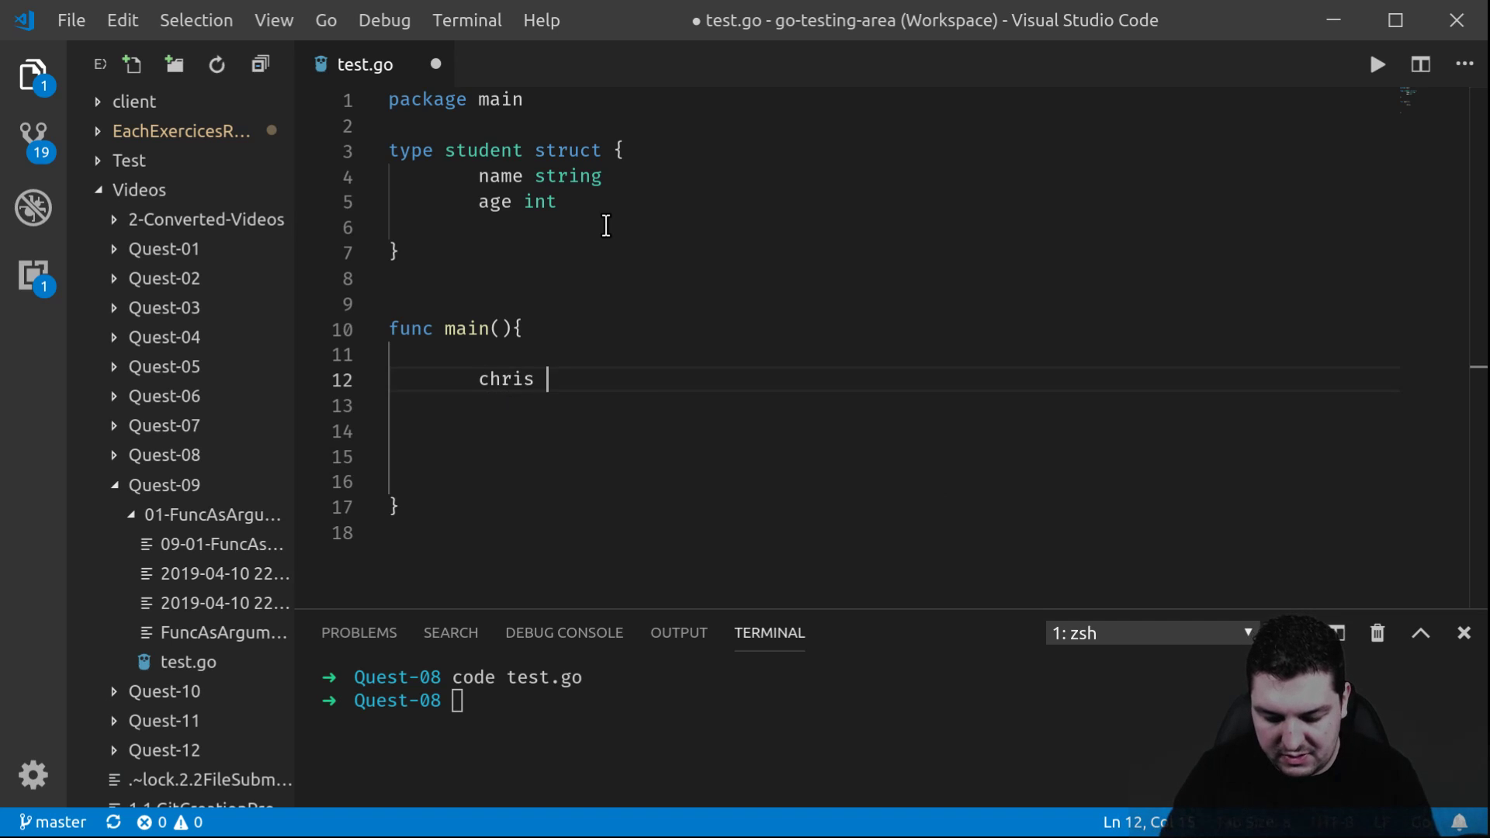
type(":=")
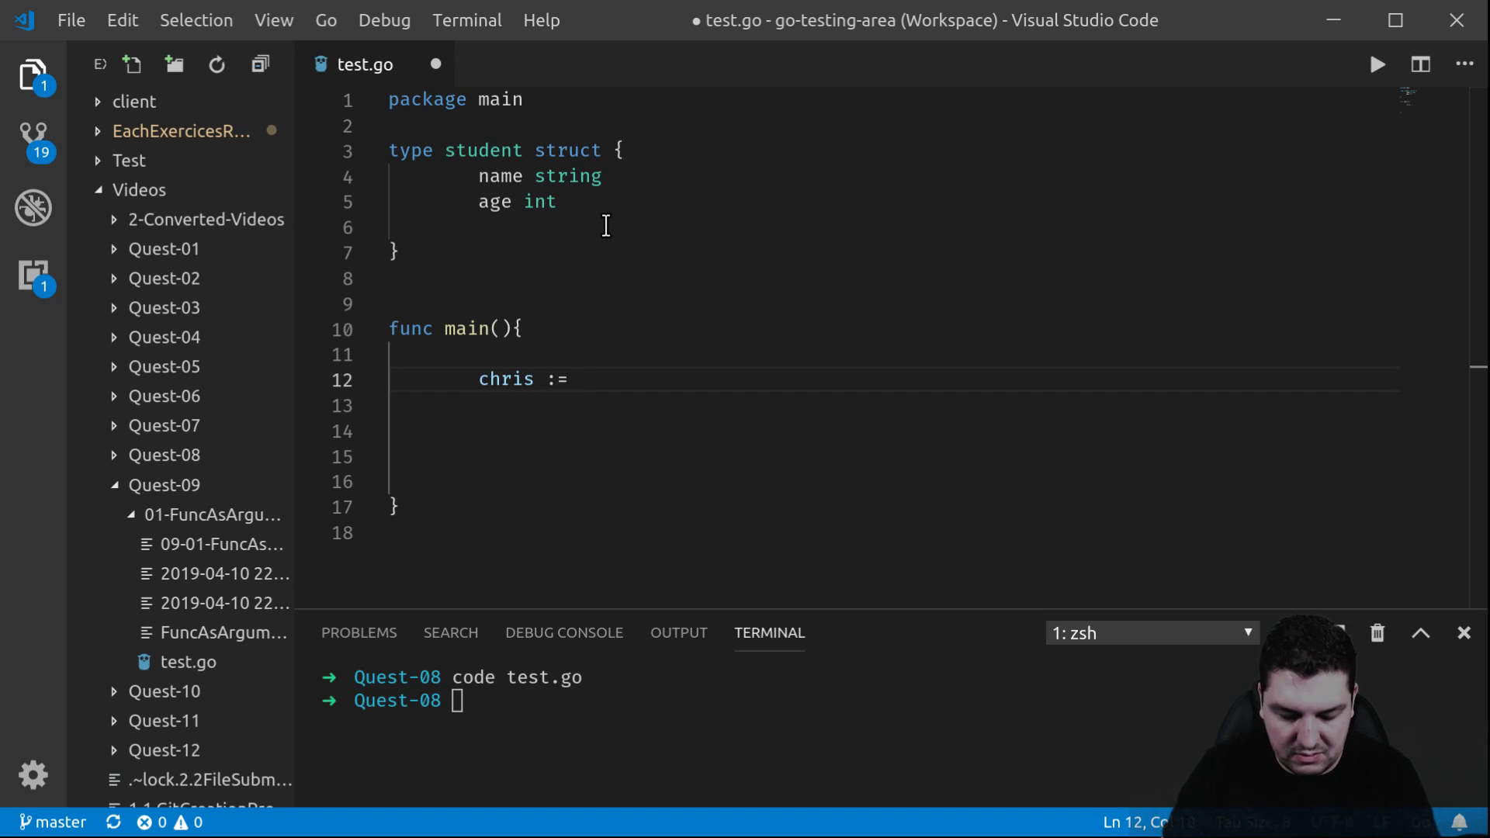
type("student")
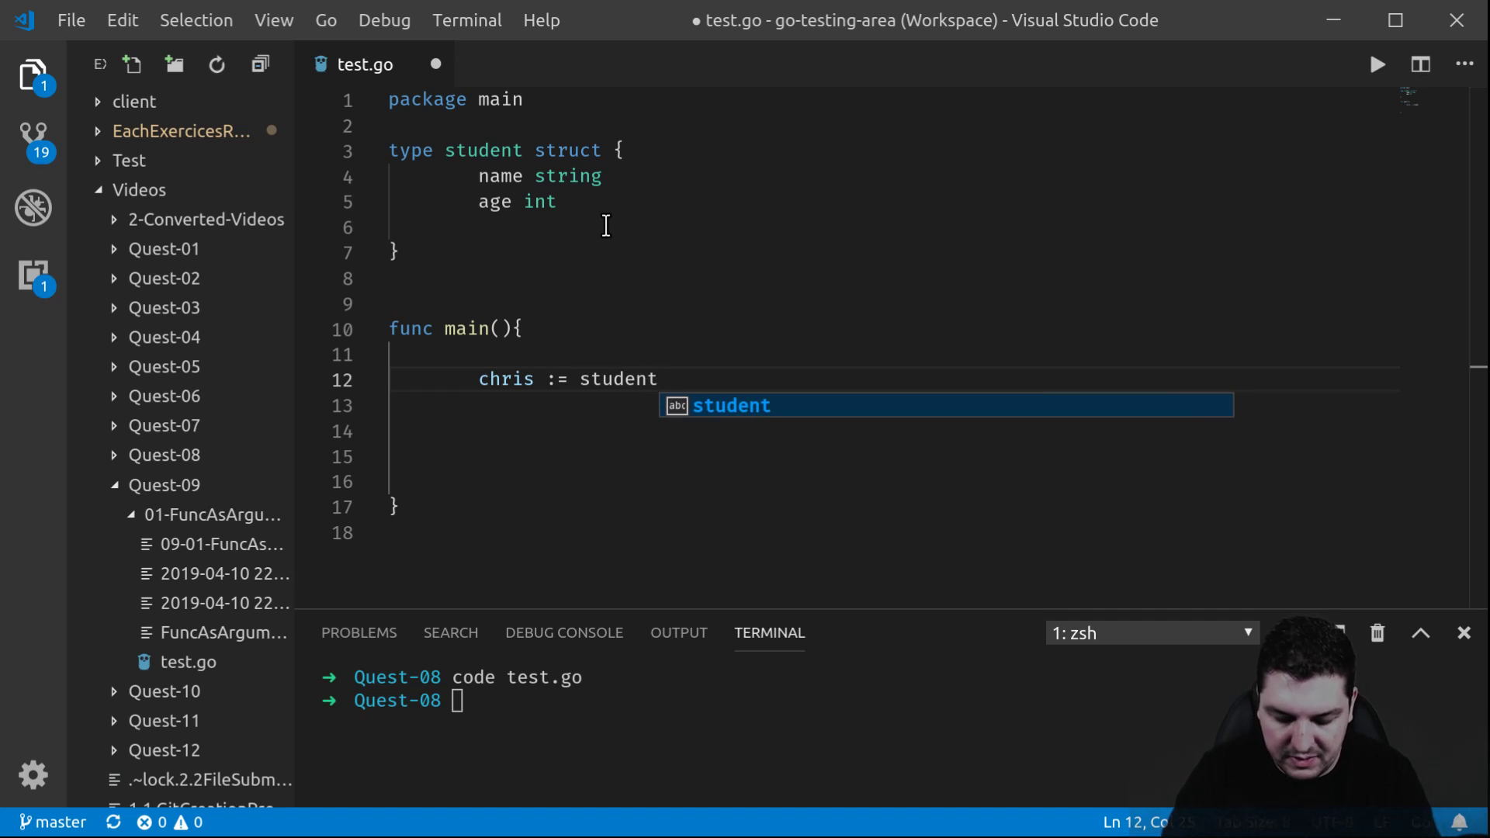
type("{")
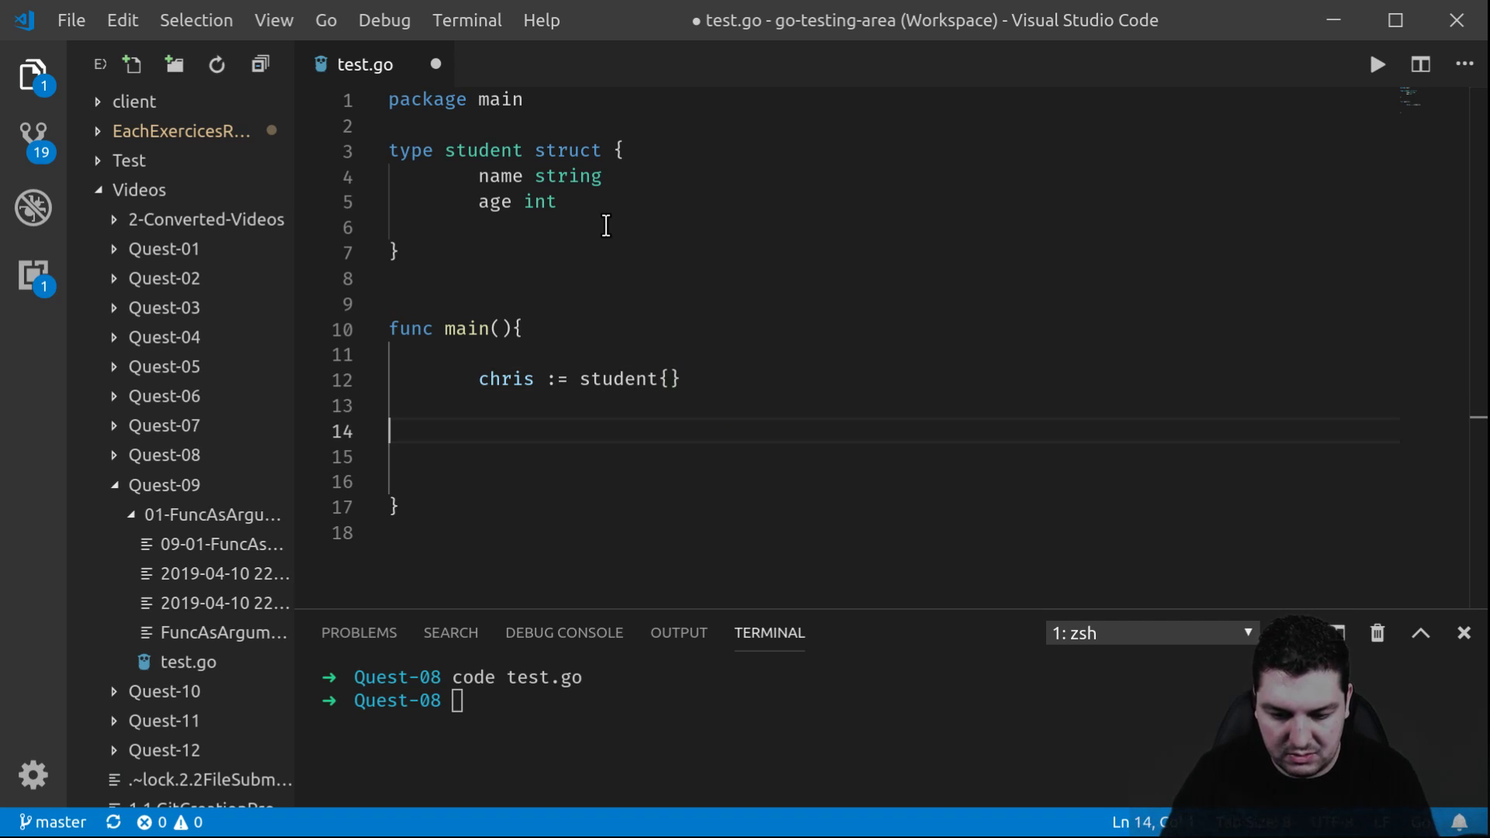
type("fmt")
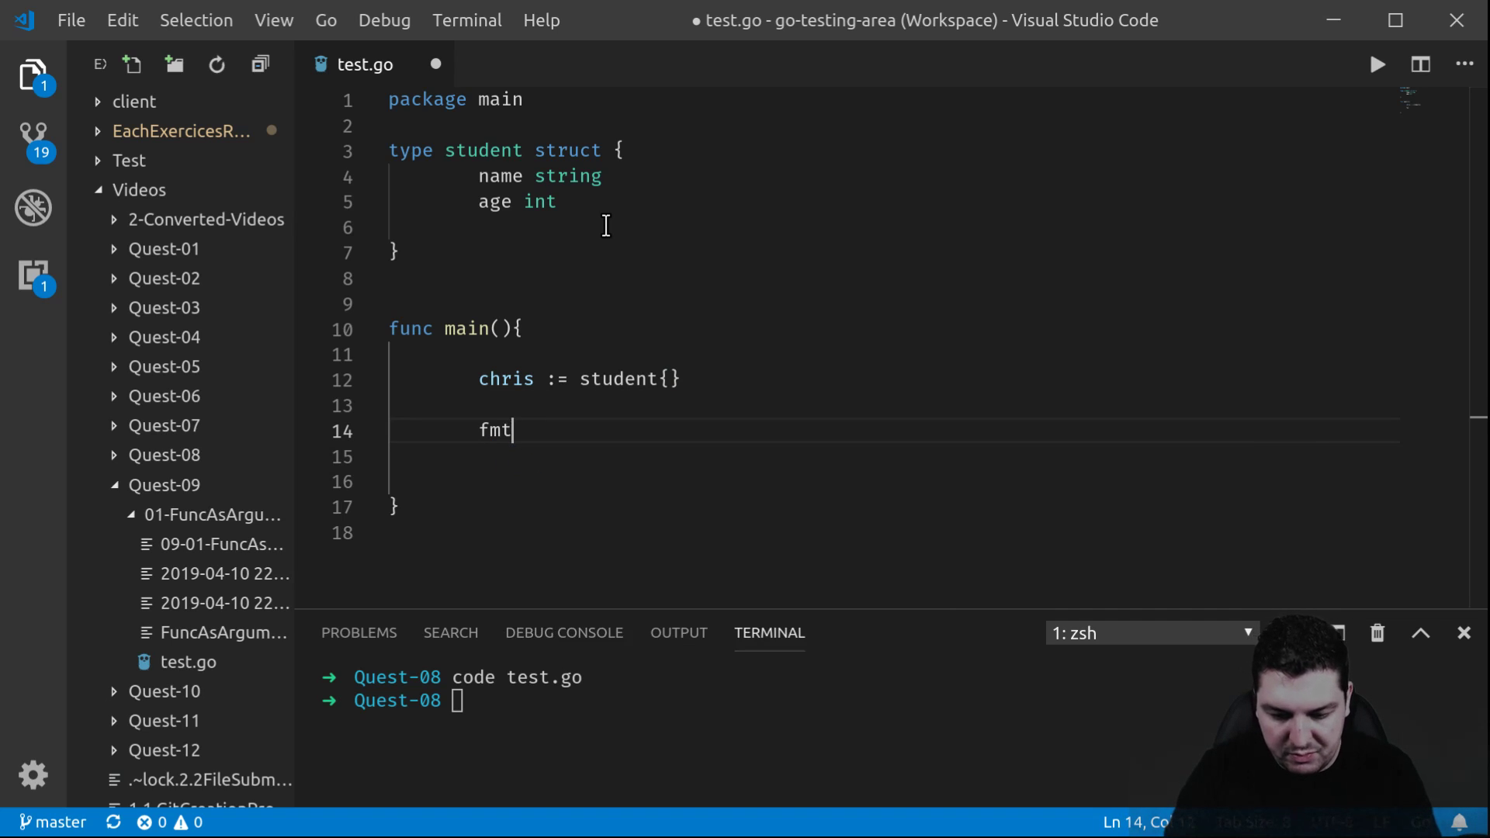
type(".Println(")
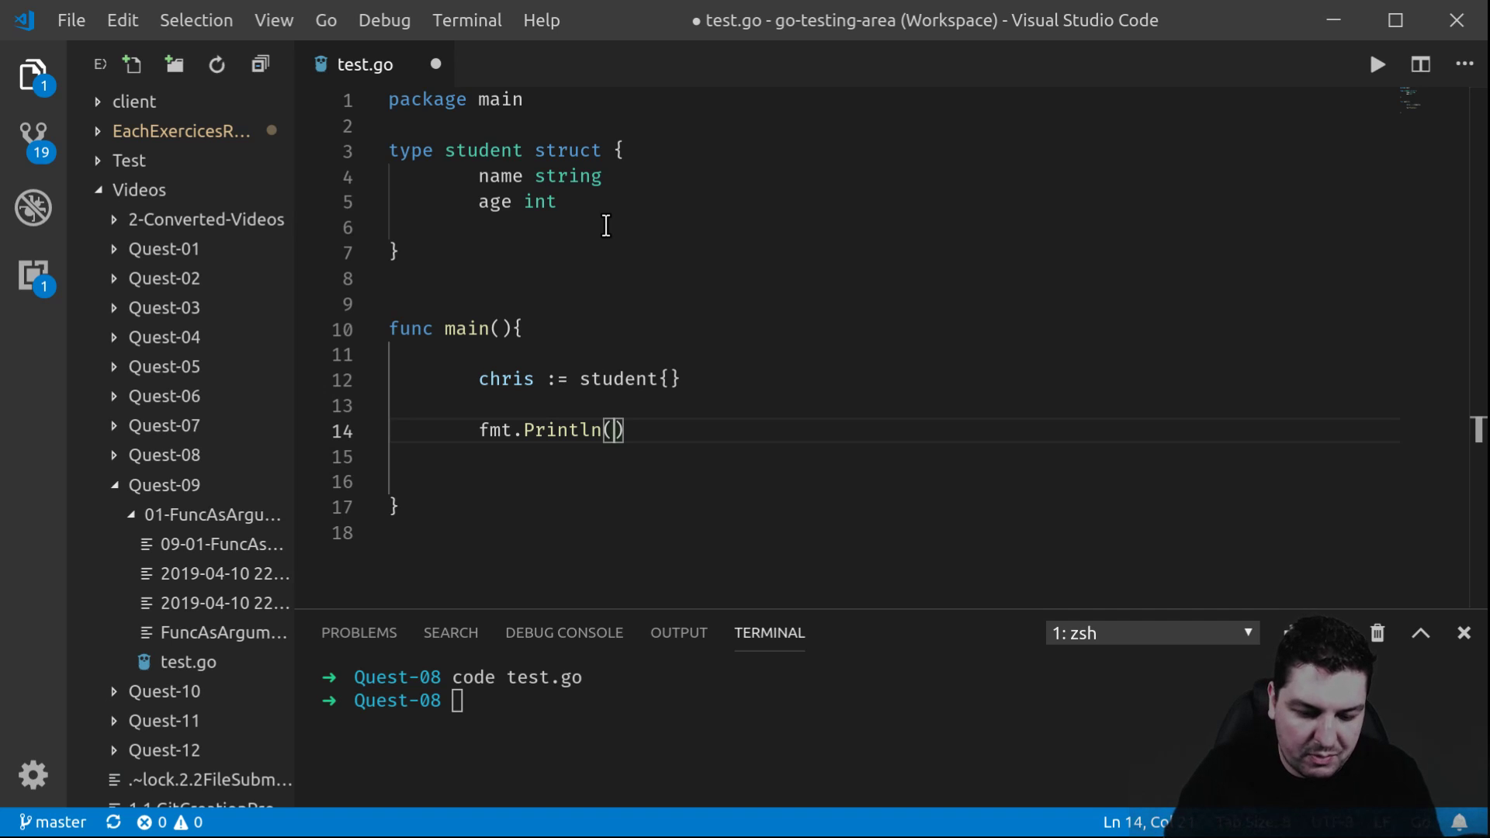
type("chris")
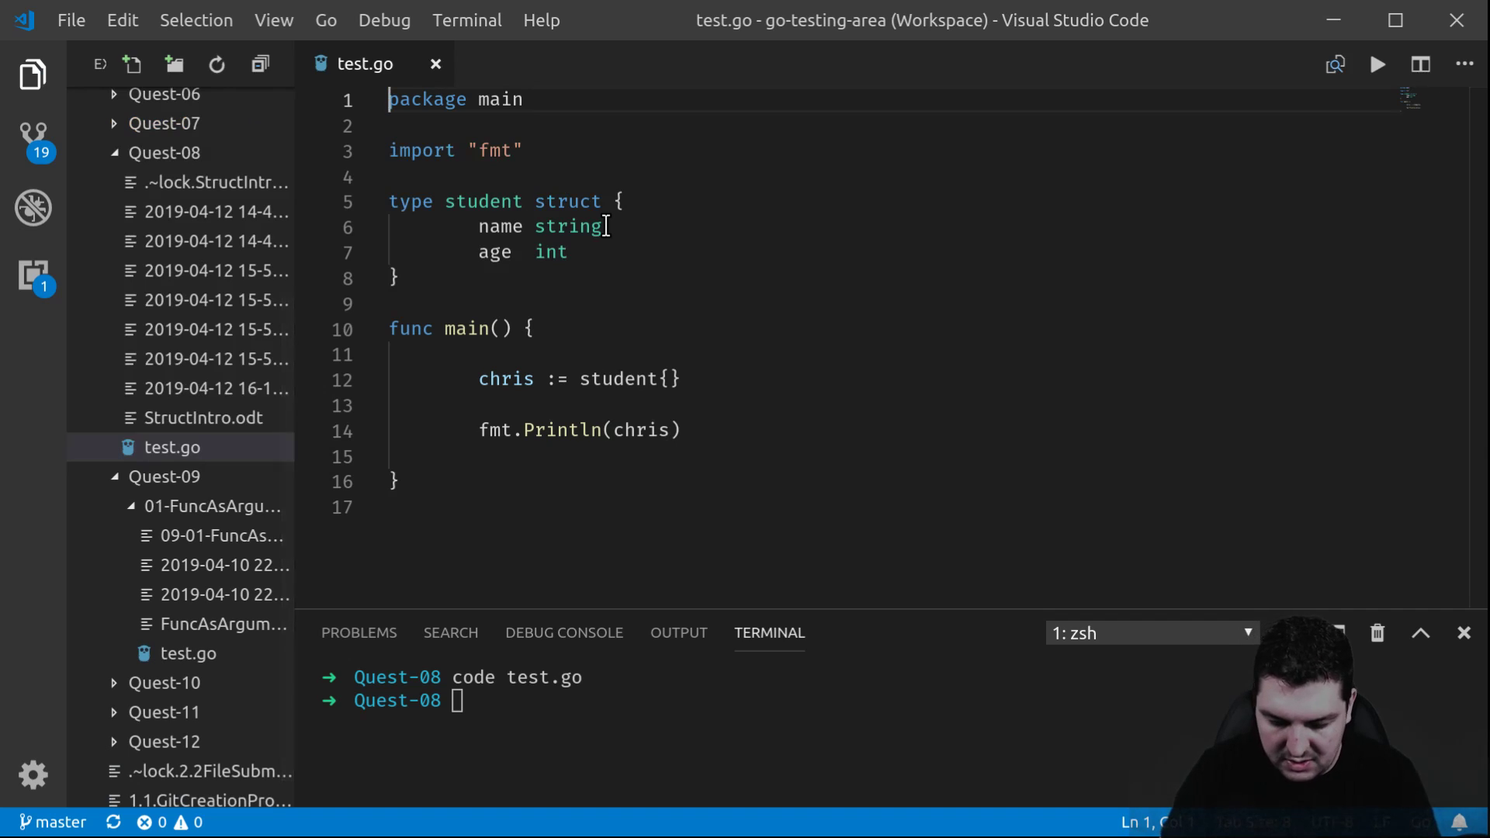
Run 'go run test.go' in the terminal, printing { 0}, then return to the editor
type("go")
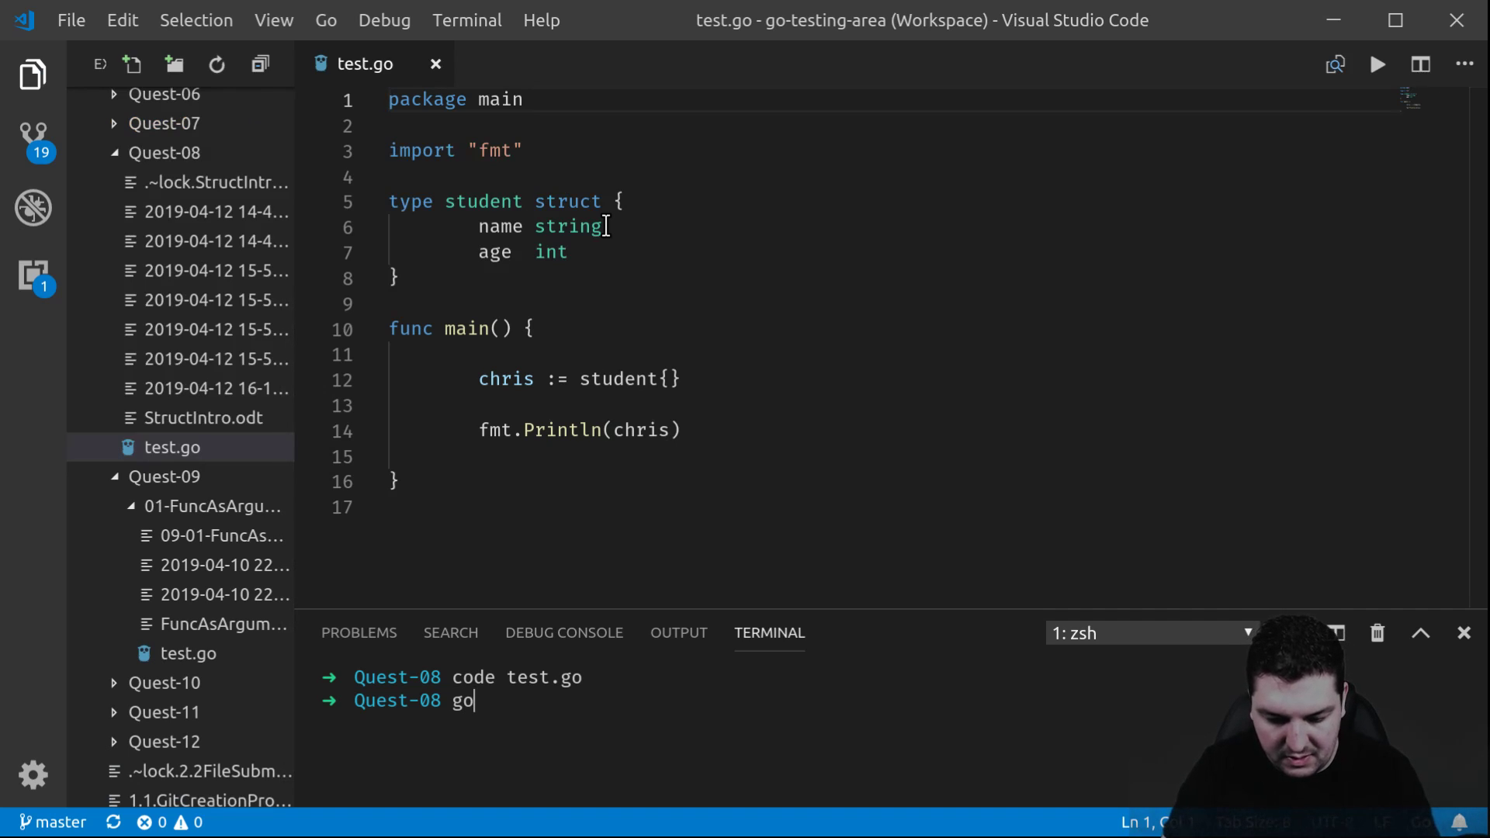
type("run test.go")
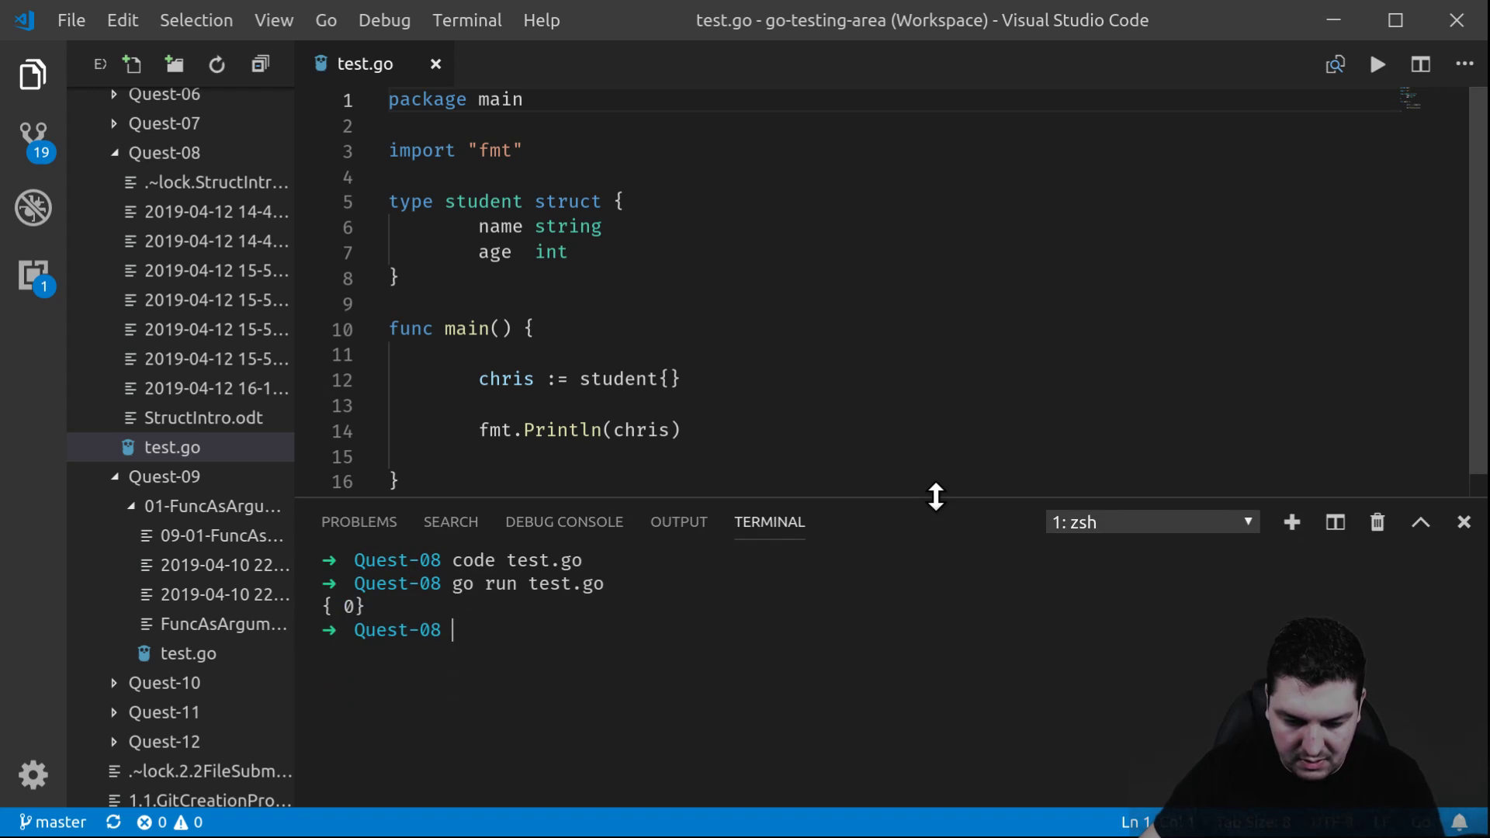
left_click(791, 429)
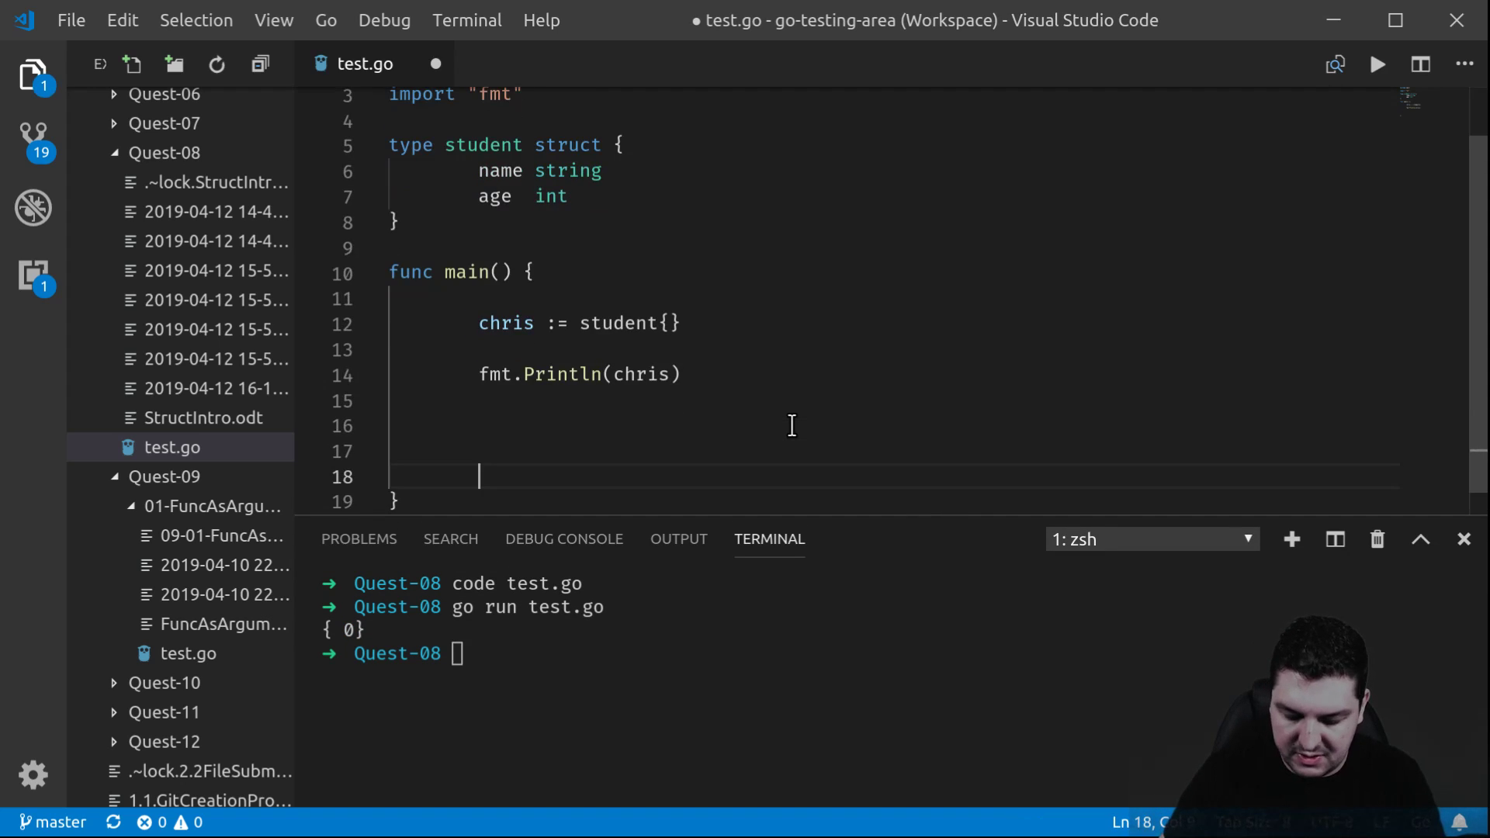
Assign chris.name = "chris" and chris.age = 30 below the Println line
type("chr")
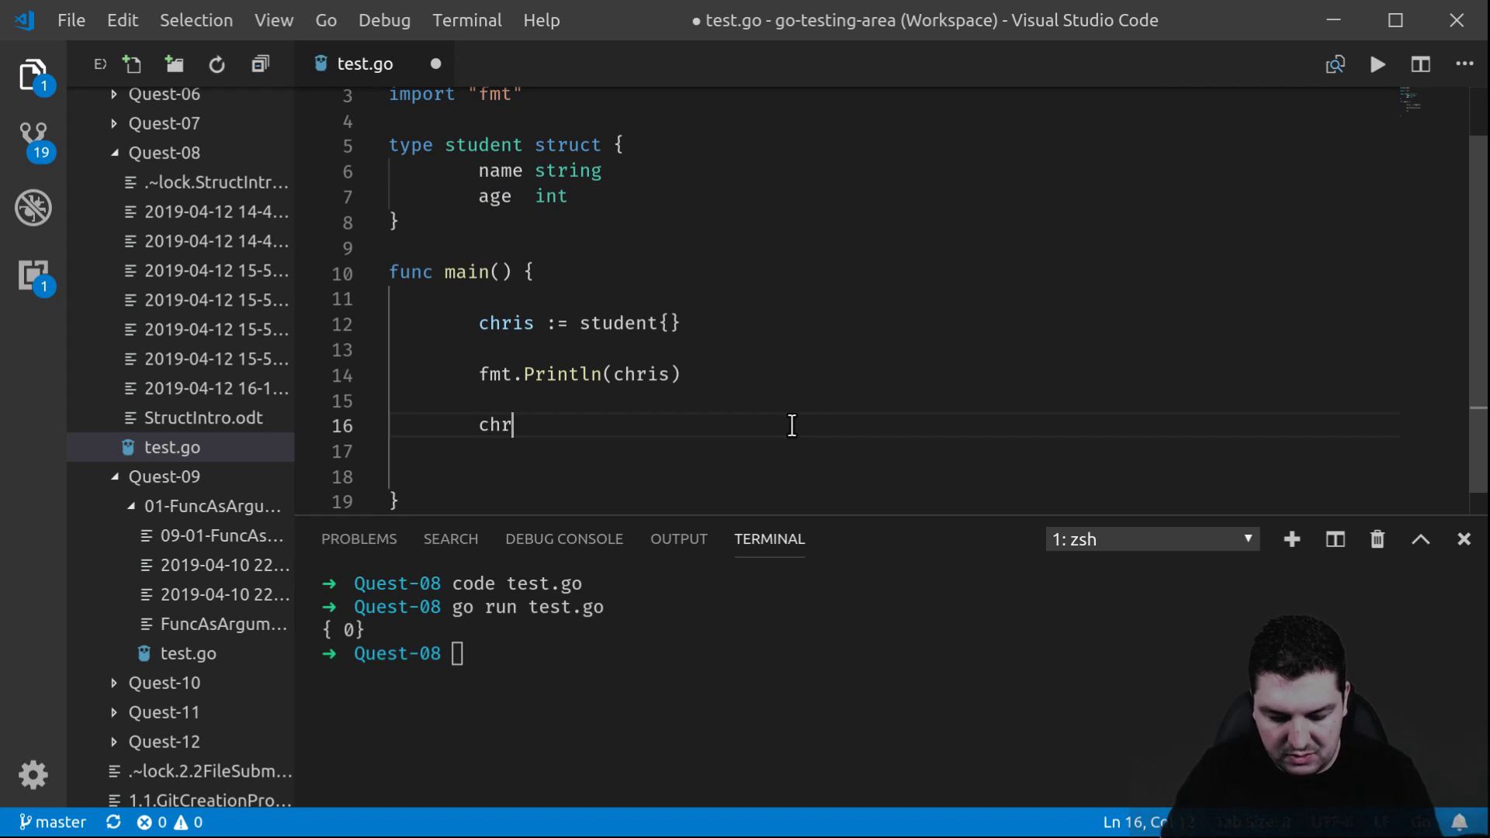
type("is.name")
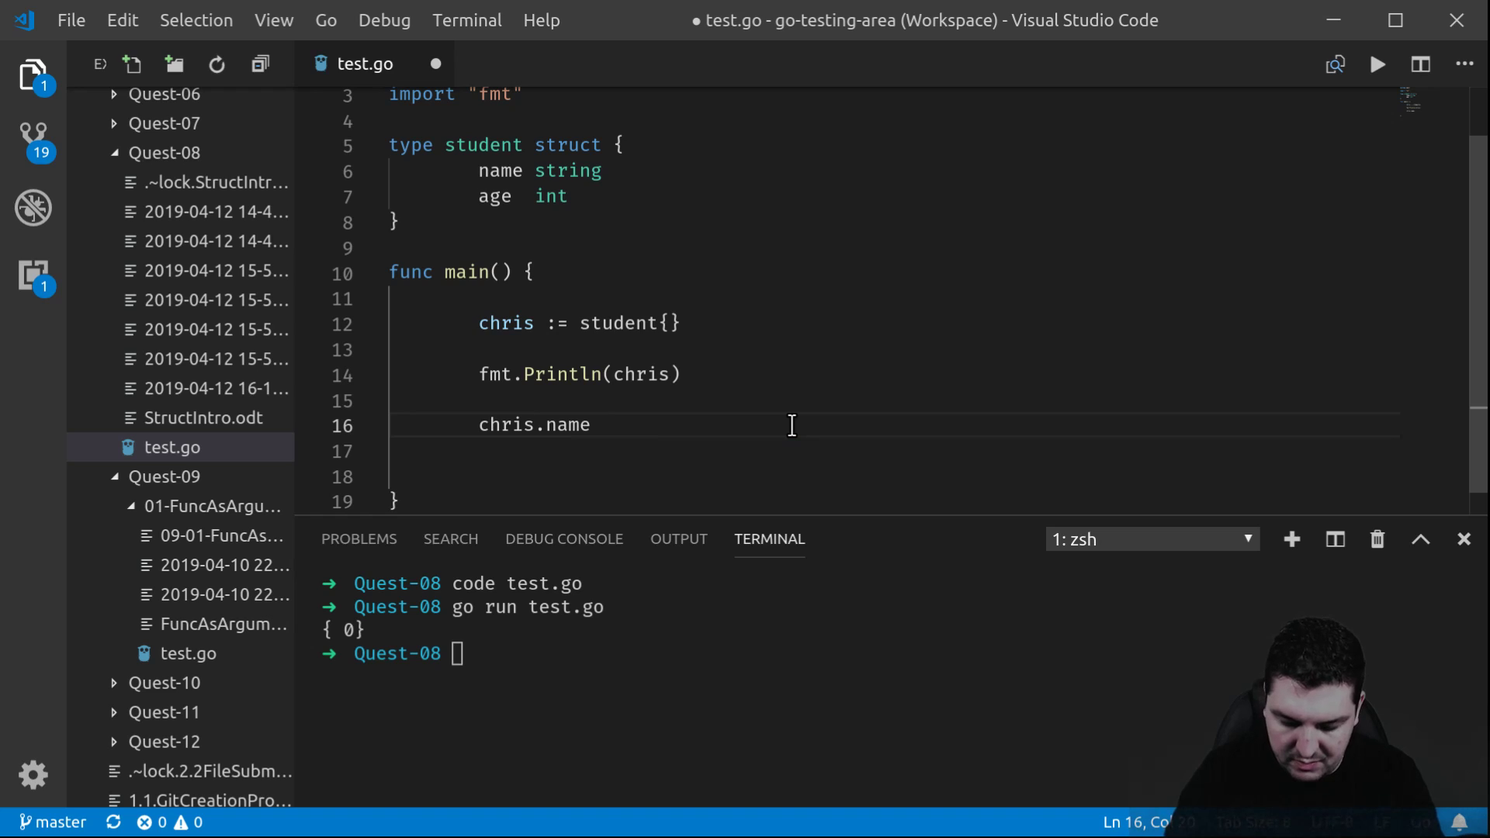
type("= \"c")
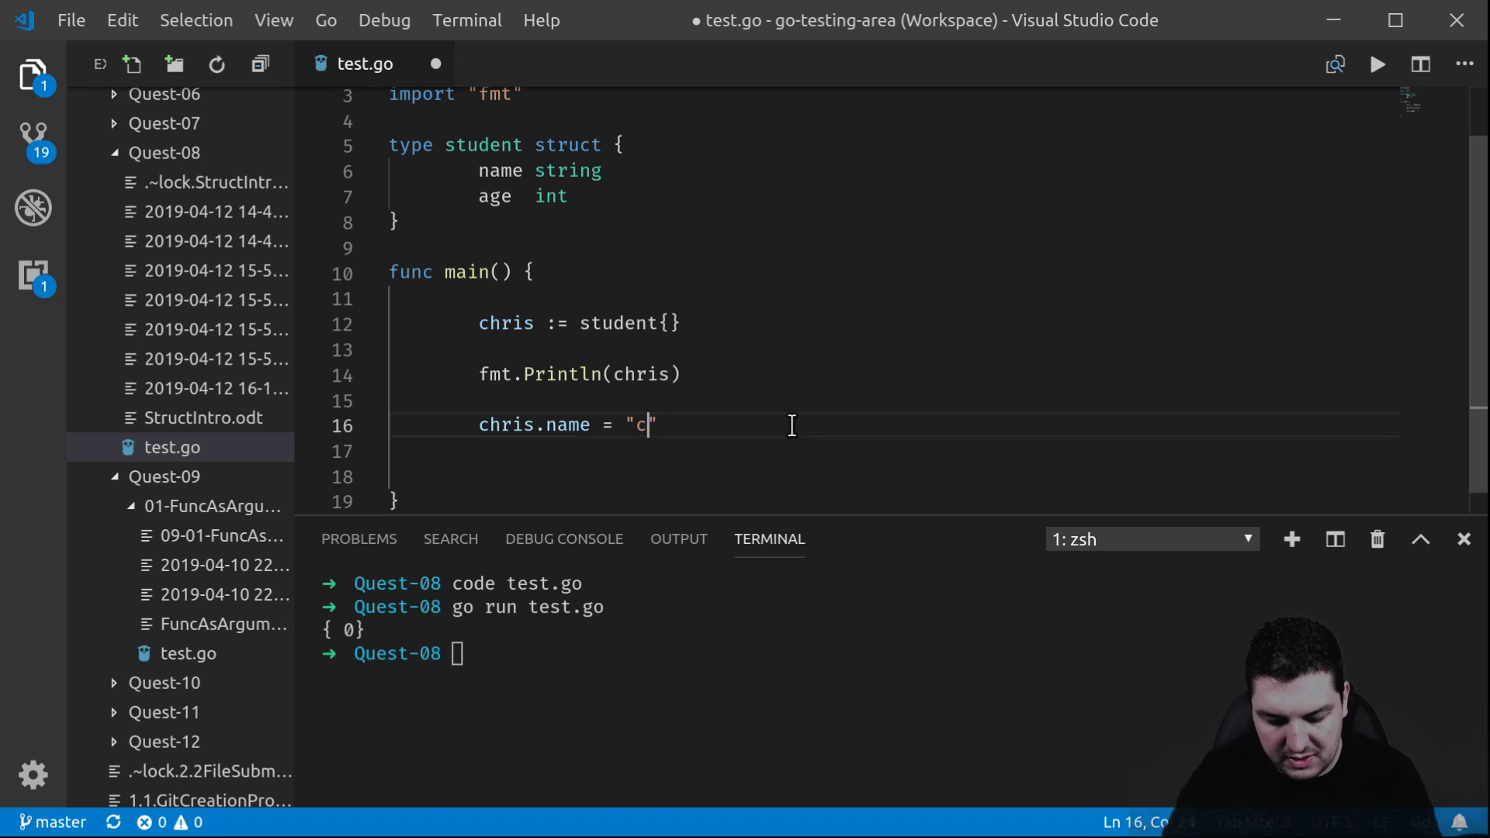
type("hris")
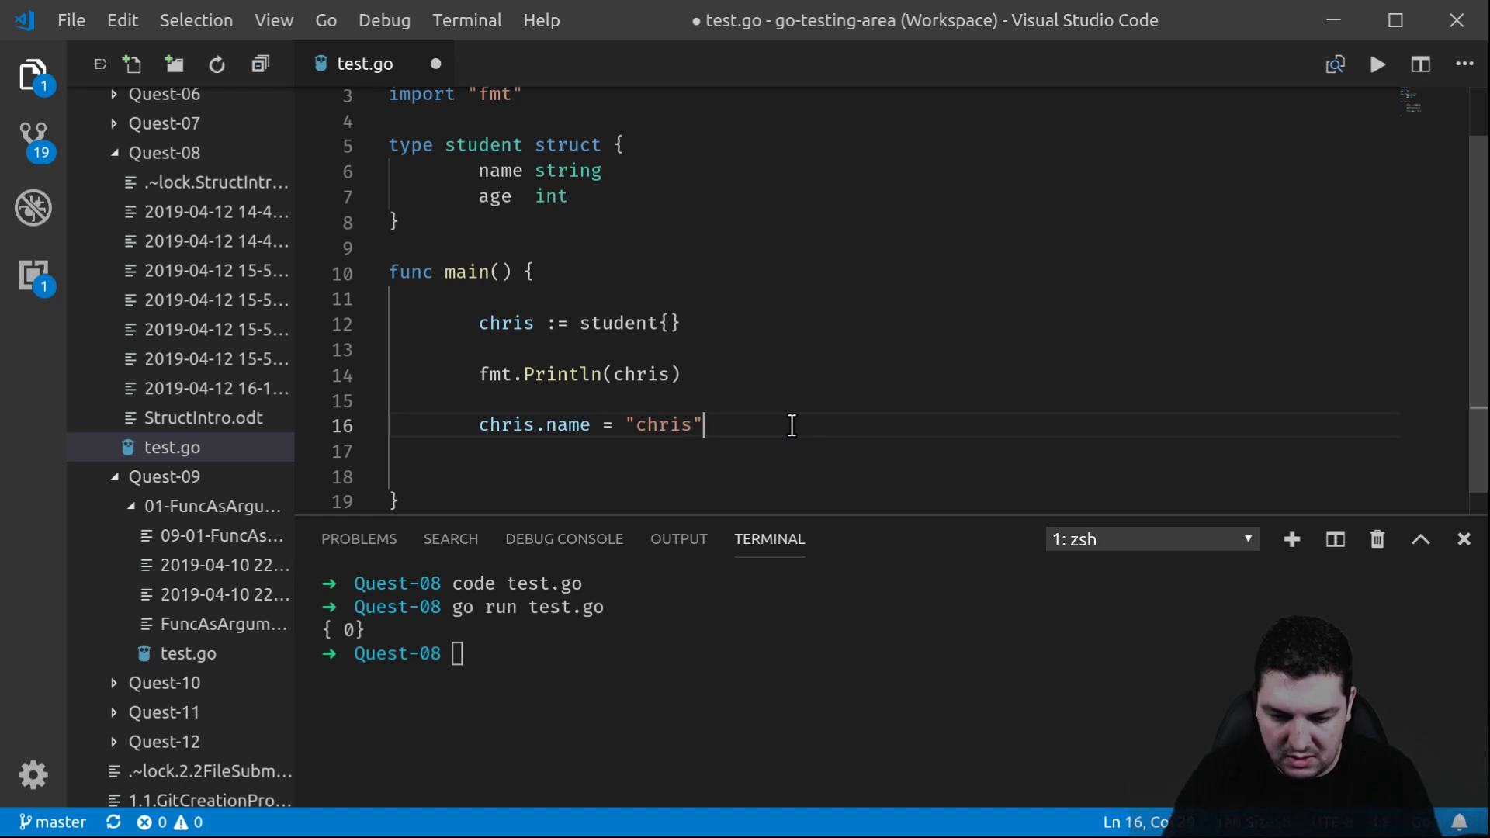
type("chris")
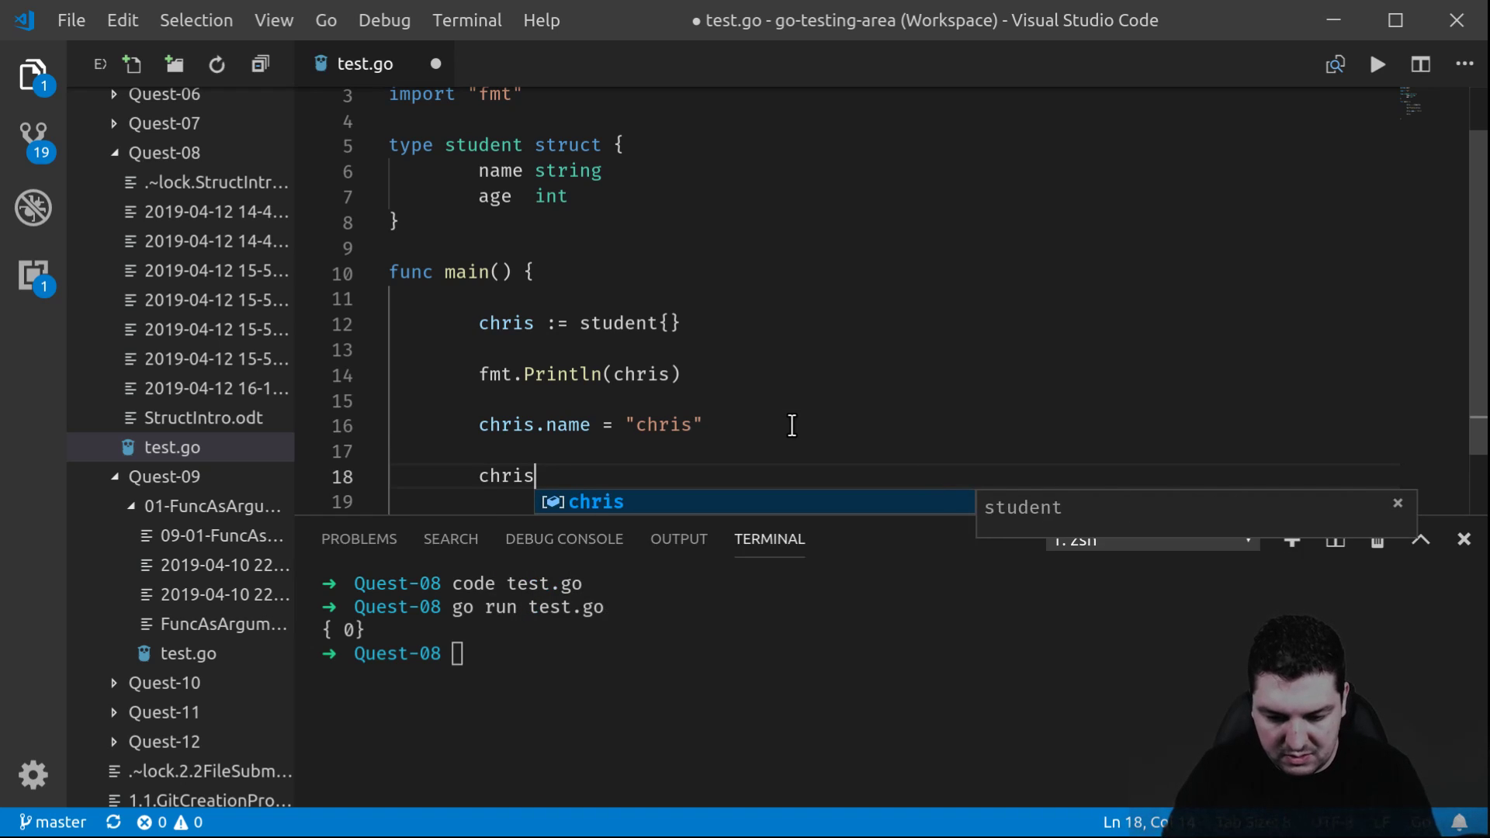
type(".age =")
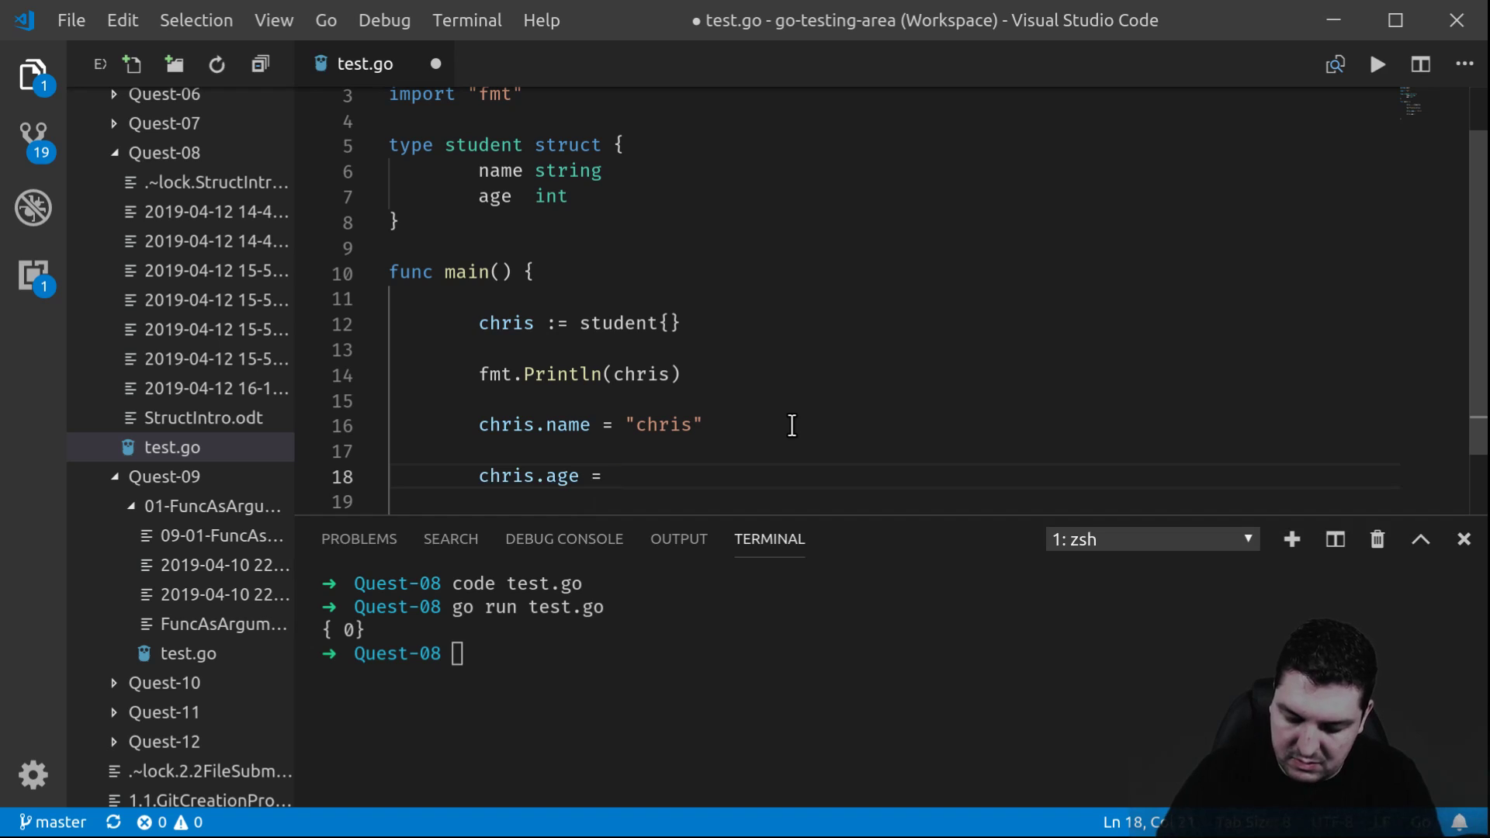
type("30")
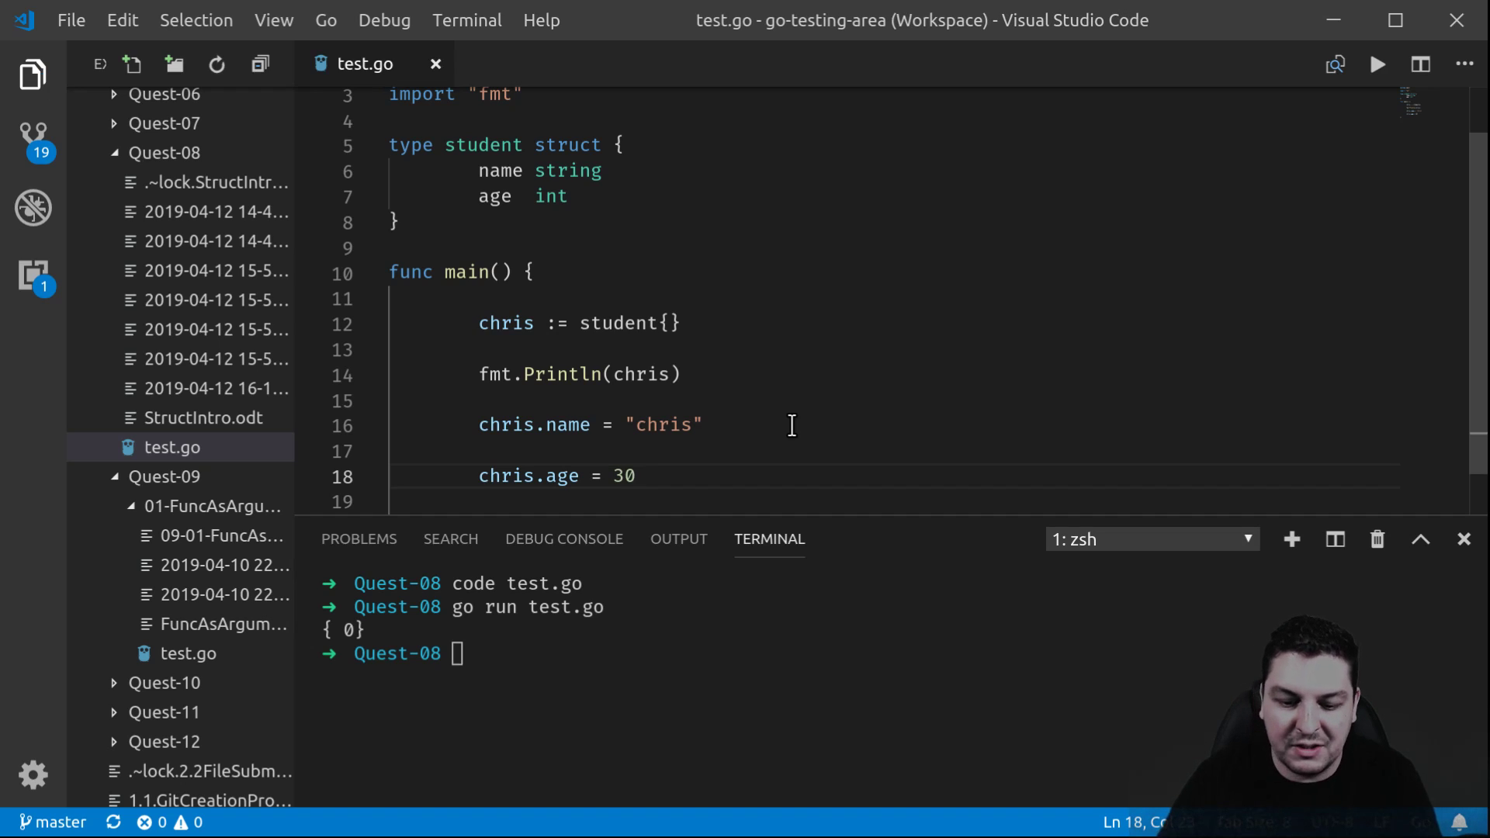
Rerun 'go run test.go', which still prints { 0}, and return to the editor
type("go")
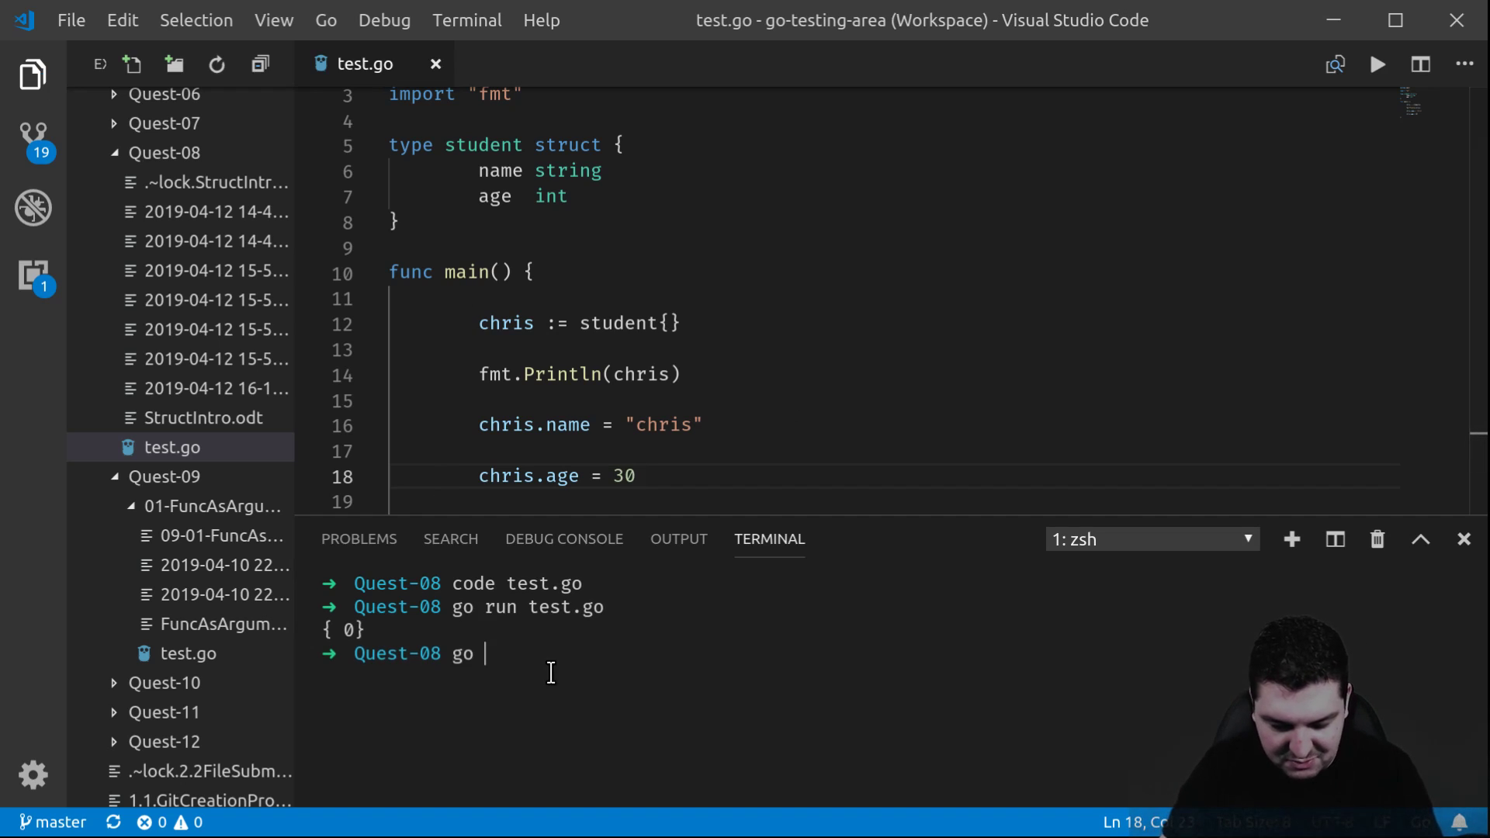
type("run test.go")
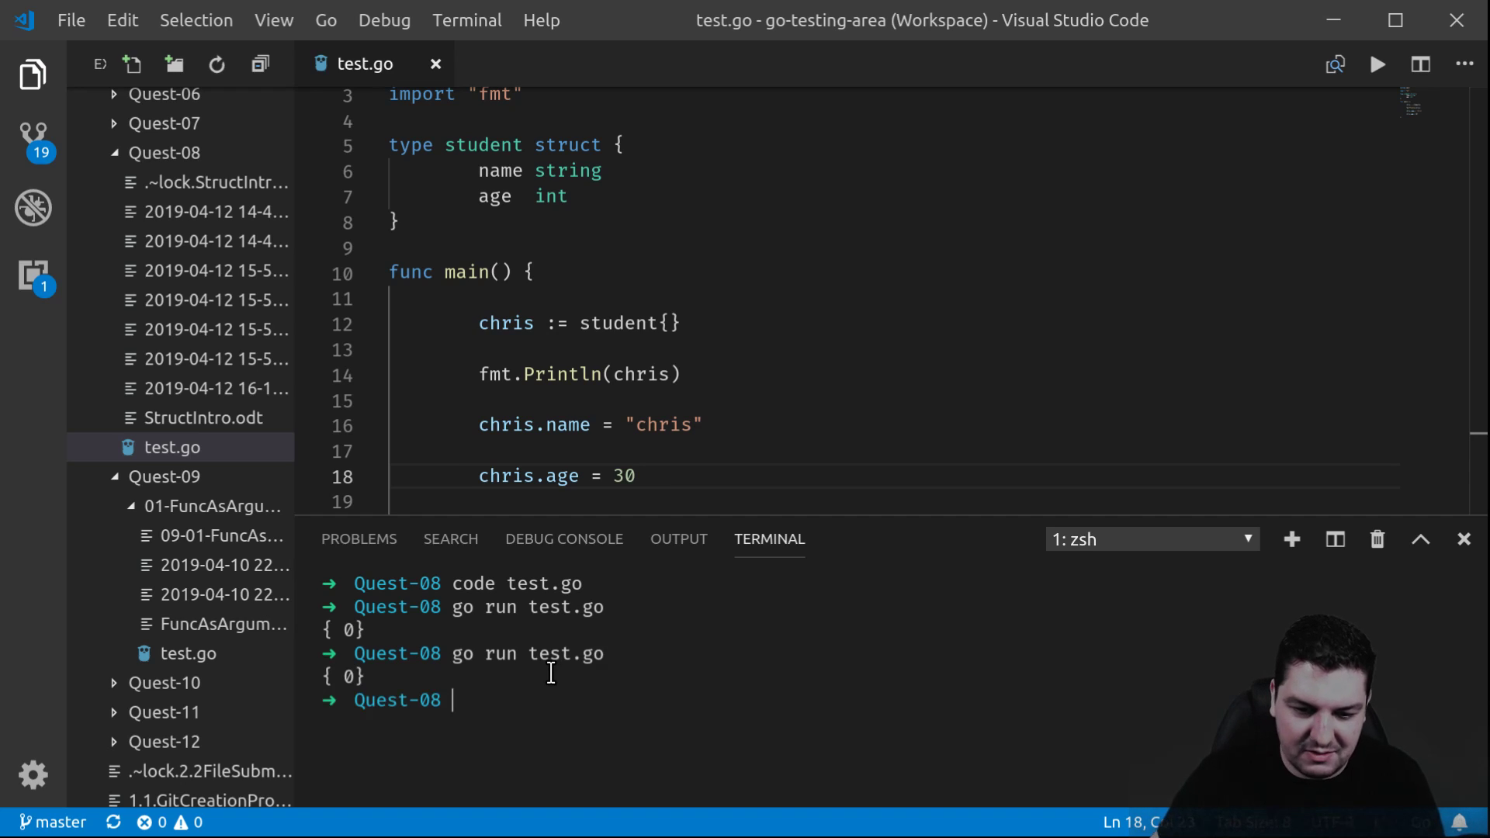
left_click(703, 425)
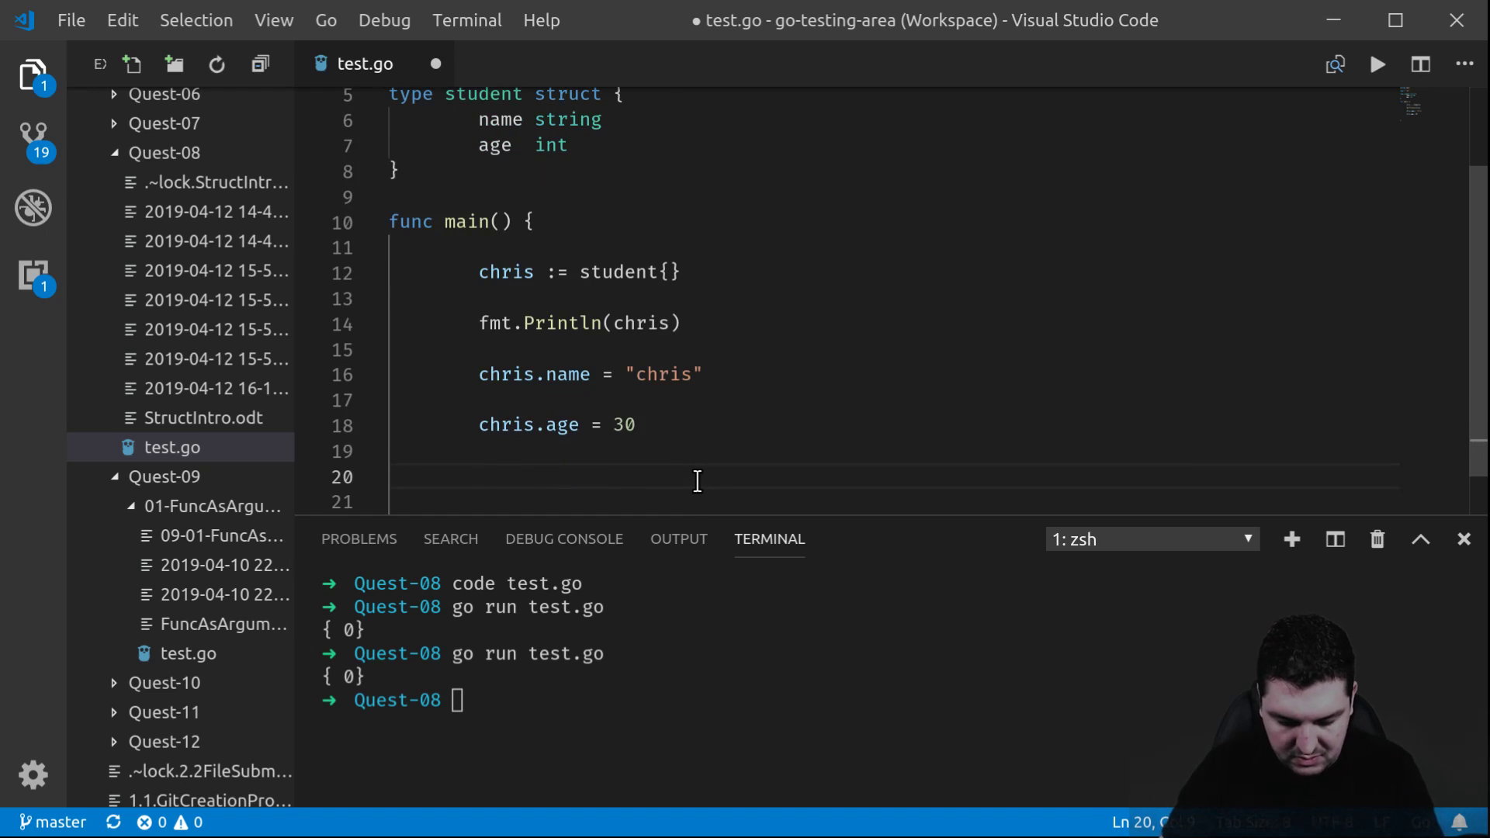
Add a second fmt.Println(chris) after the assignments
type("fmt.")
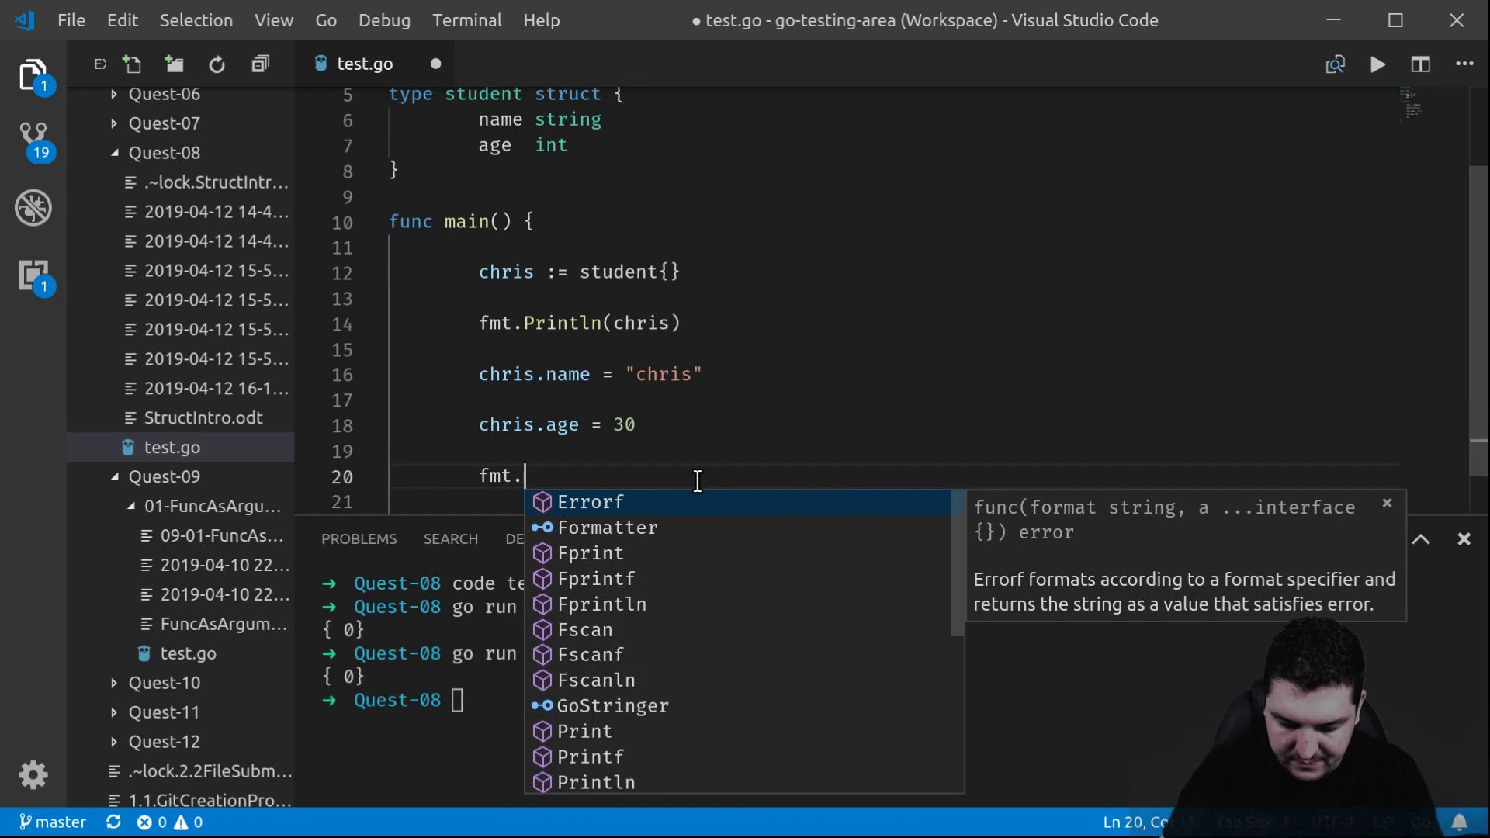
type("Println")
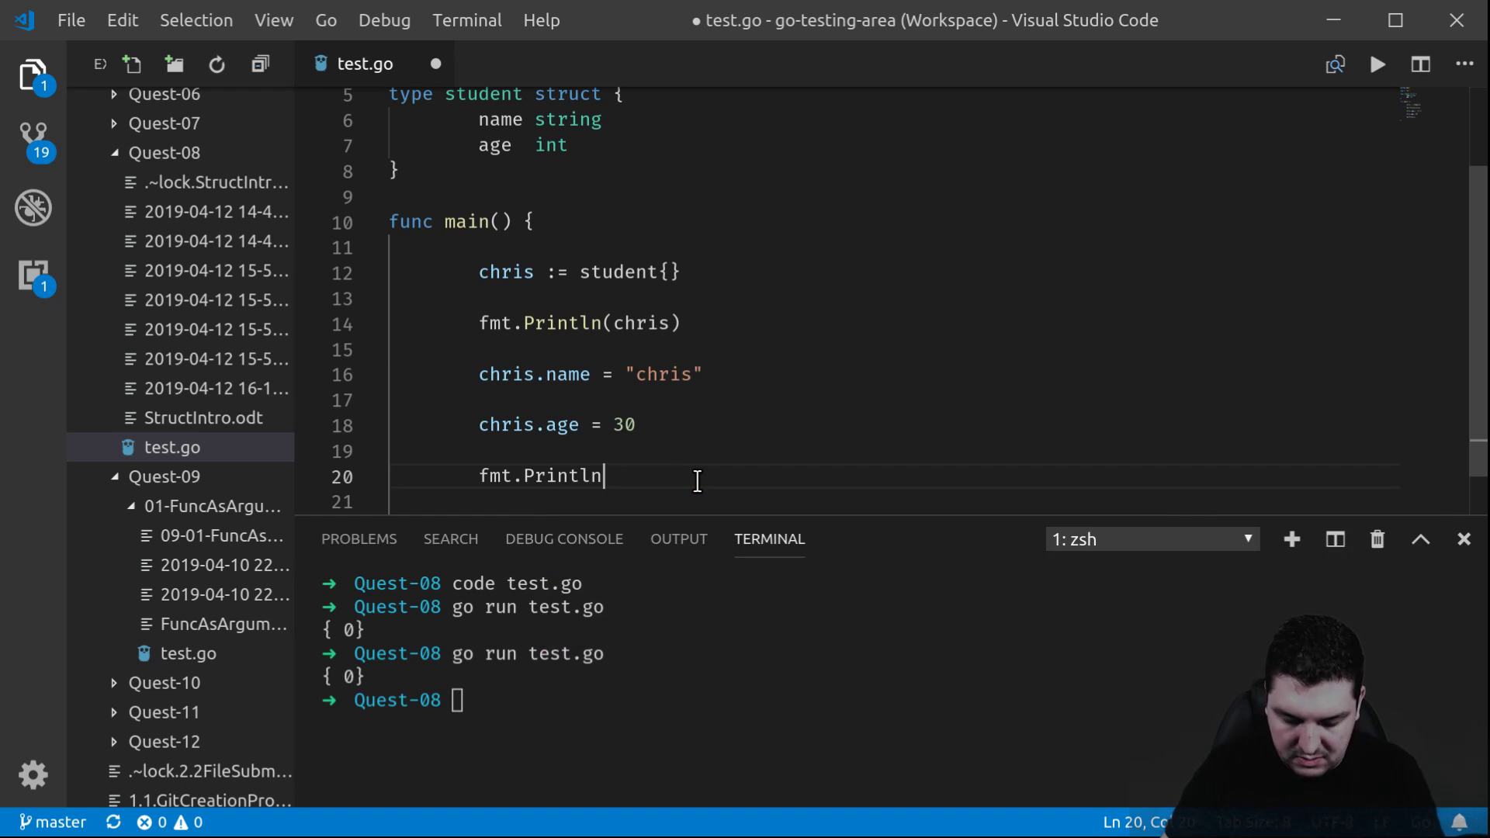
type("9ch")
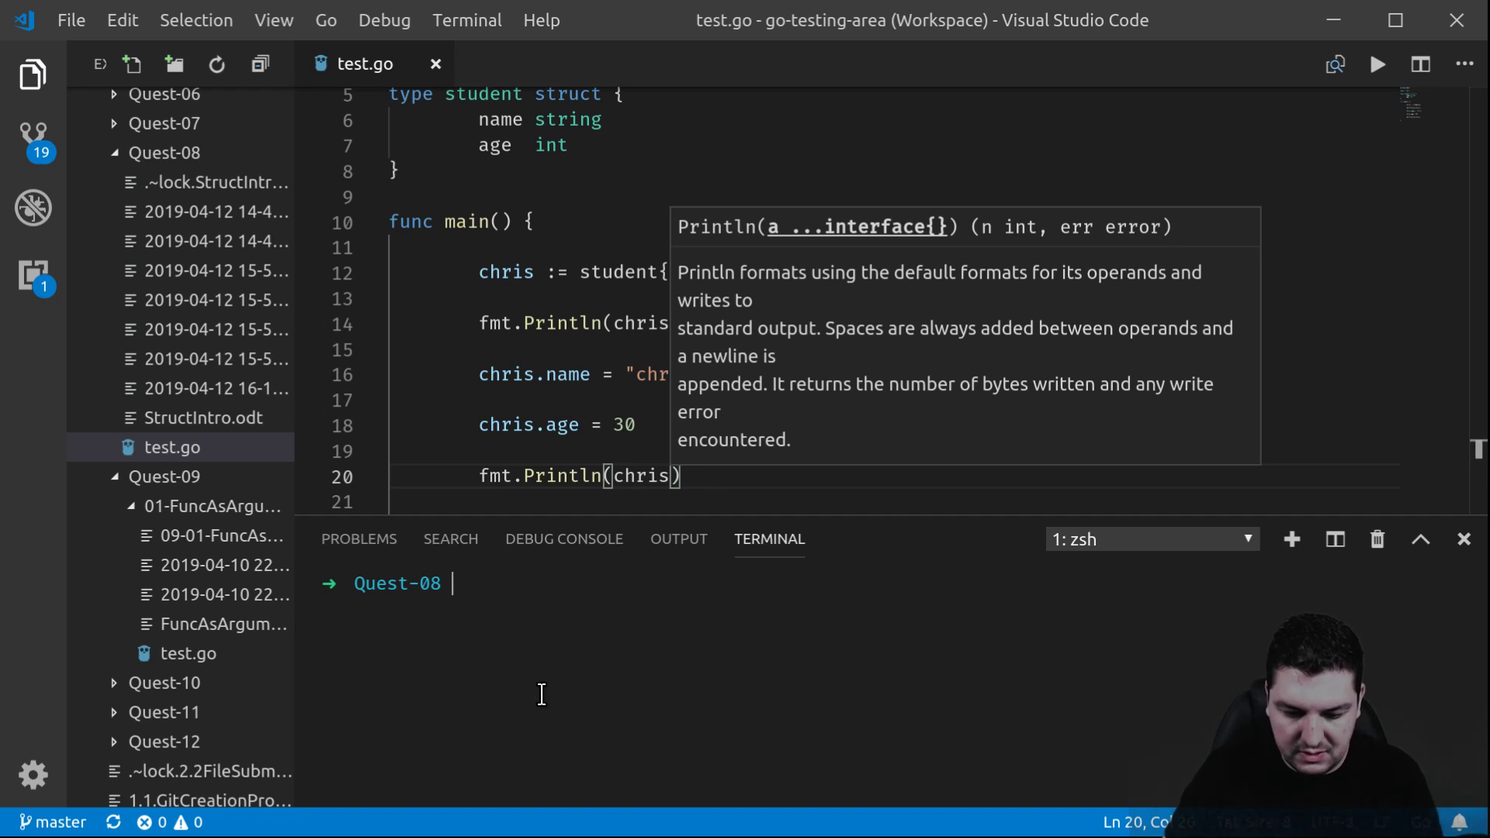
Rerun 'go run test.go' to show { 0} then {chris 30}
type("go run test.go")
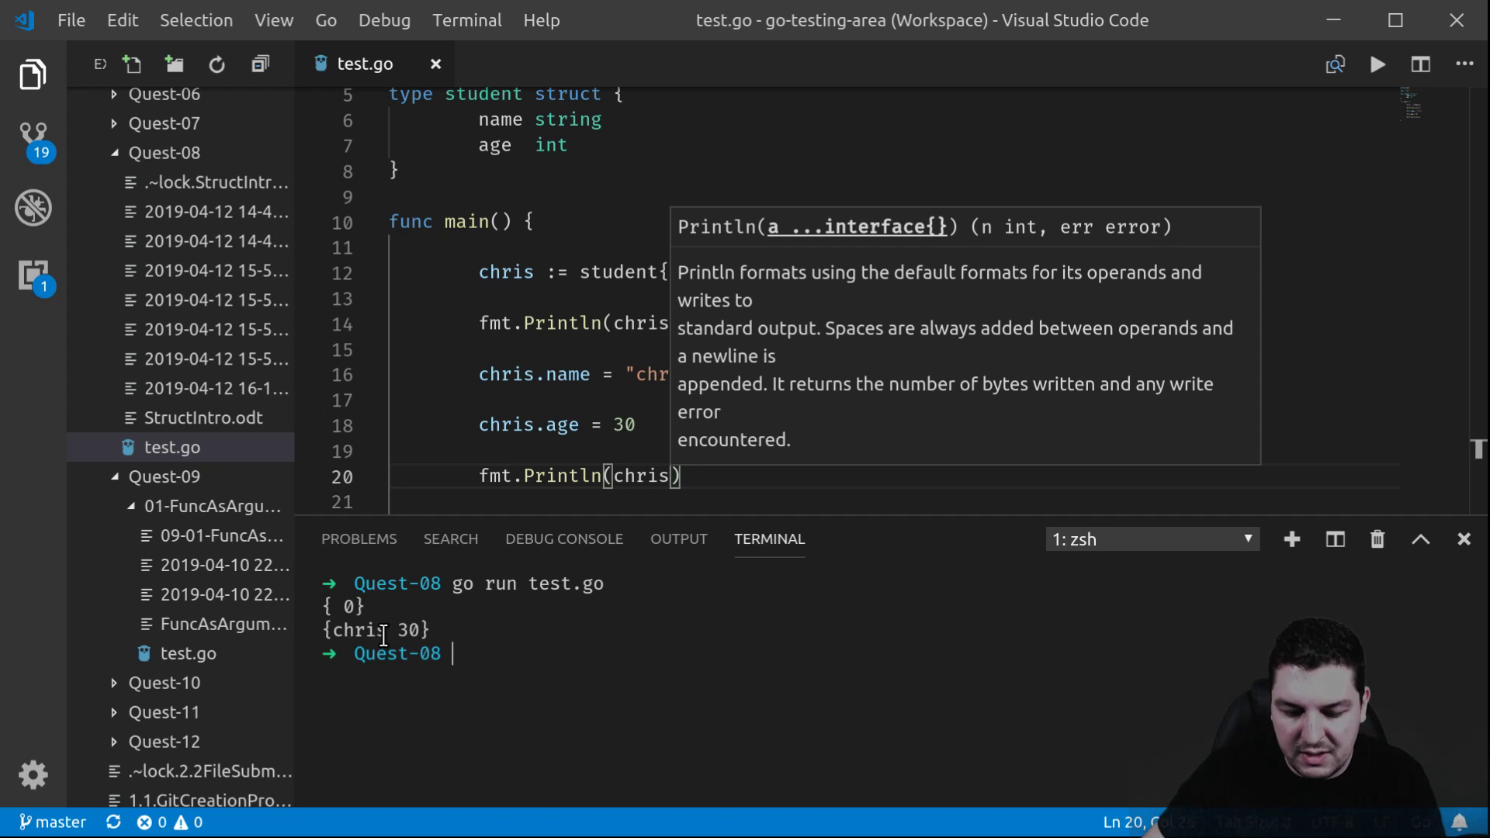
scroll("down", 3)
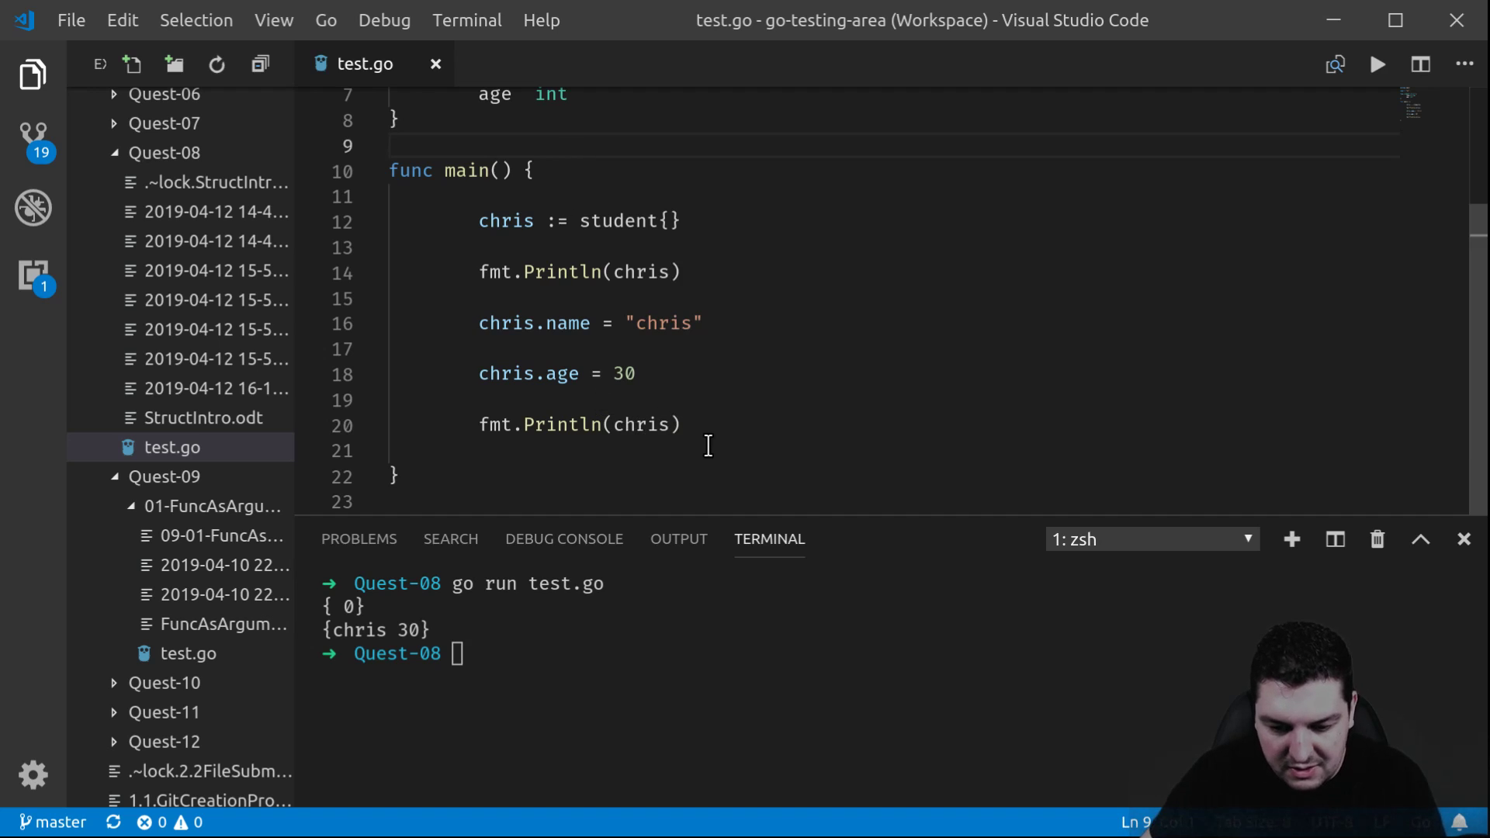
scroll("up", 3)
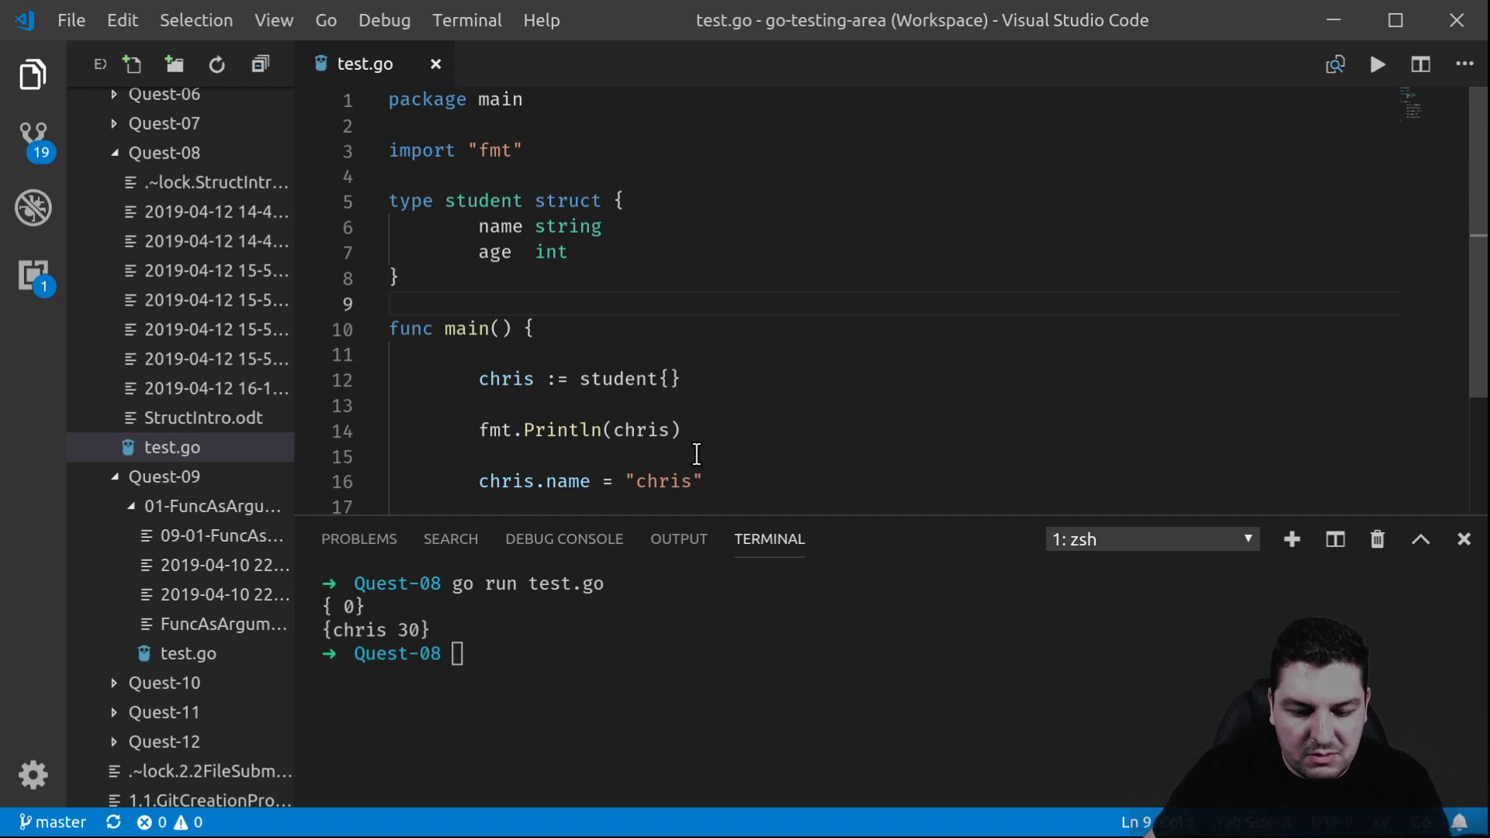
scroll("down", 3)
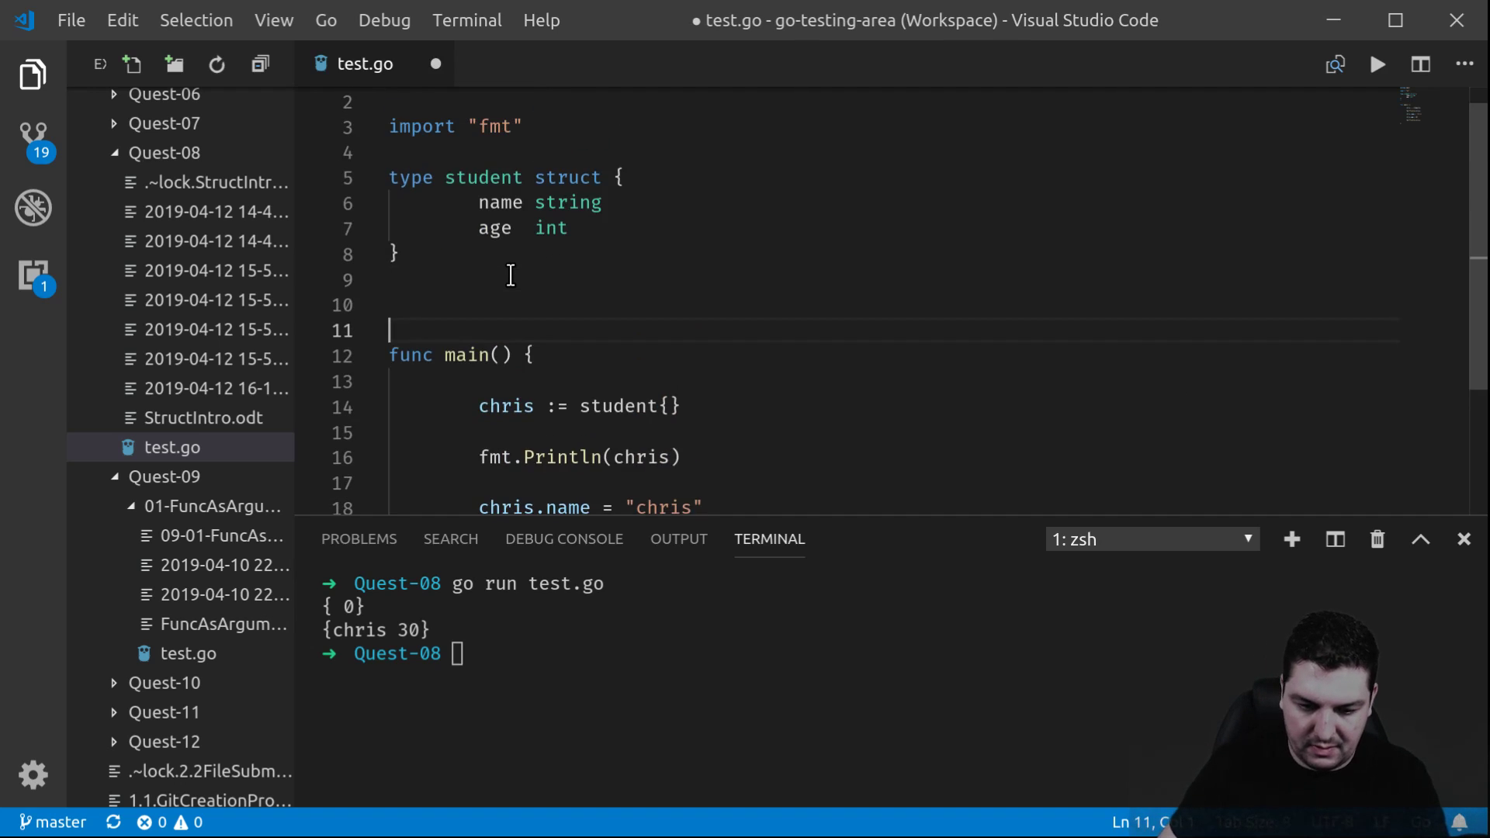
Write the signature func changeName(pointer *student, nameChosen string)
type("func changeN")
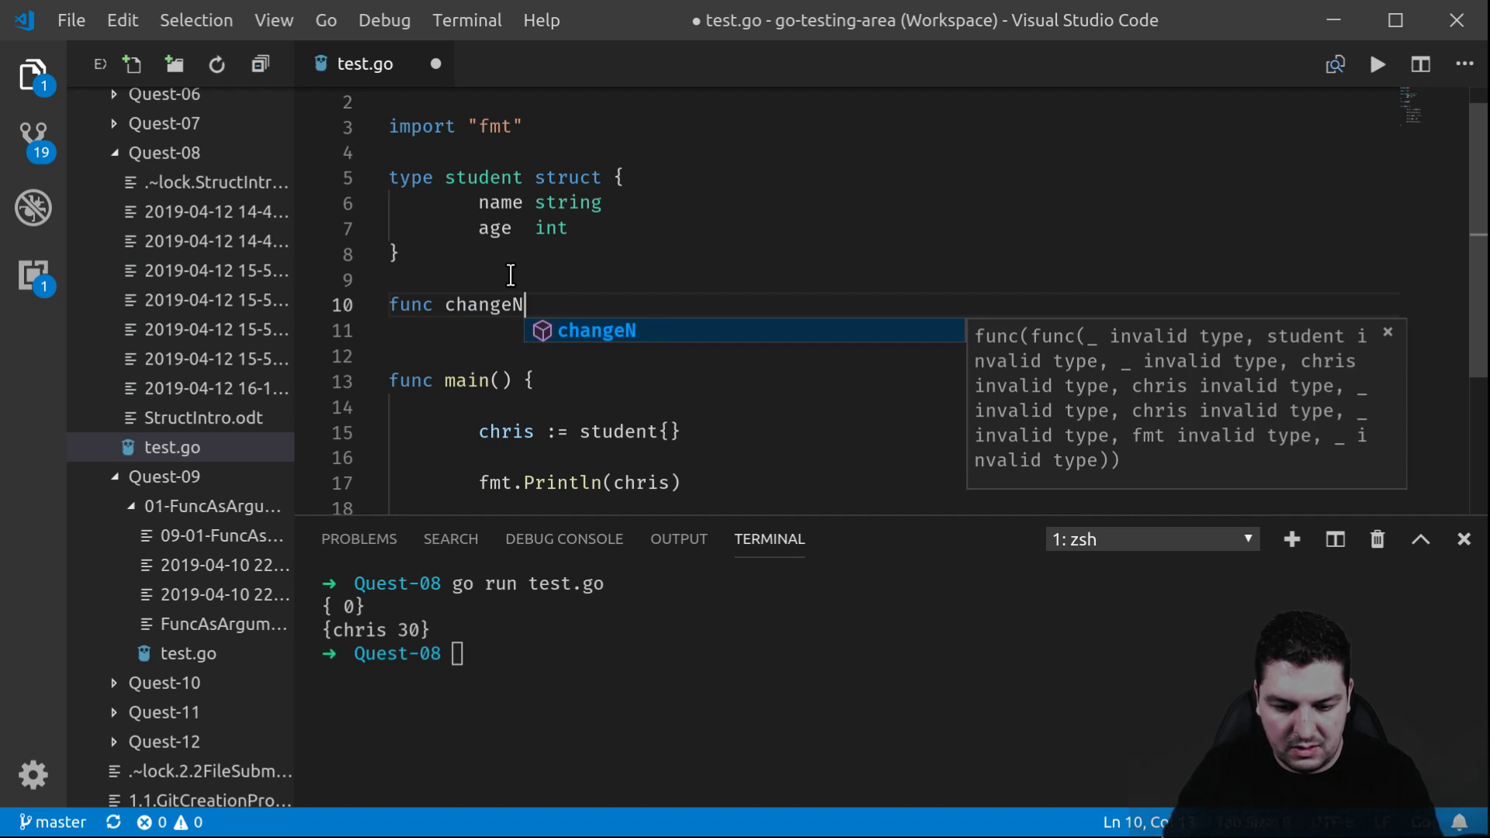
type("ame")
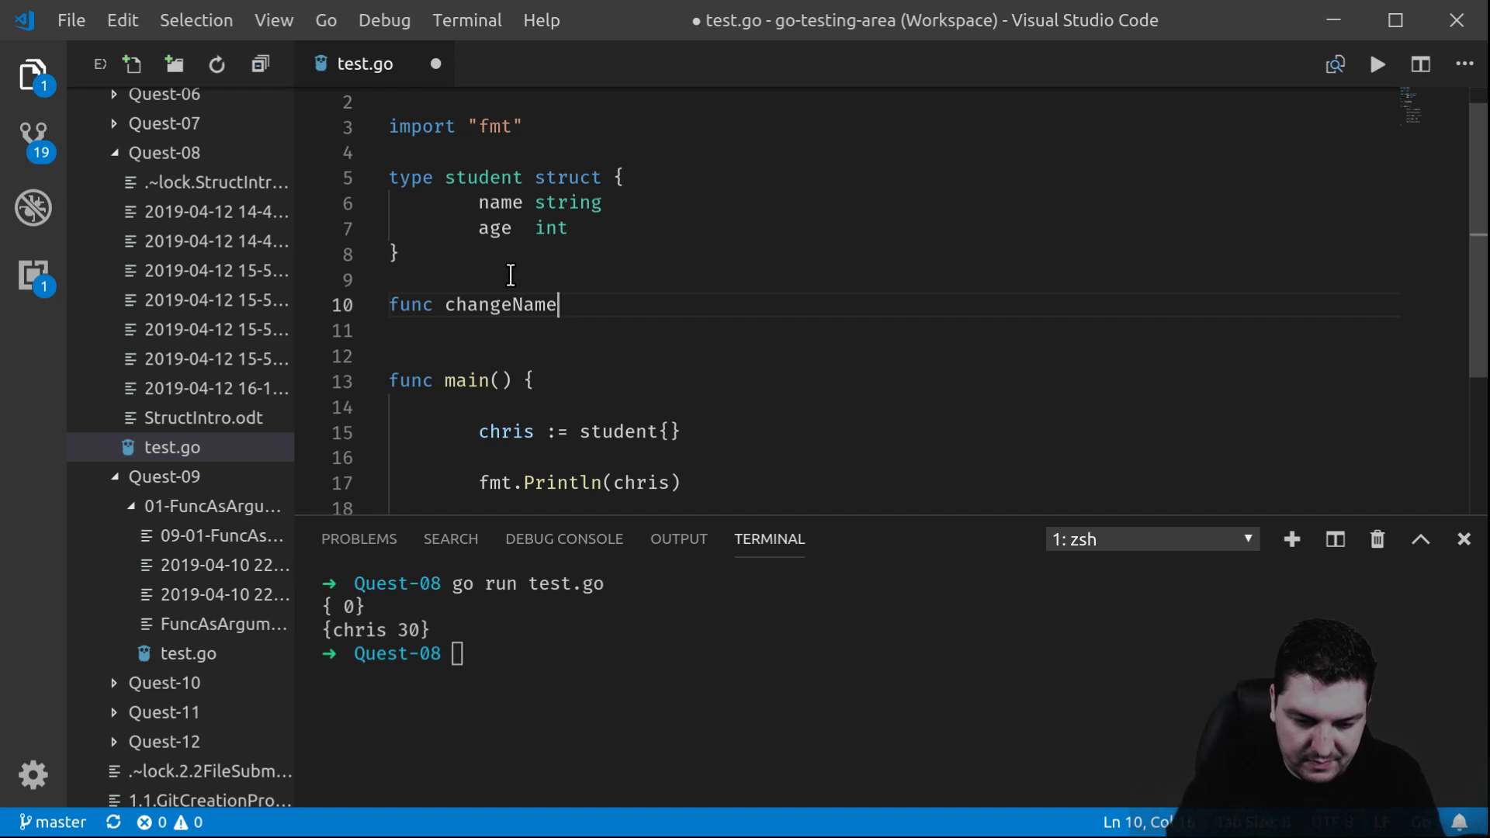
type("()")
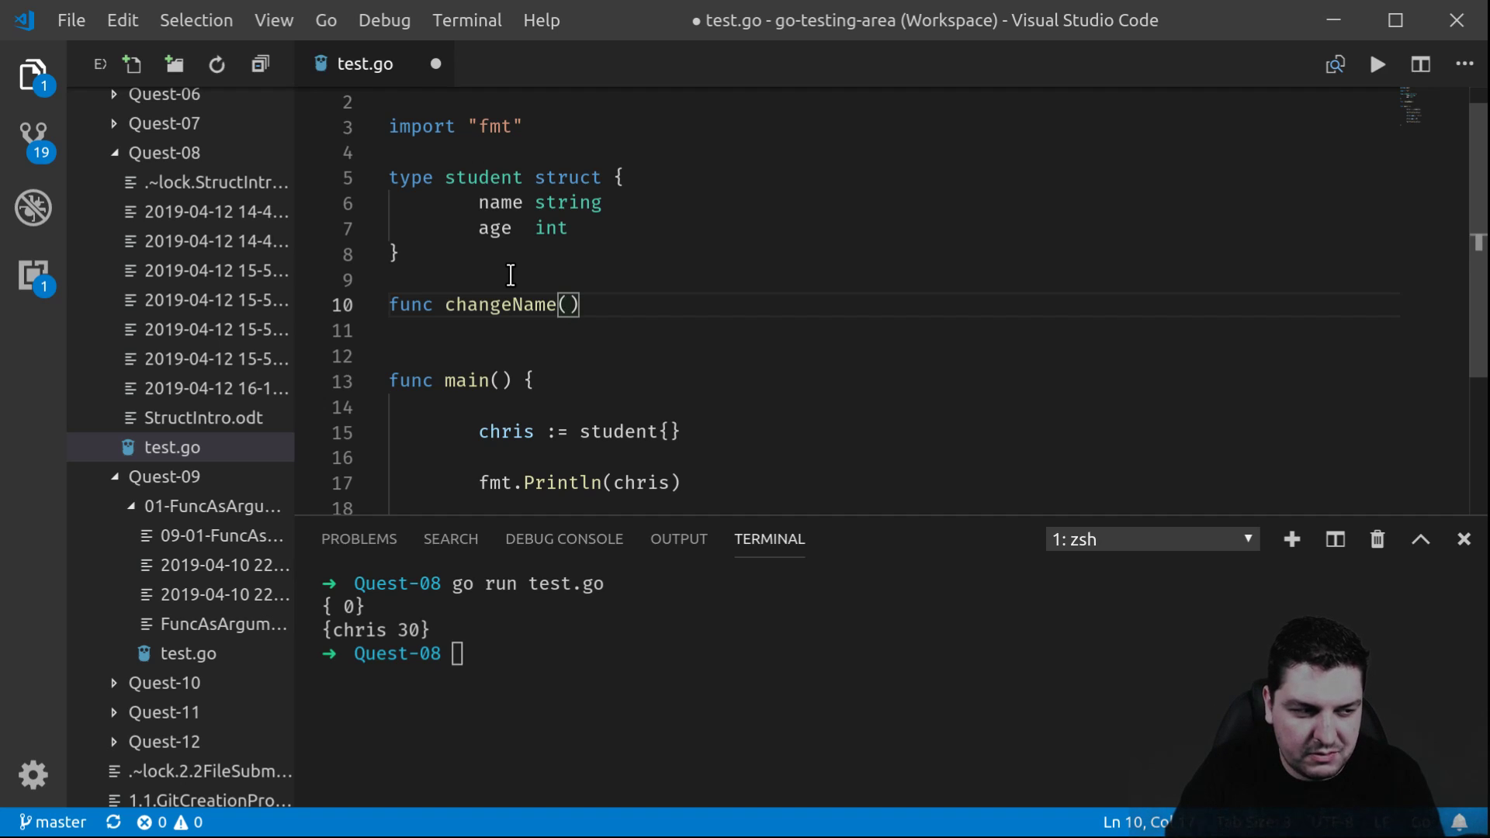
type("poin")
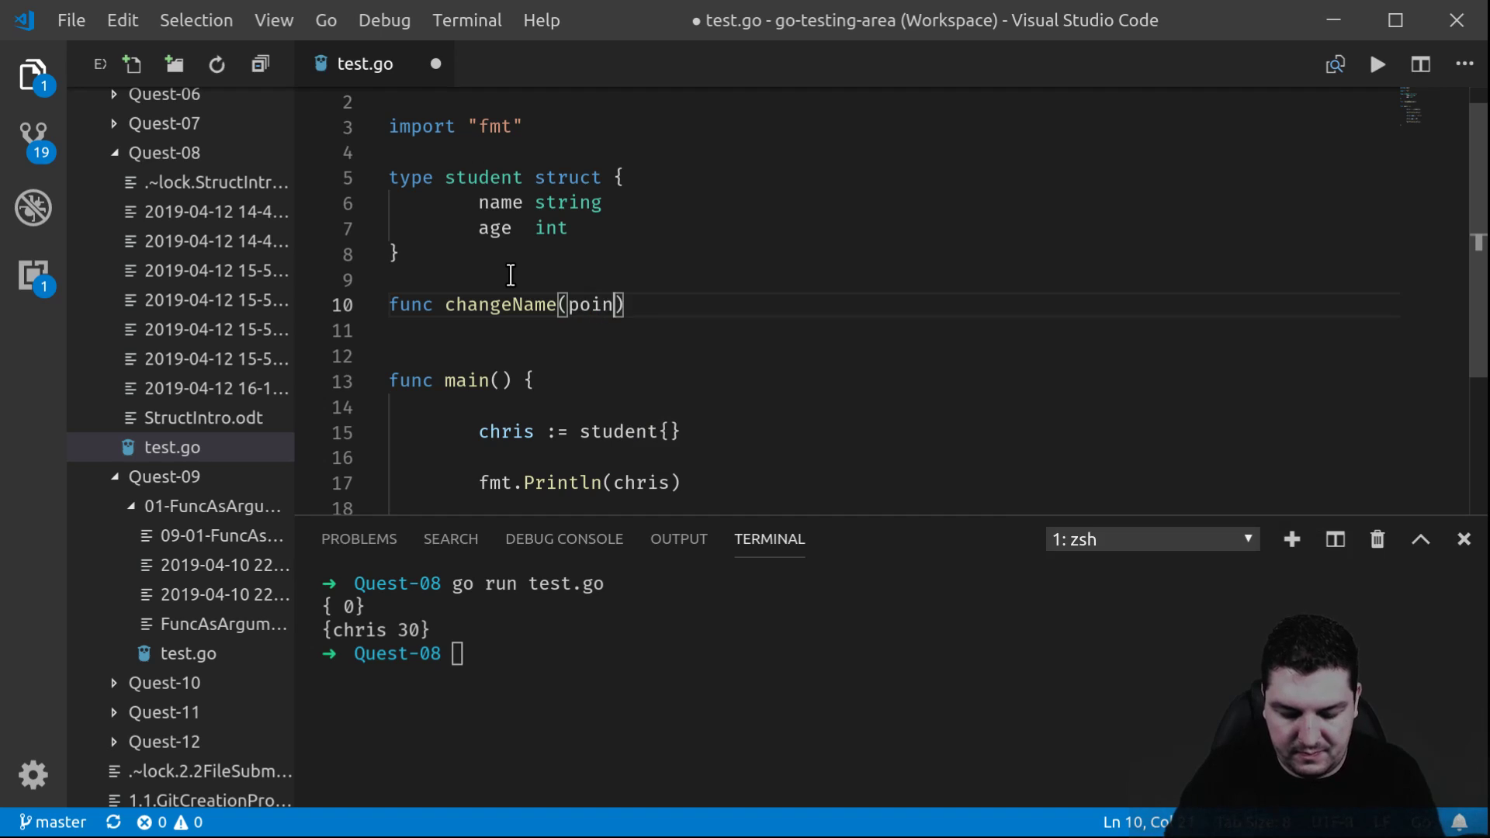
type("ter *student,")
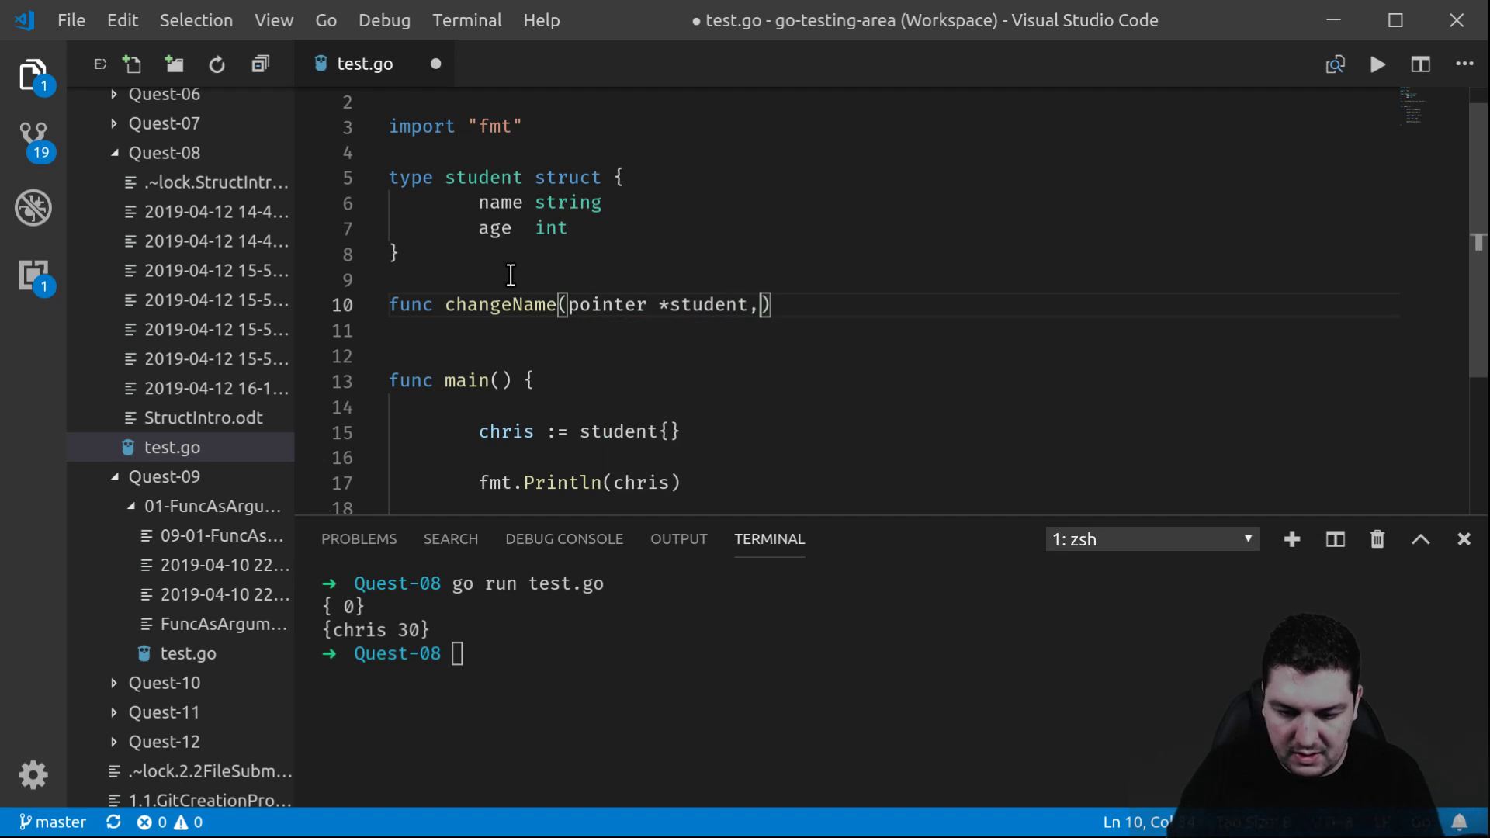
type("\" name \"")
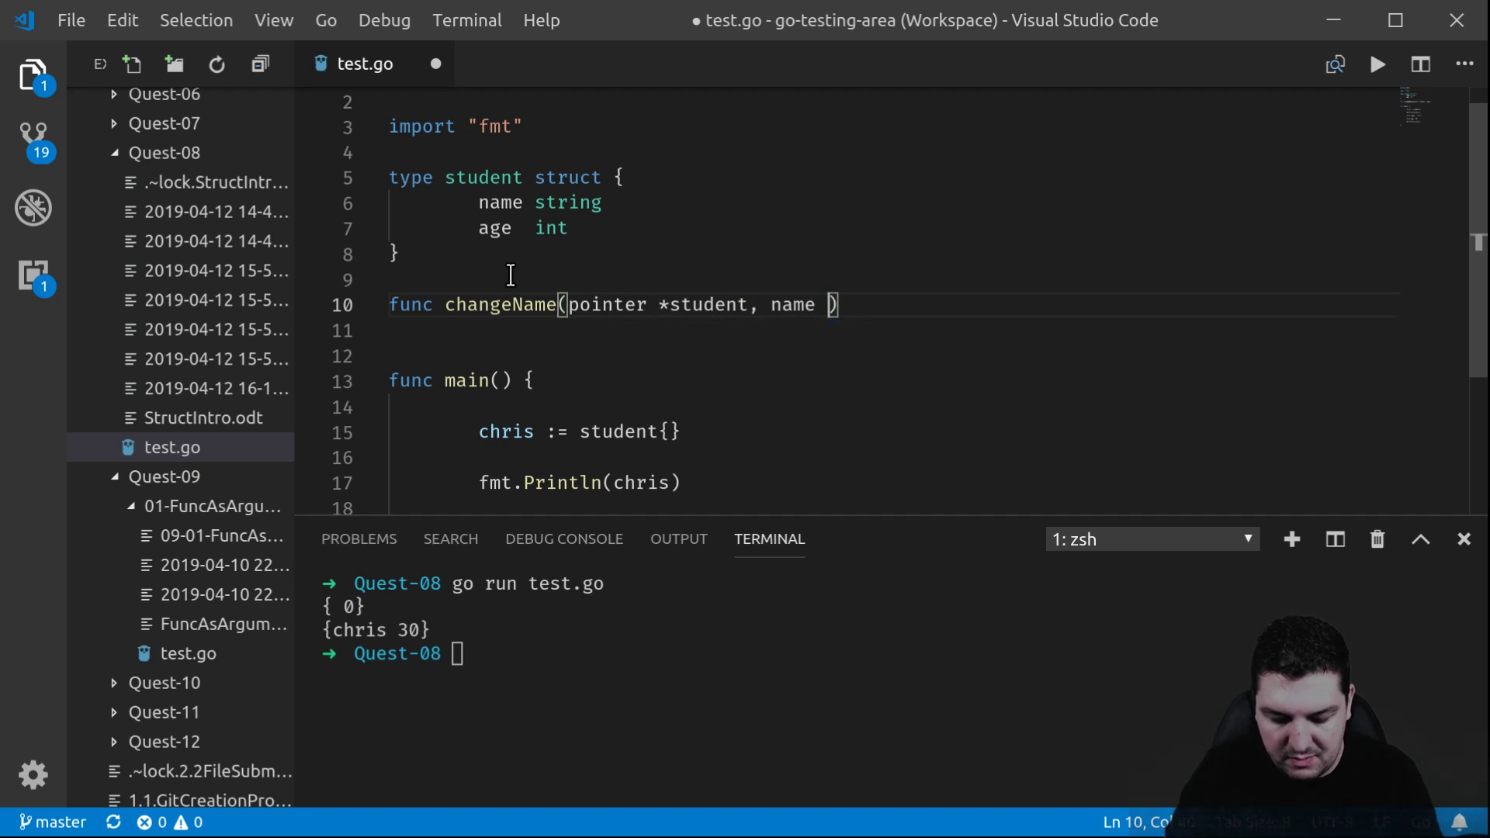
type("string")
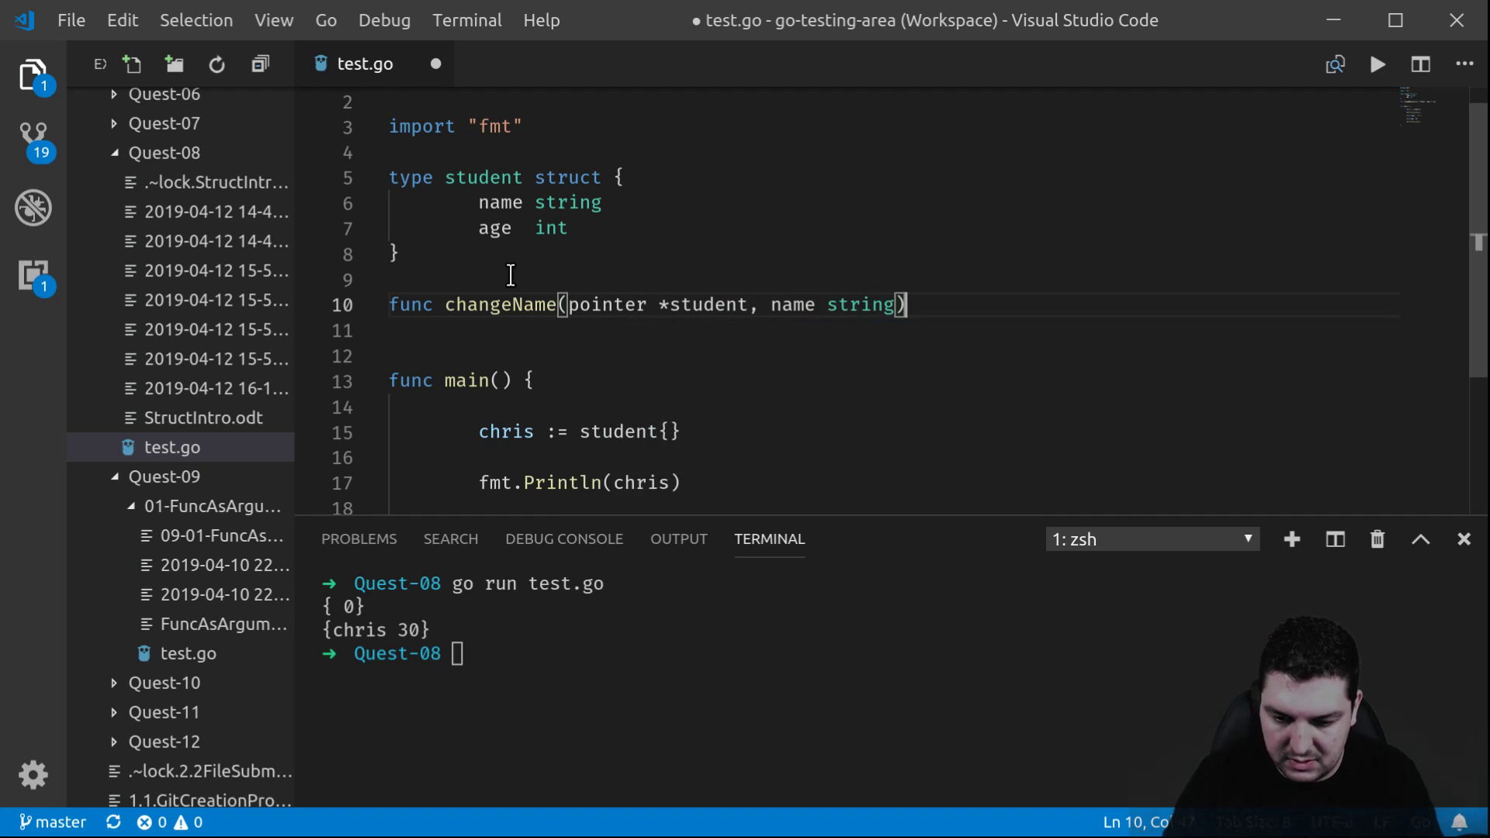
type("{")
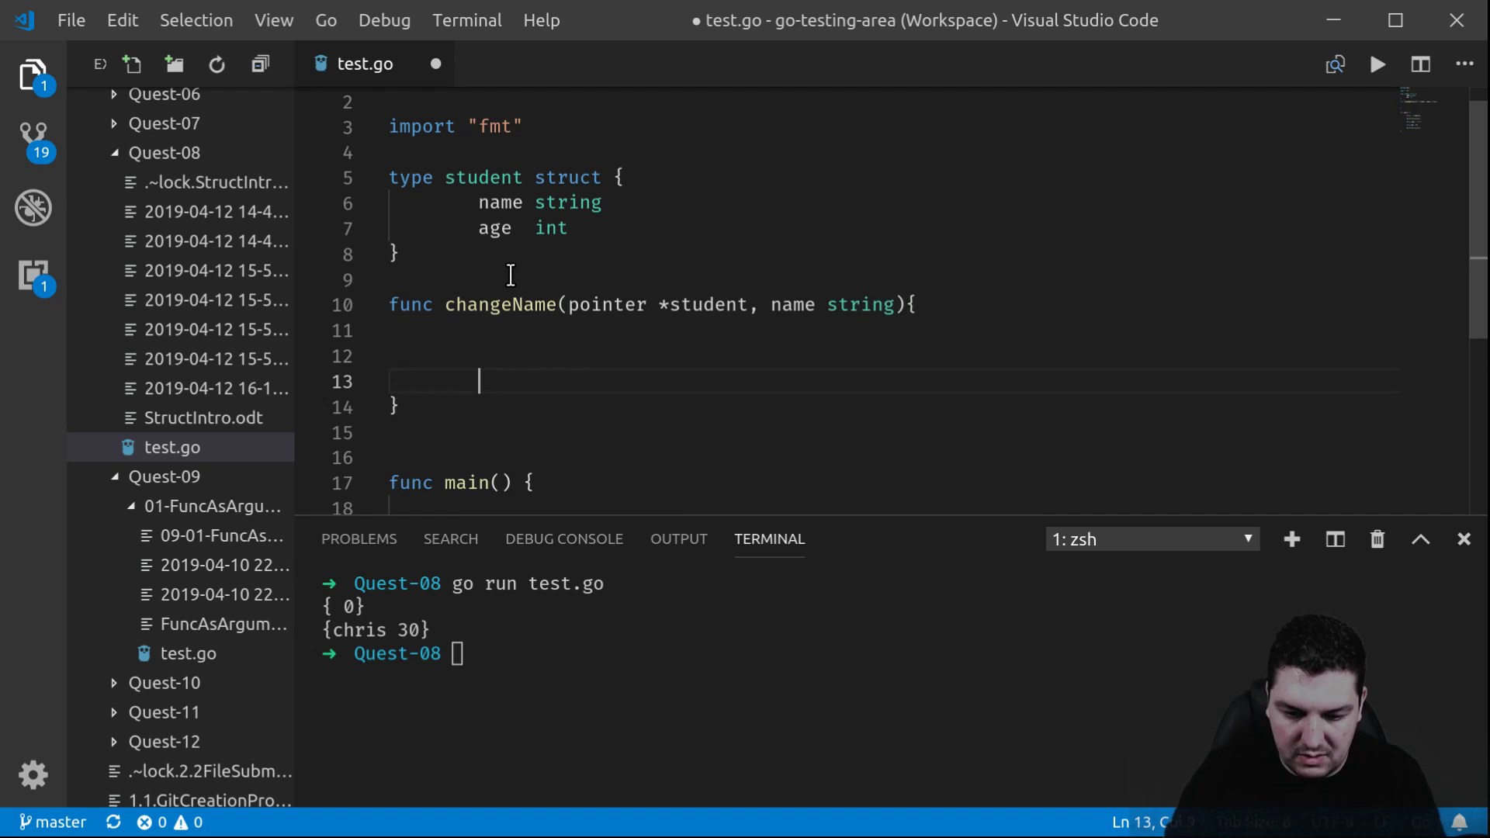
Fill the changeName body with pointer.name = nameChosen, accepting the autocomplete
key("Backspace")
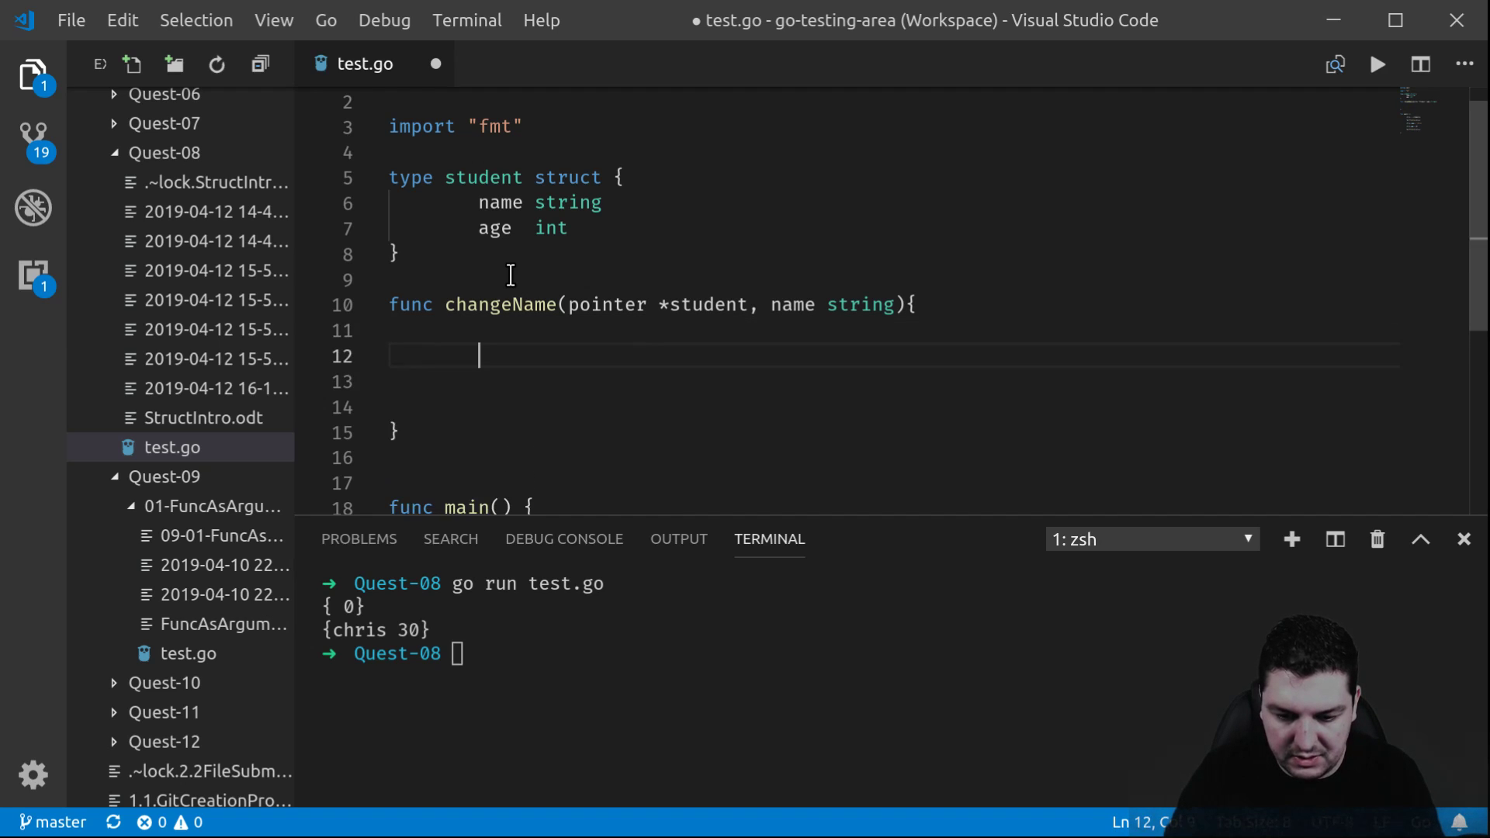
type("pointe")
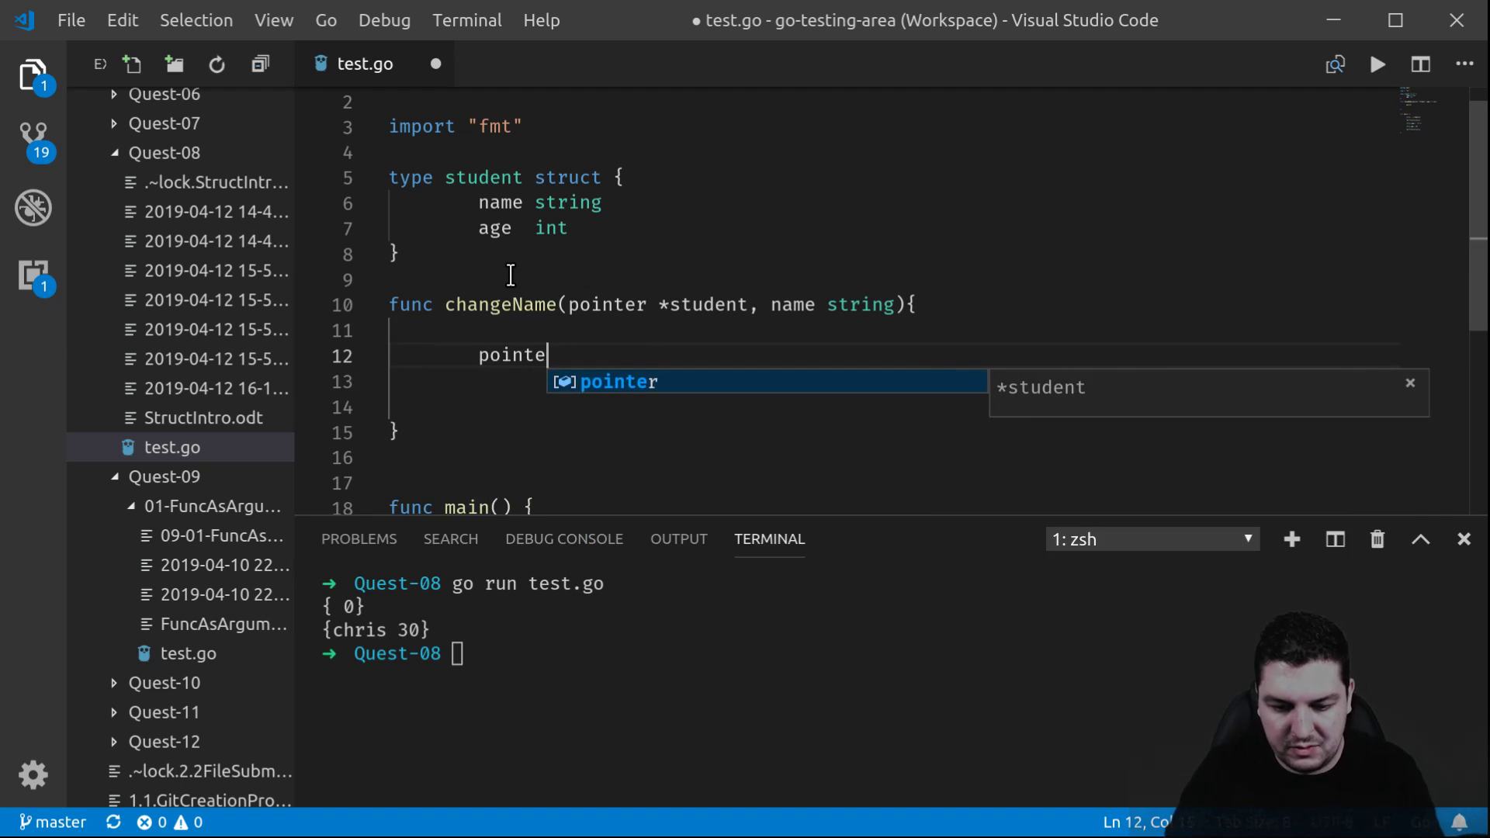
type("r.name =")
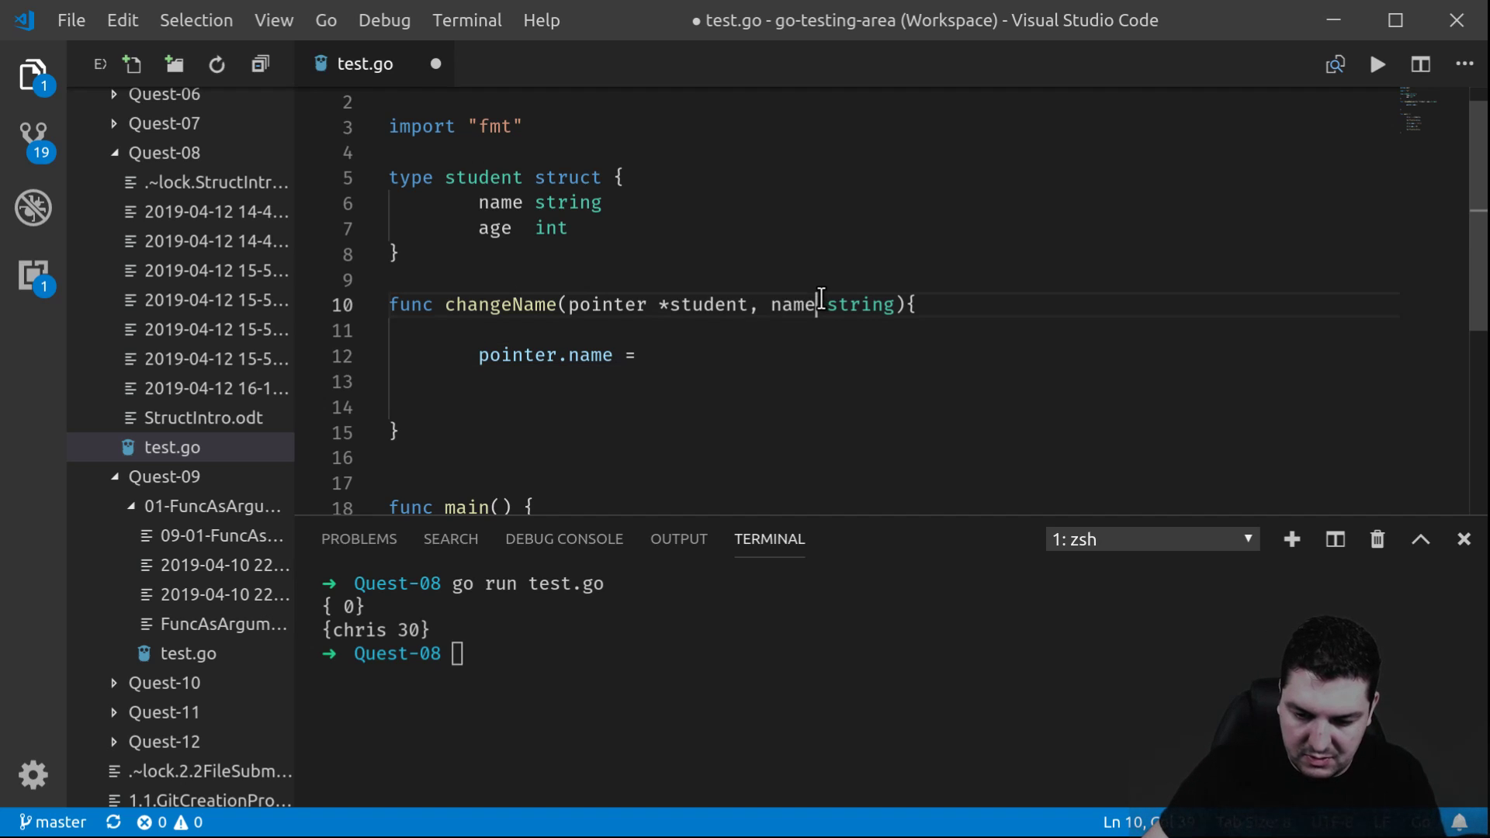
type("hose")
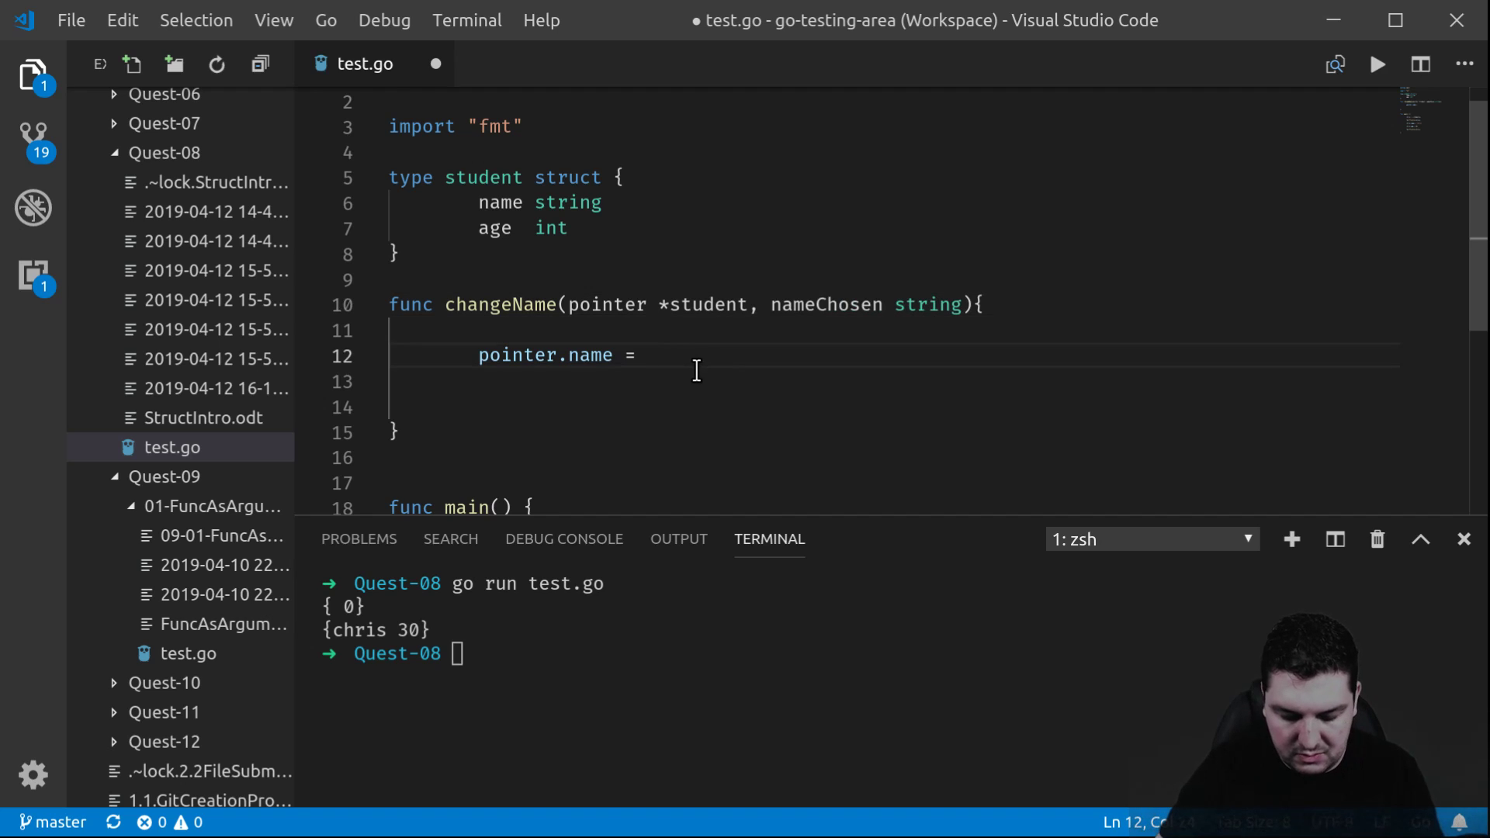
type("name")
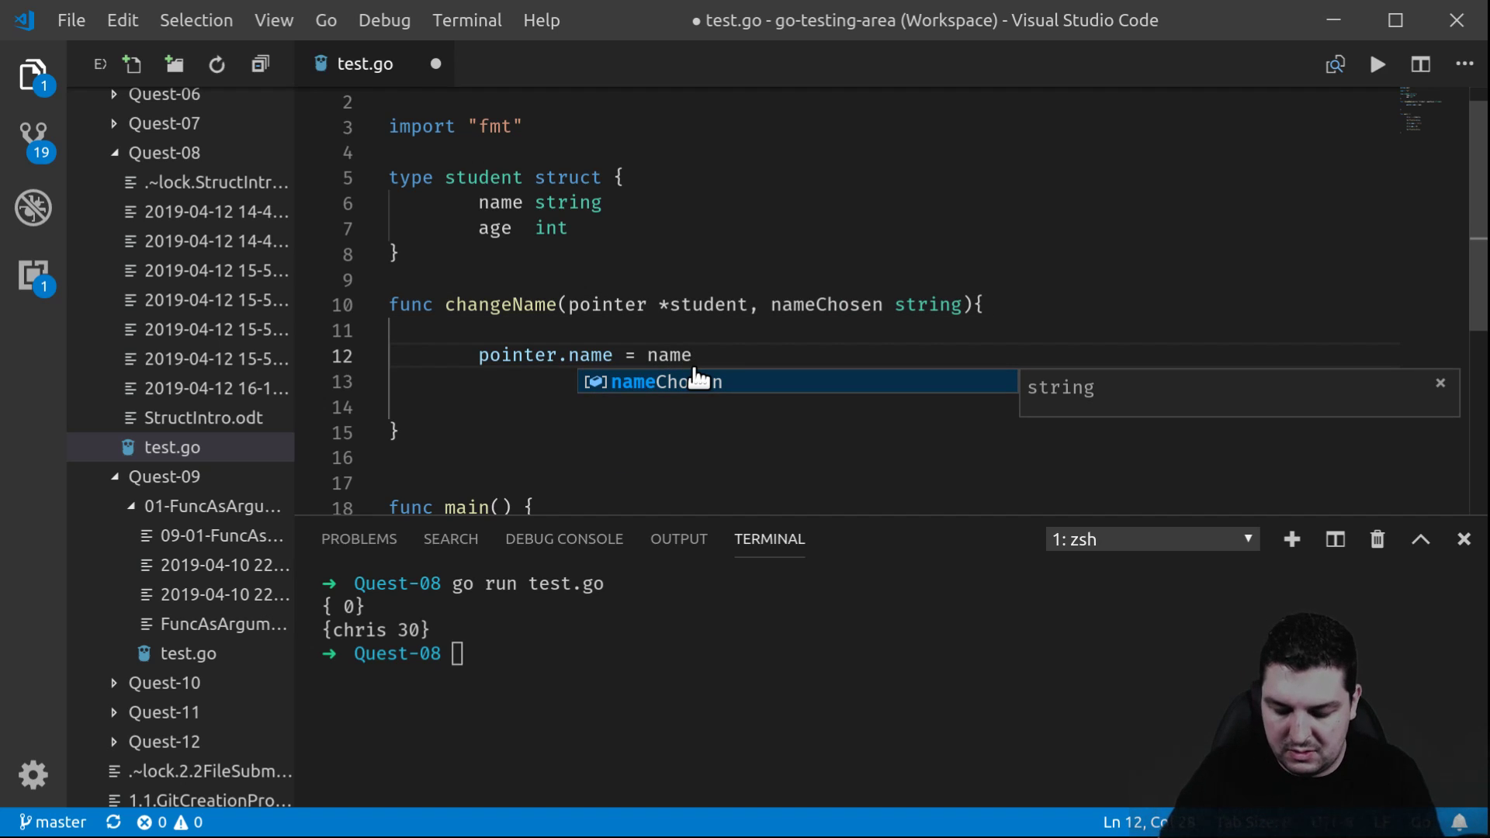
key("Tab")
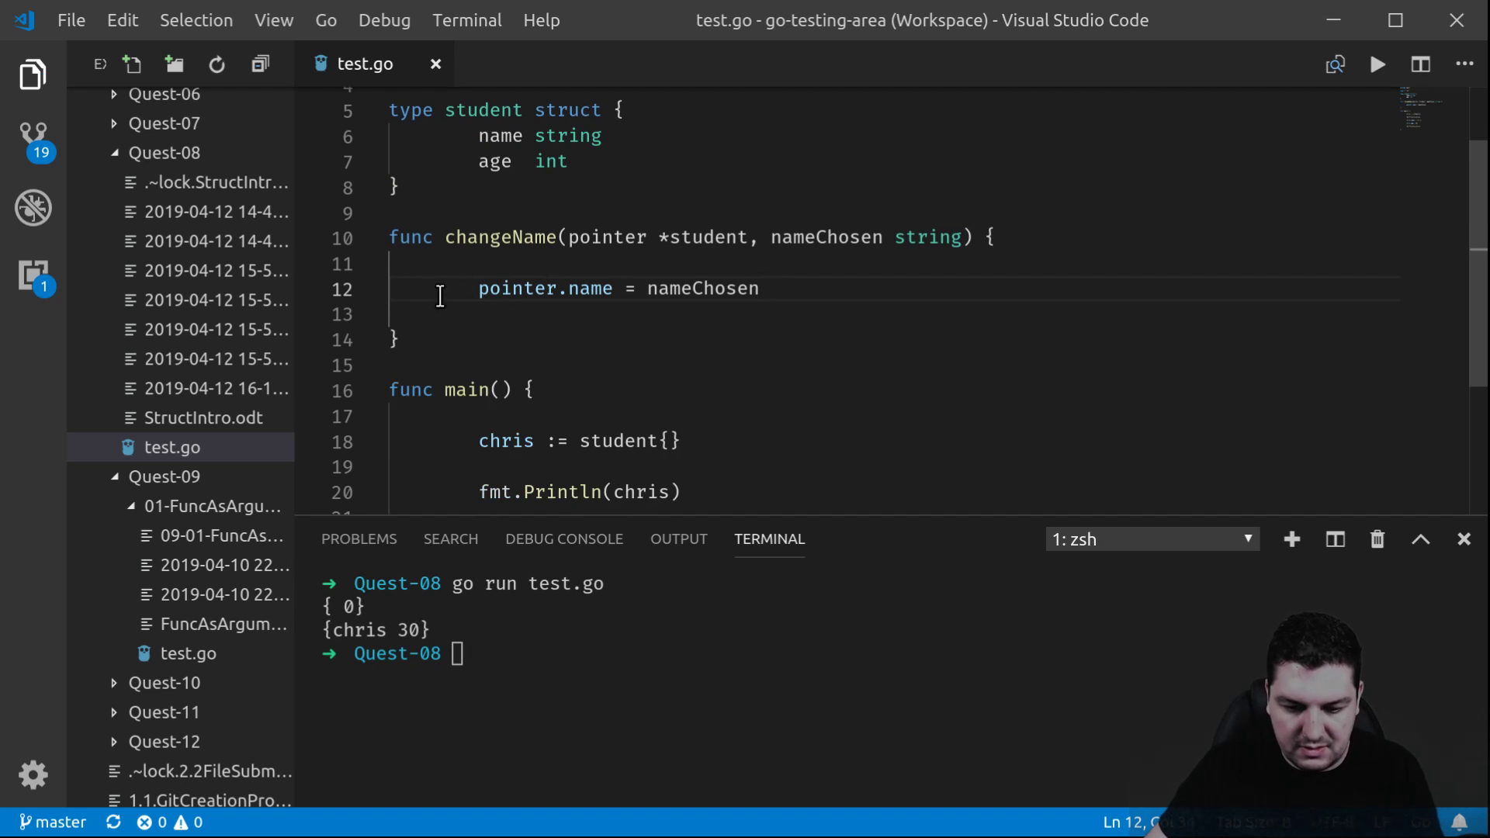
Call changeName(&chris, "Lee") below the second Println in main
scroll("down", 3)
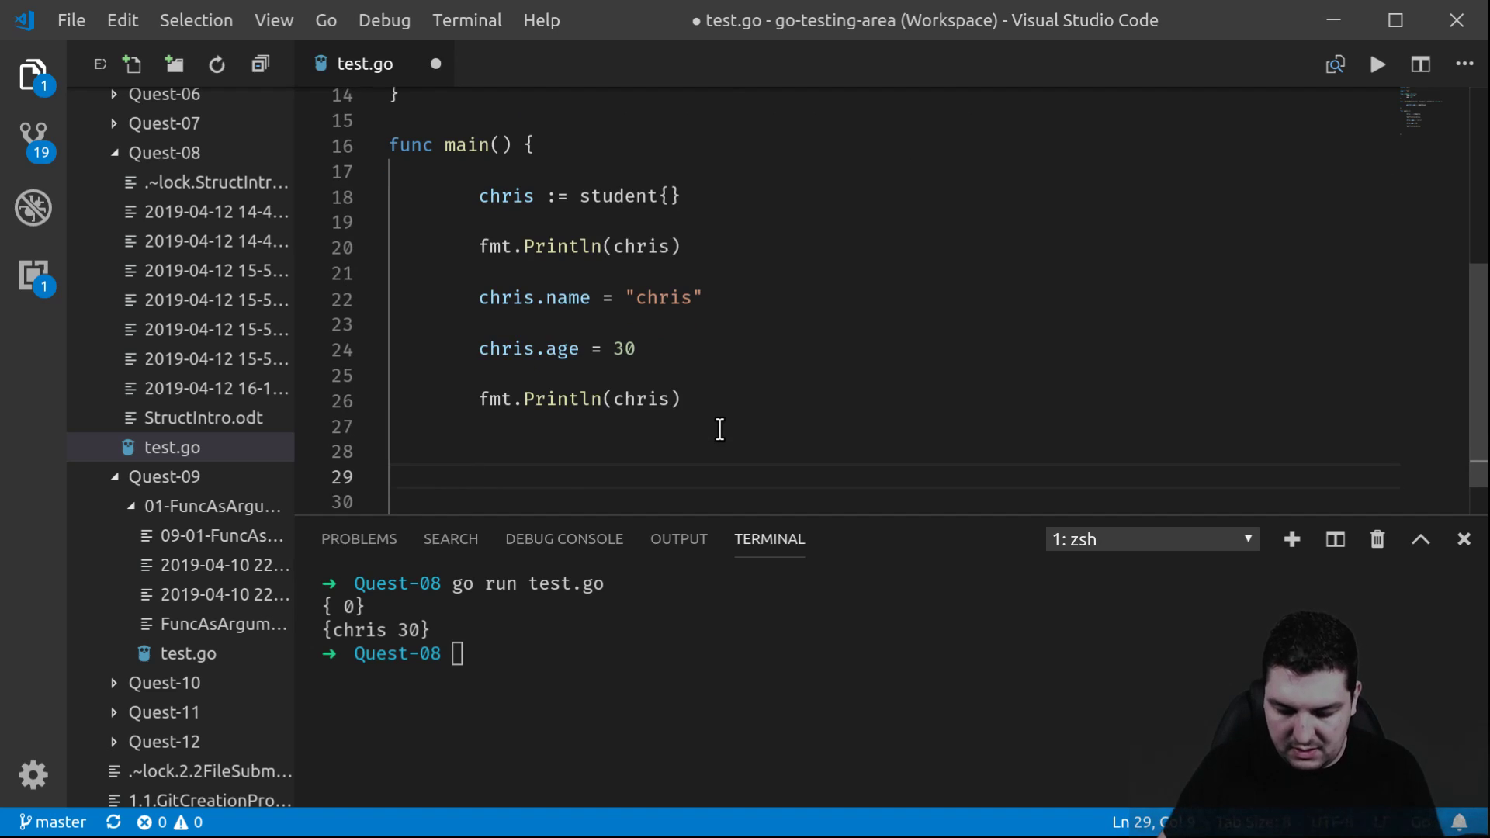
type("changeName")
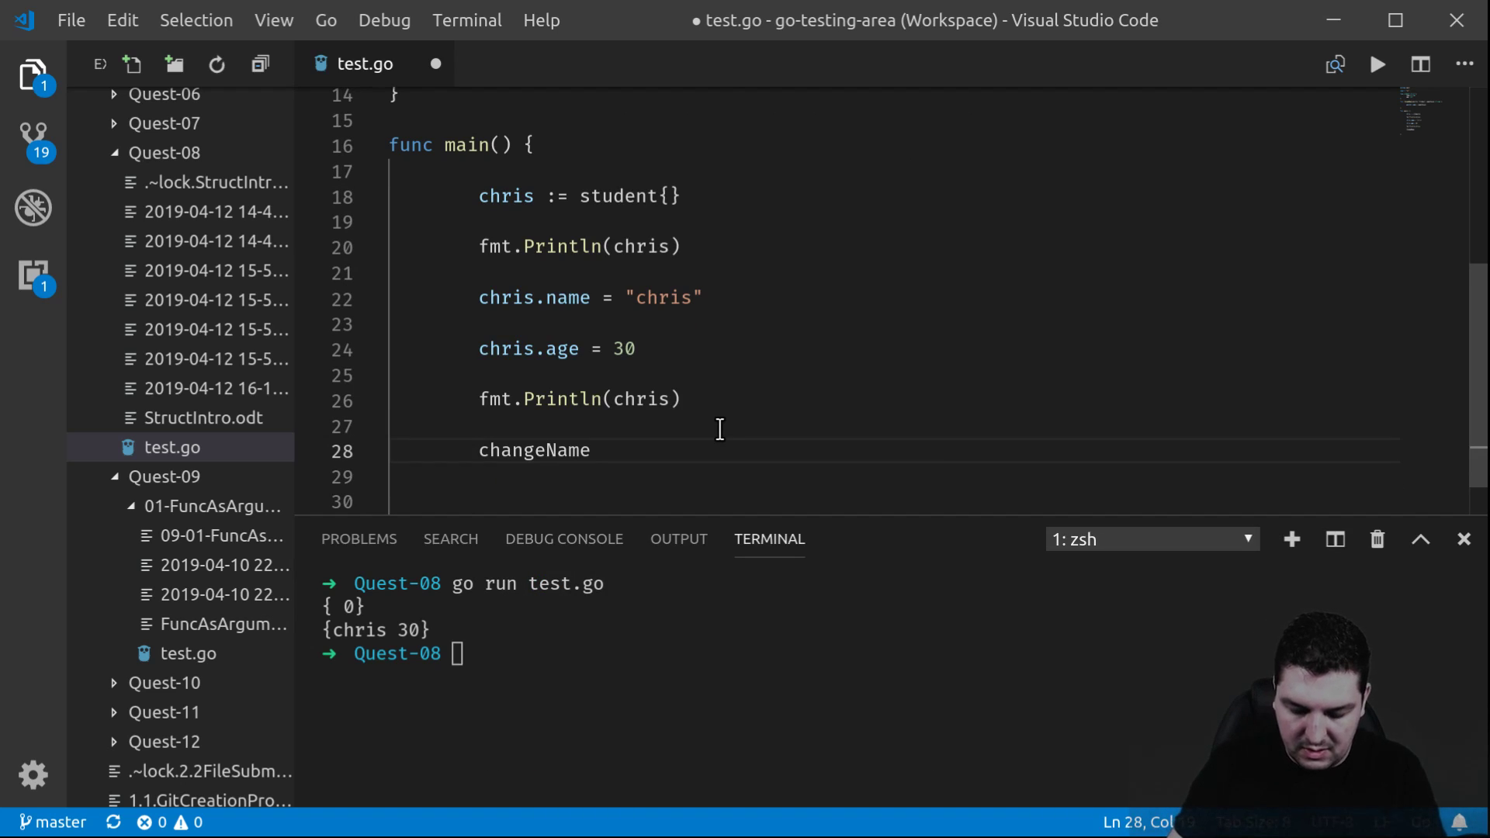
type("()")
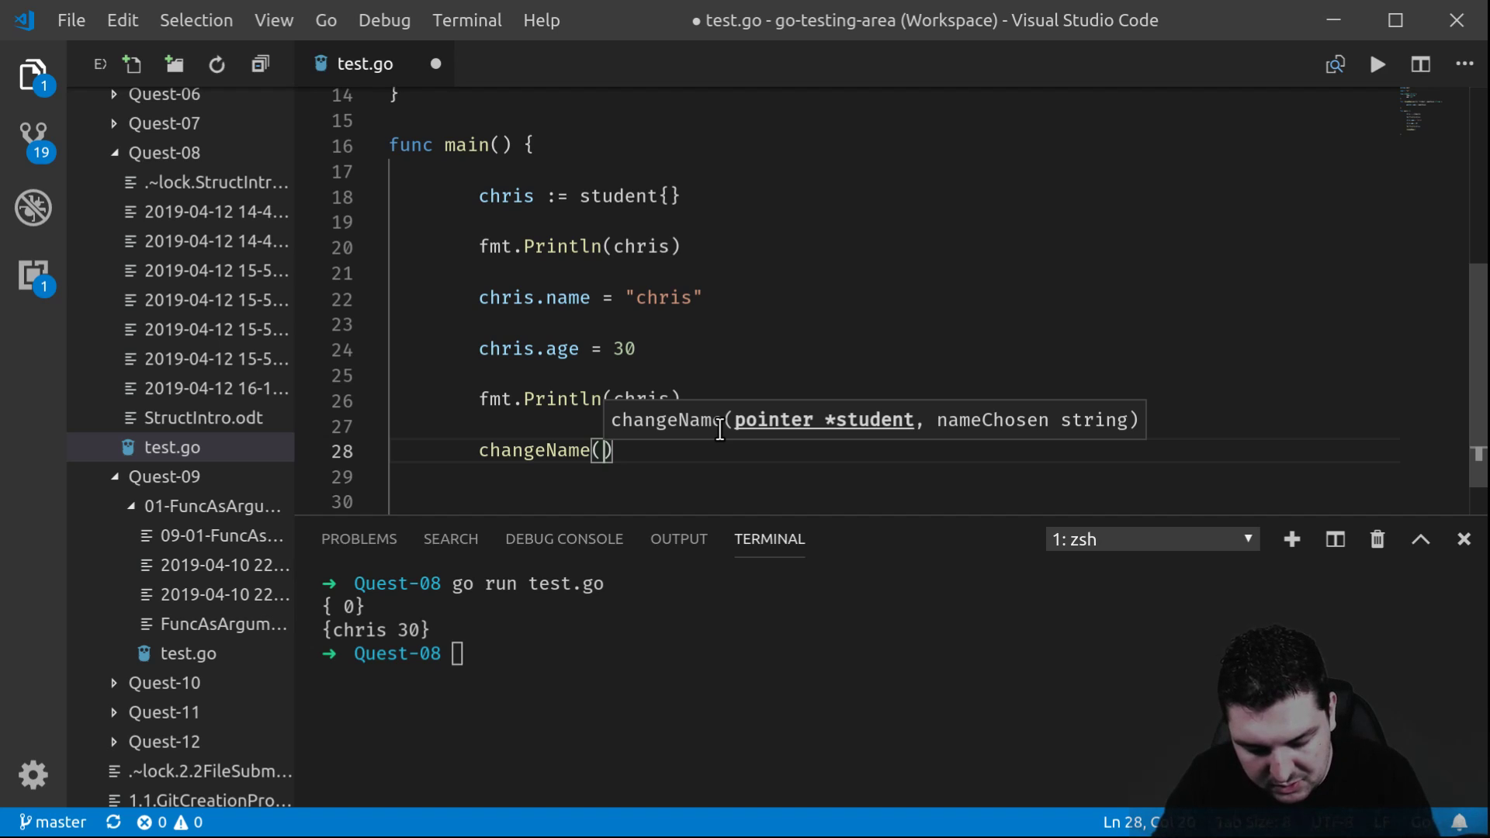
type("&chris")
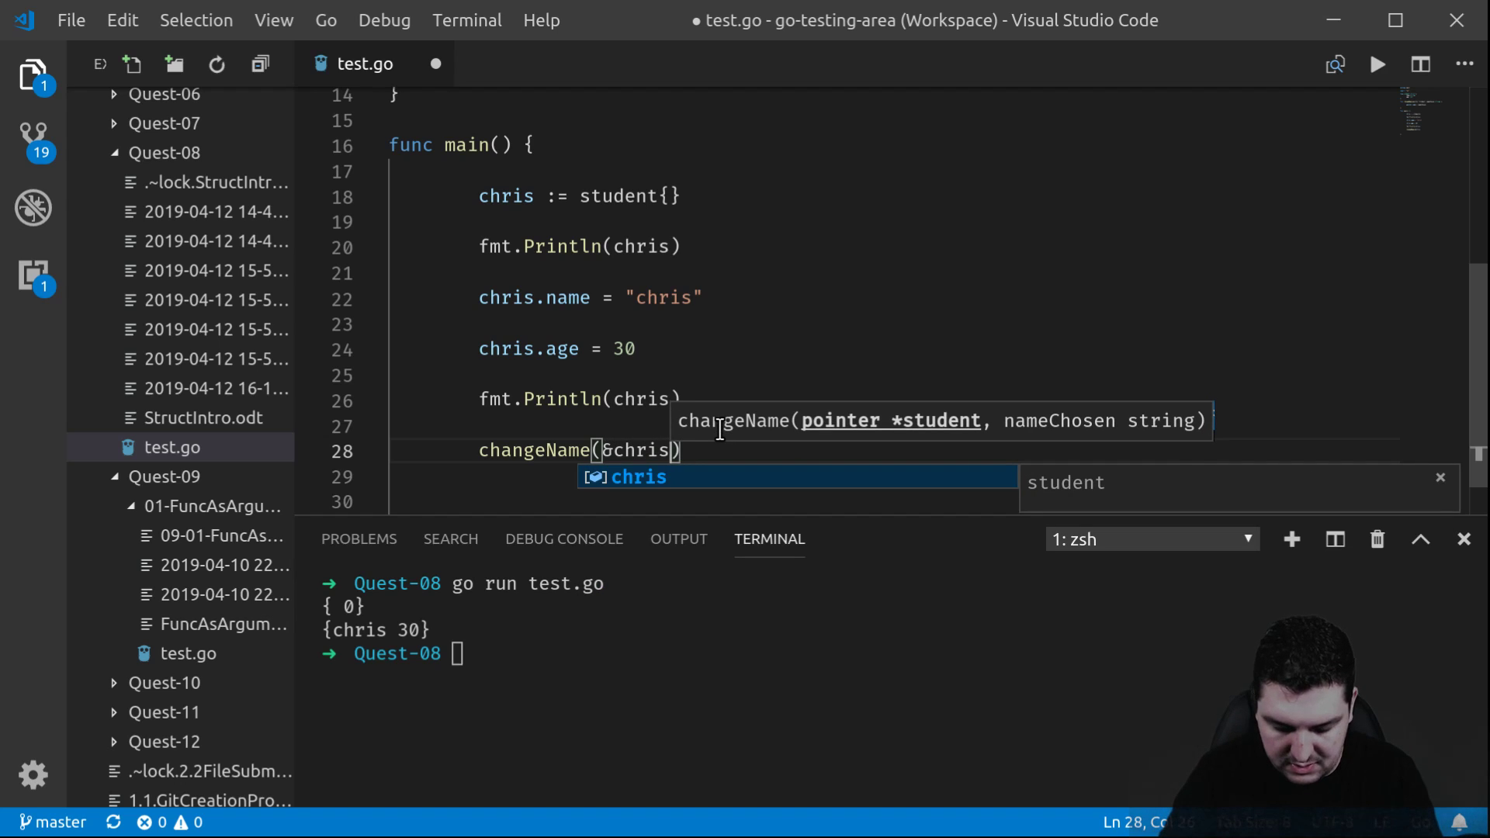
type(", \"\"")
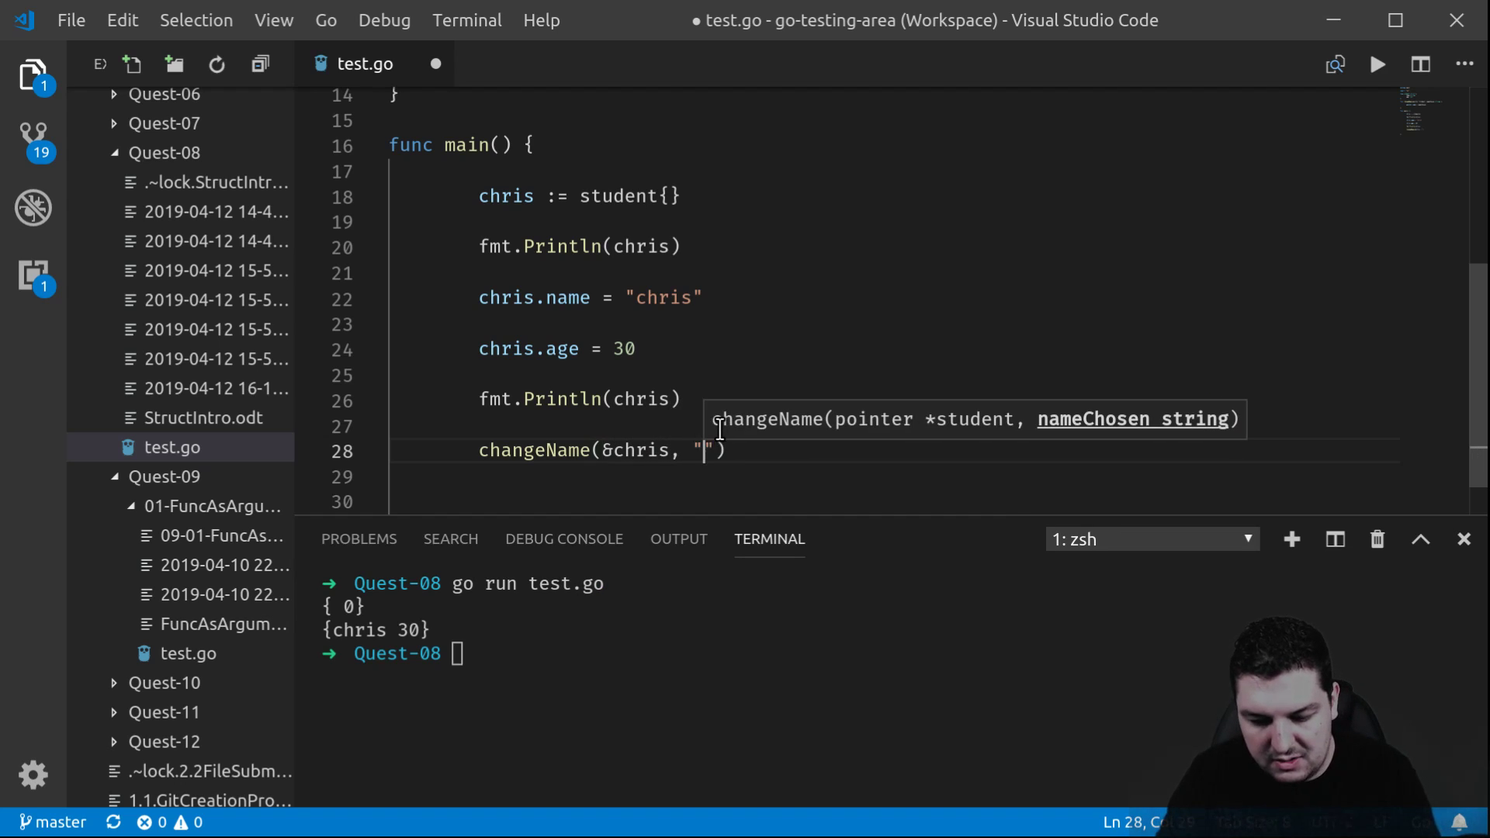
type("Lee")
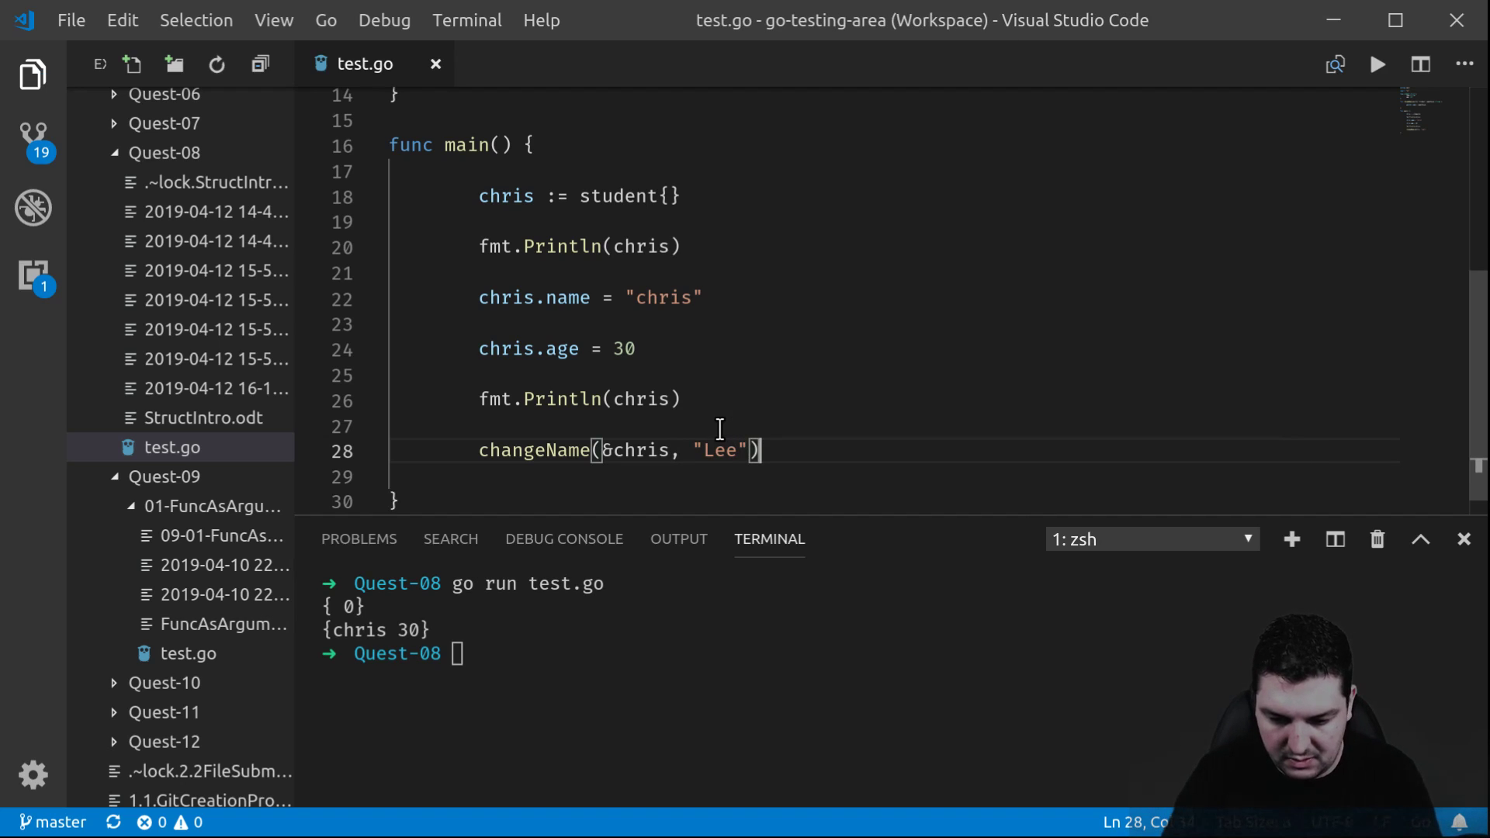
type("fmt.Println(chris")
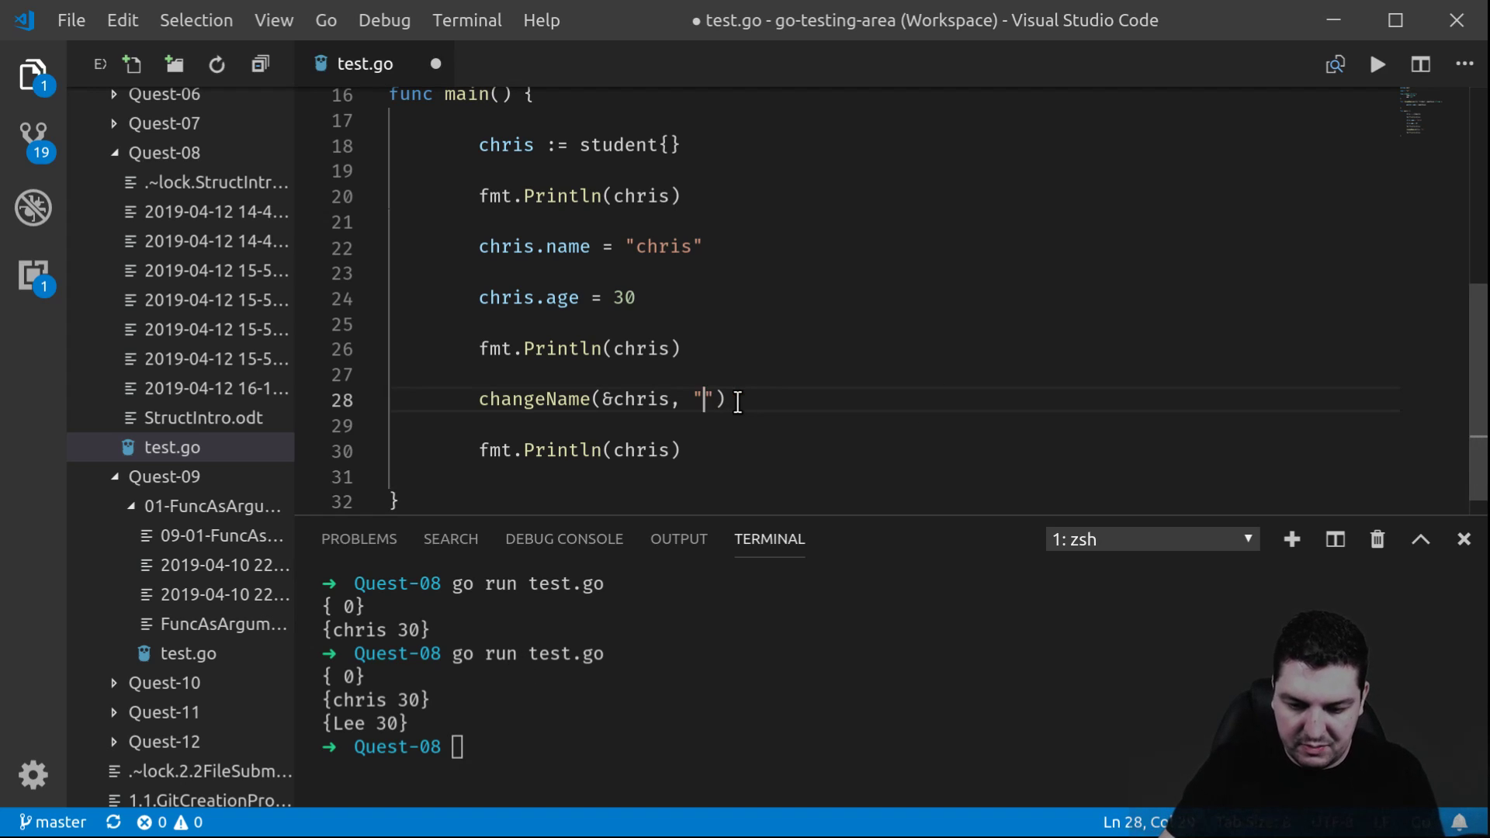
Change the changeName name argument to "Augusto"
type("Augusto")
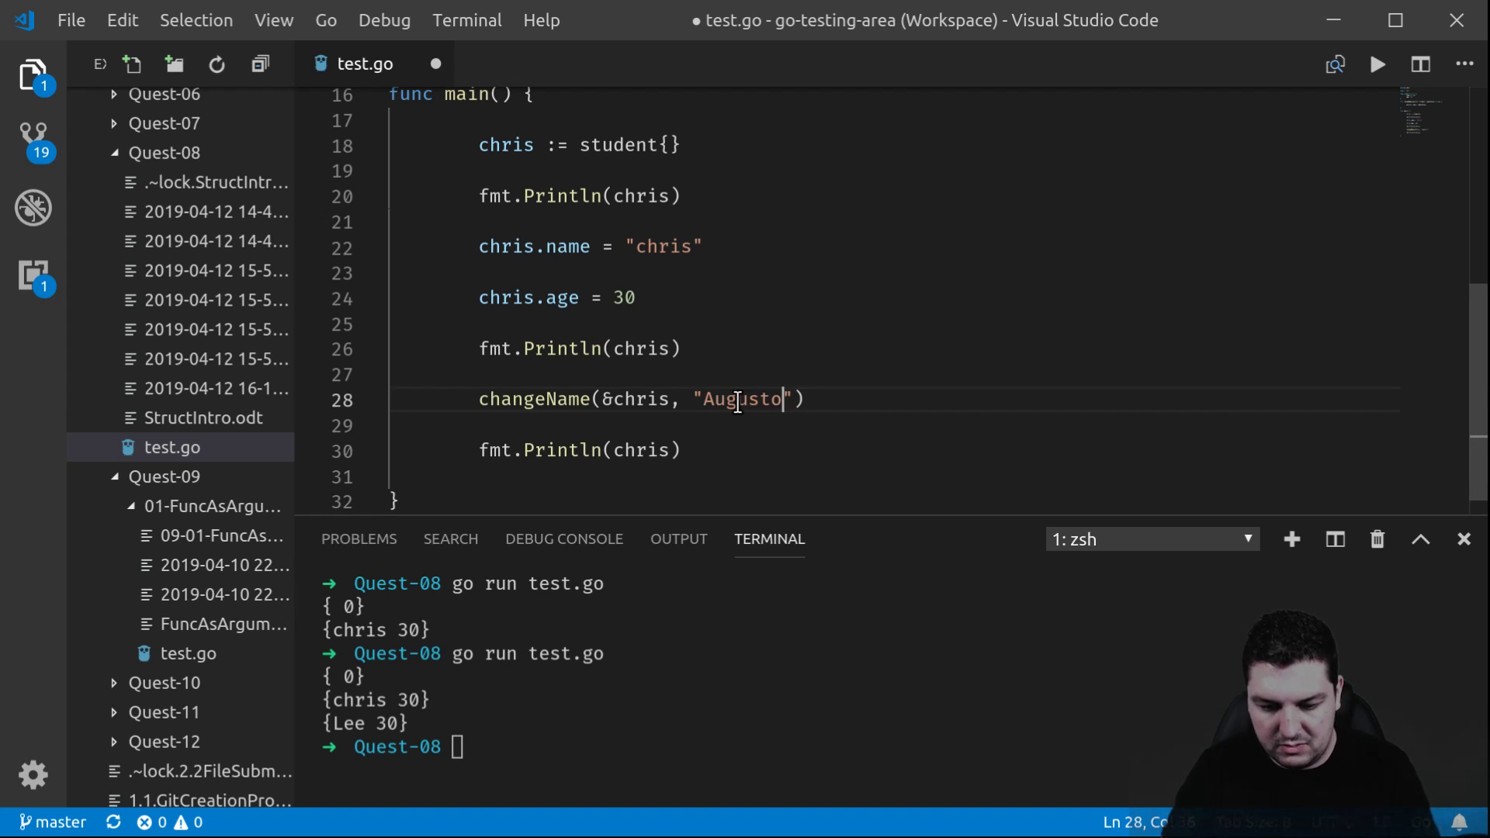